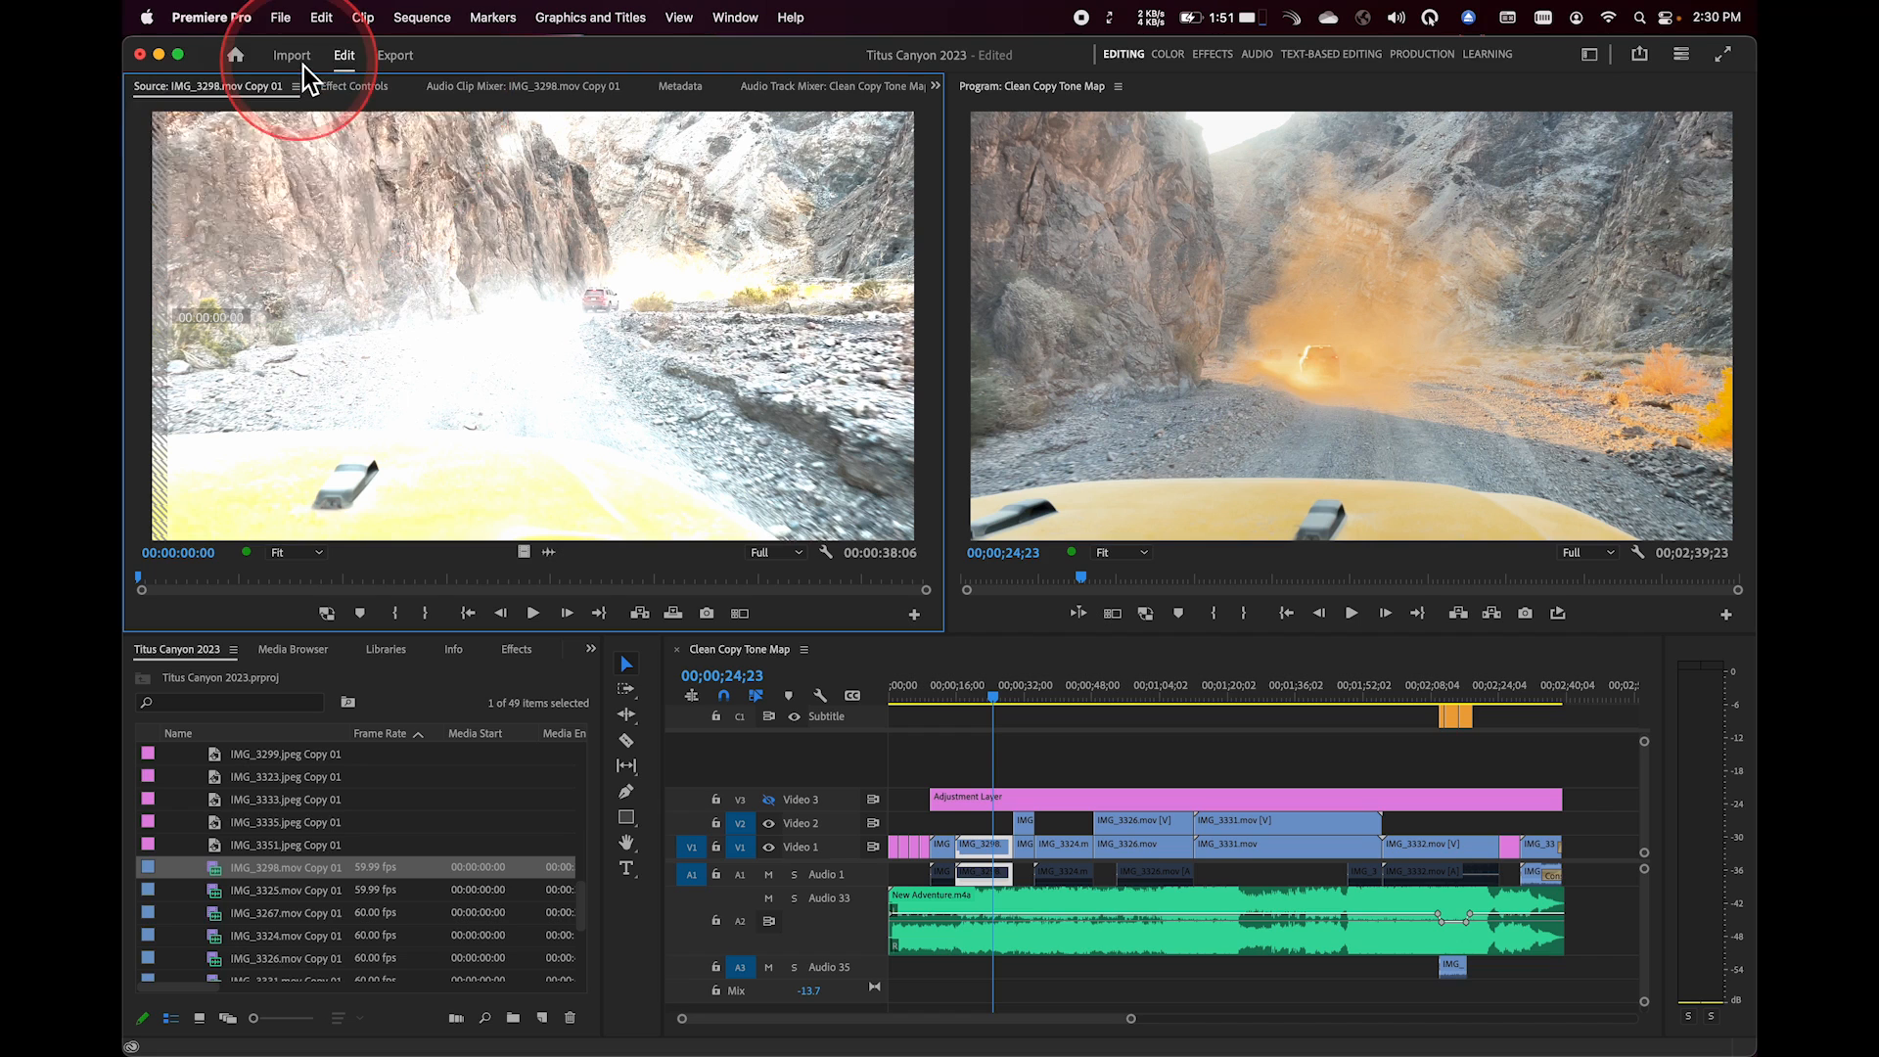
- Switch to the Import view showing the 01 Footage folder with three clips checked
click(292, 54)
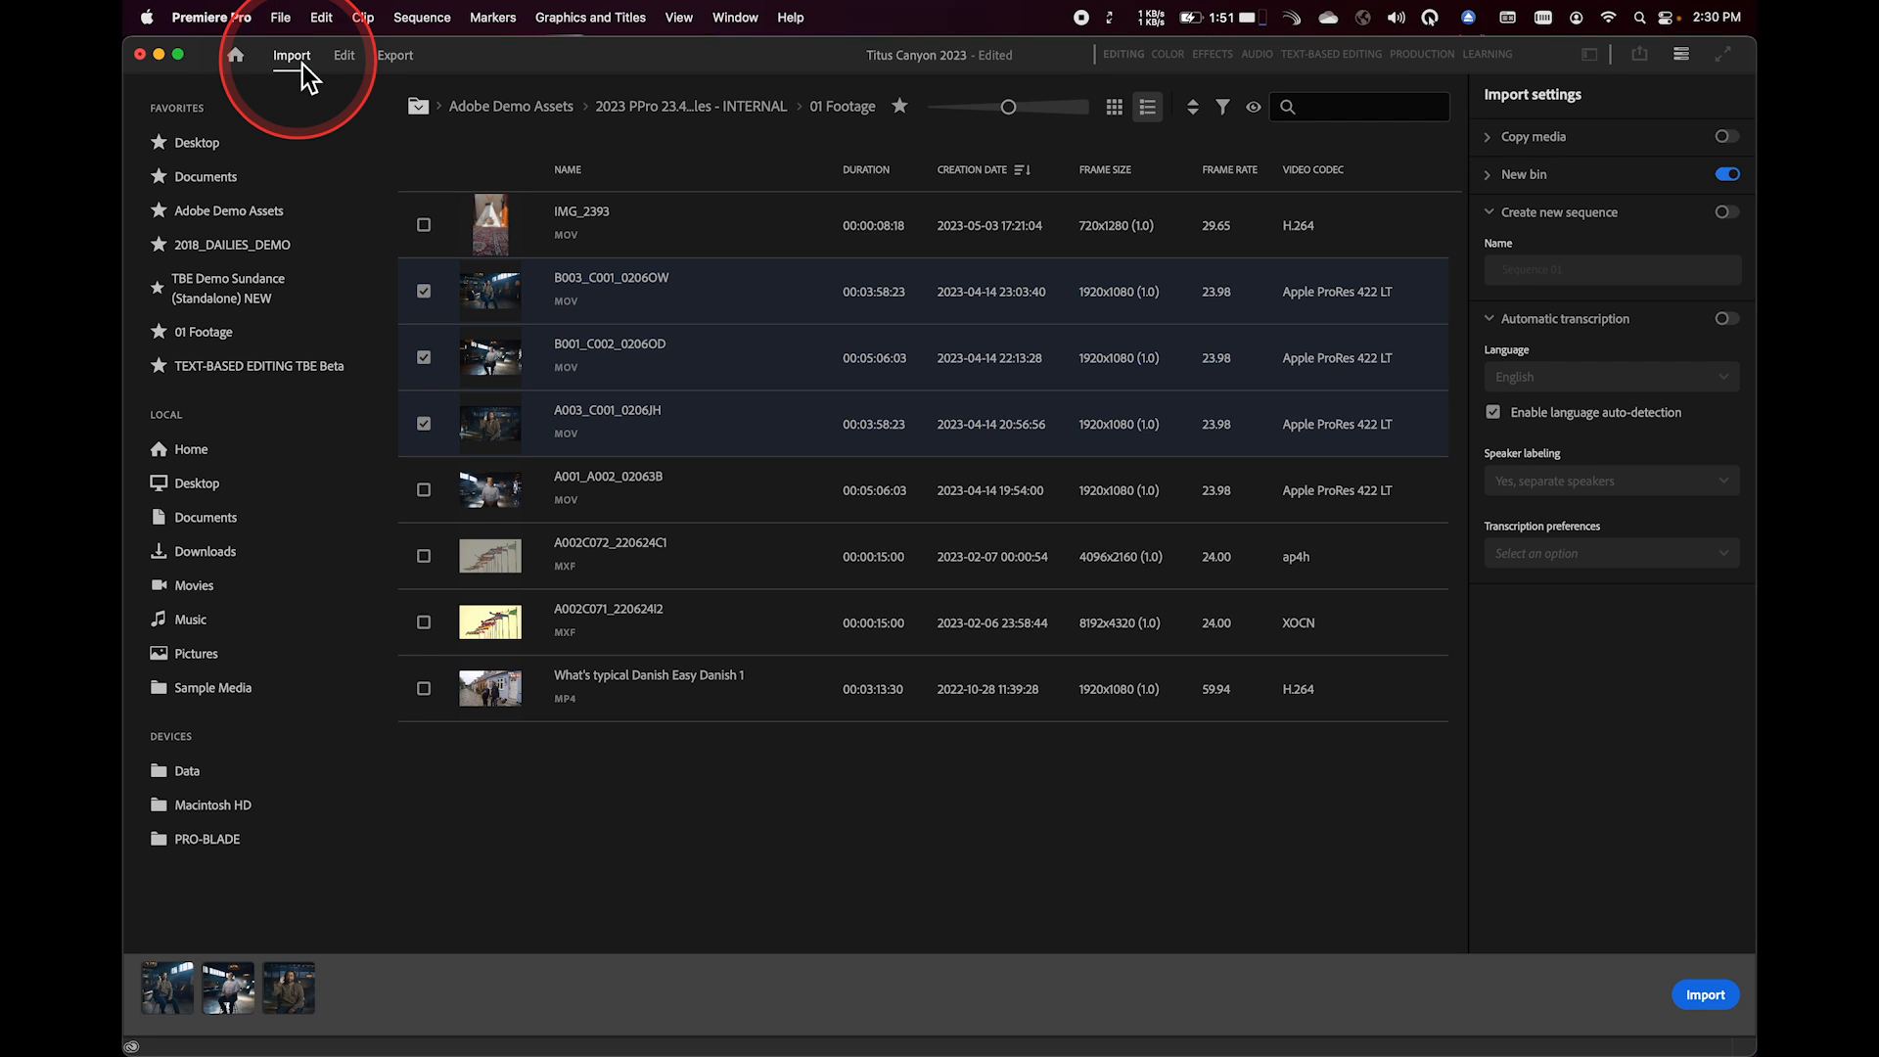
mouse_move(546, 489)
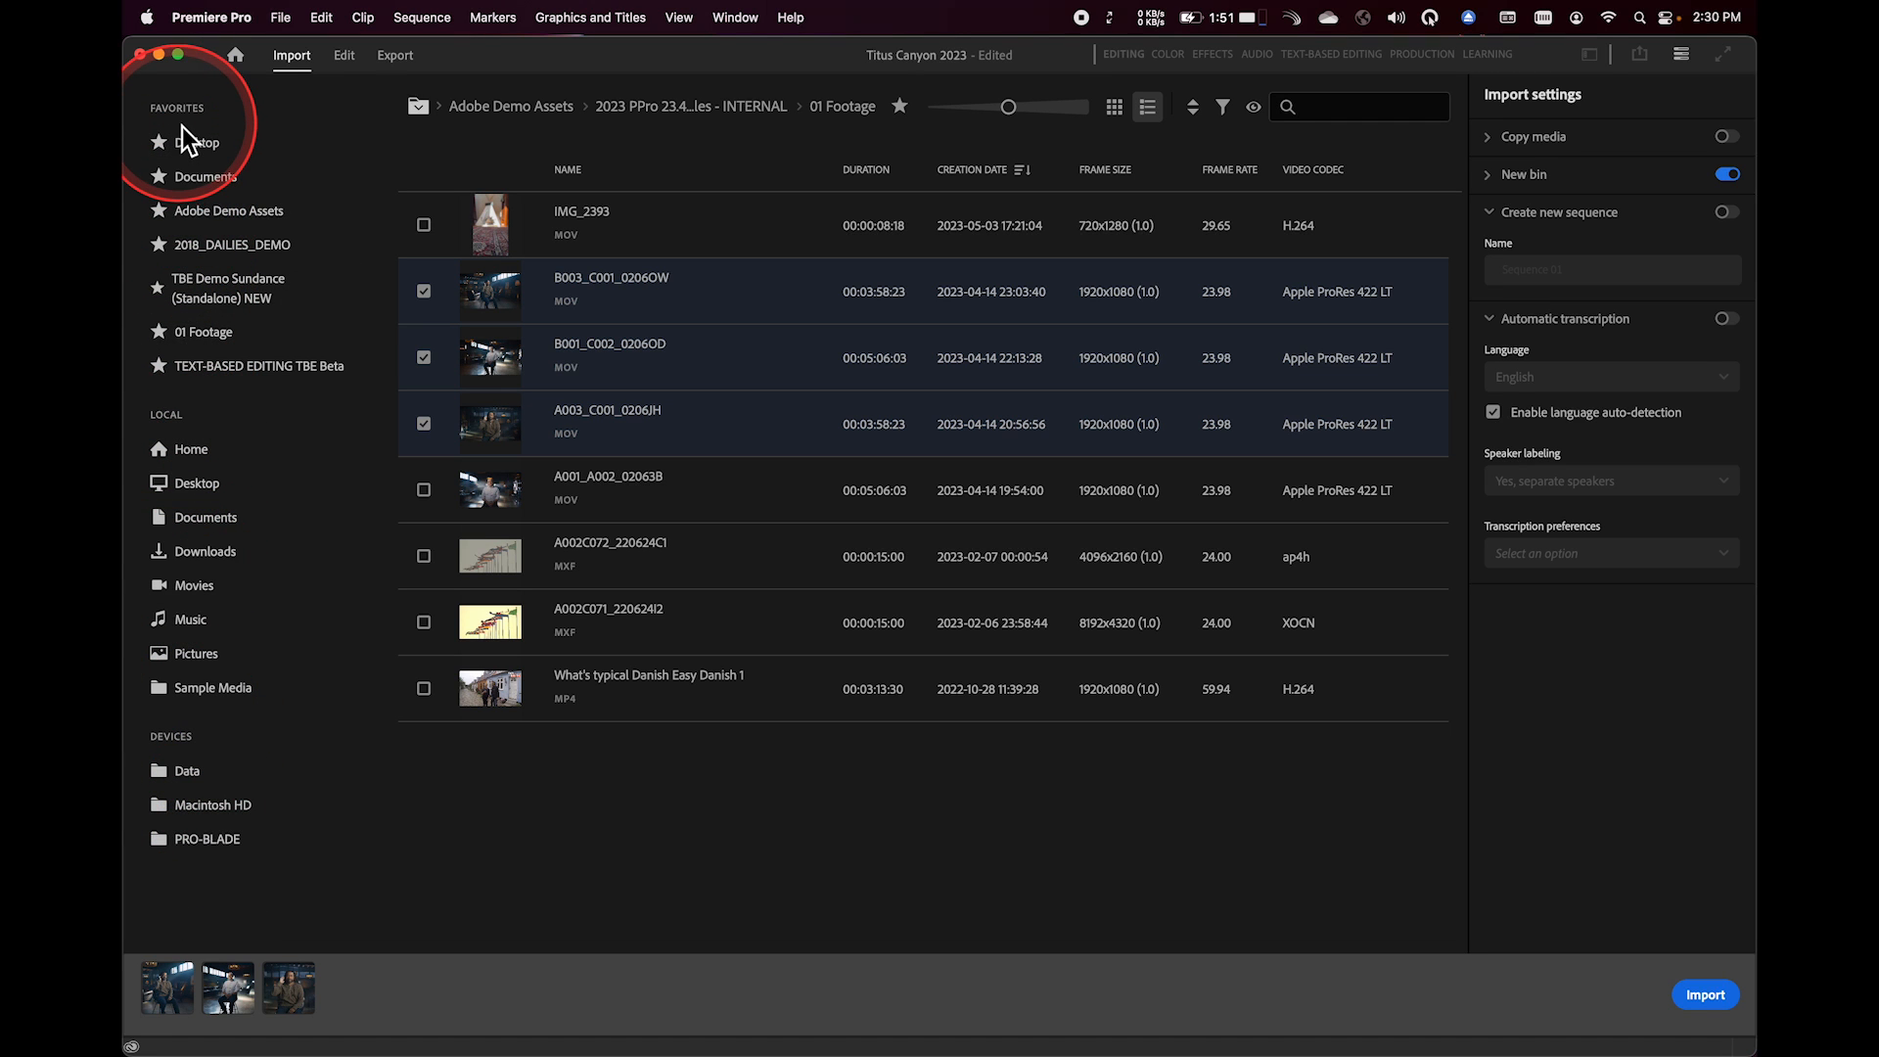
mouse_move(932, 109)
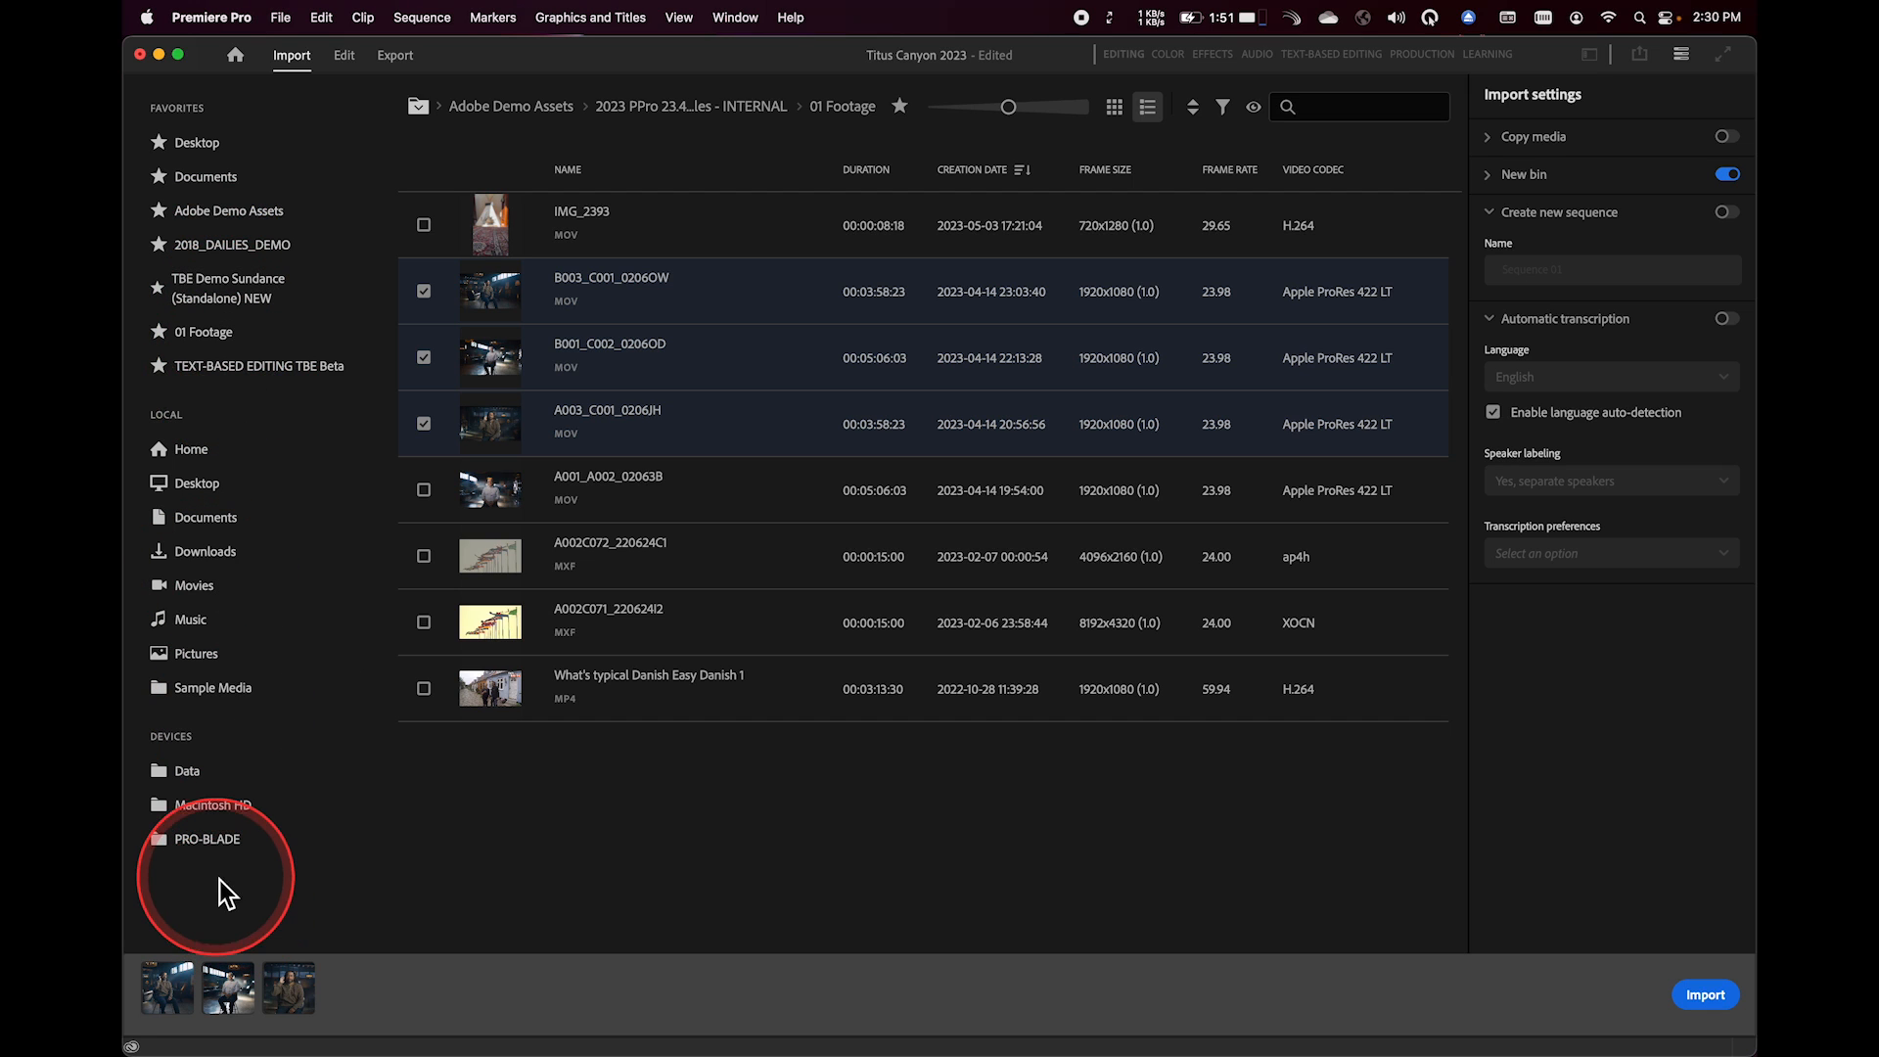
mouse_move(213, 804)
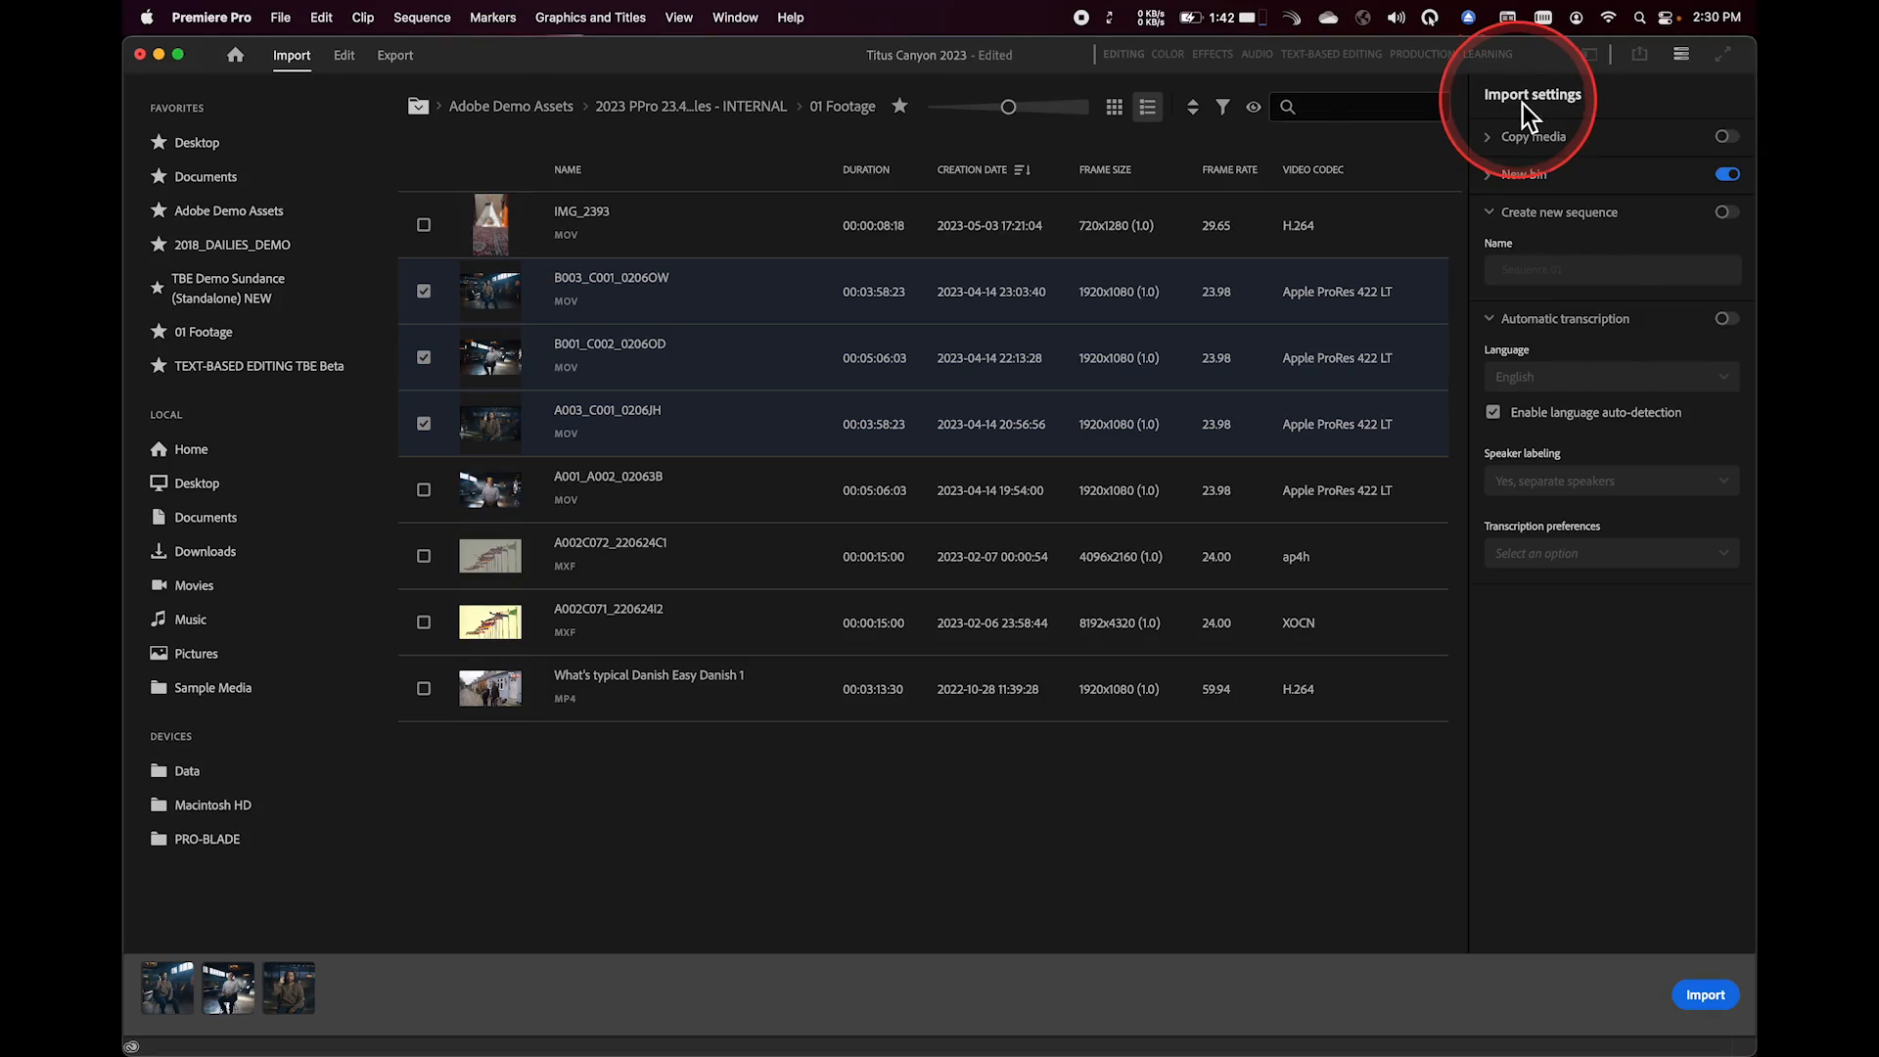
- Expand Copy media in Import settings, enable it to view the MD5-verified preset, then disable it again
click(1491, 212)
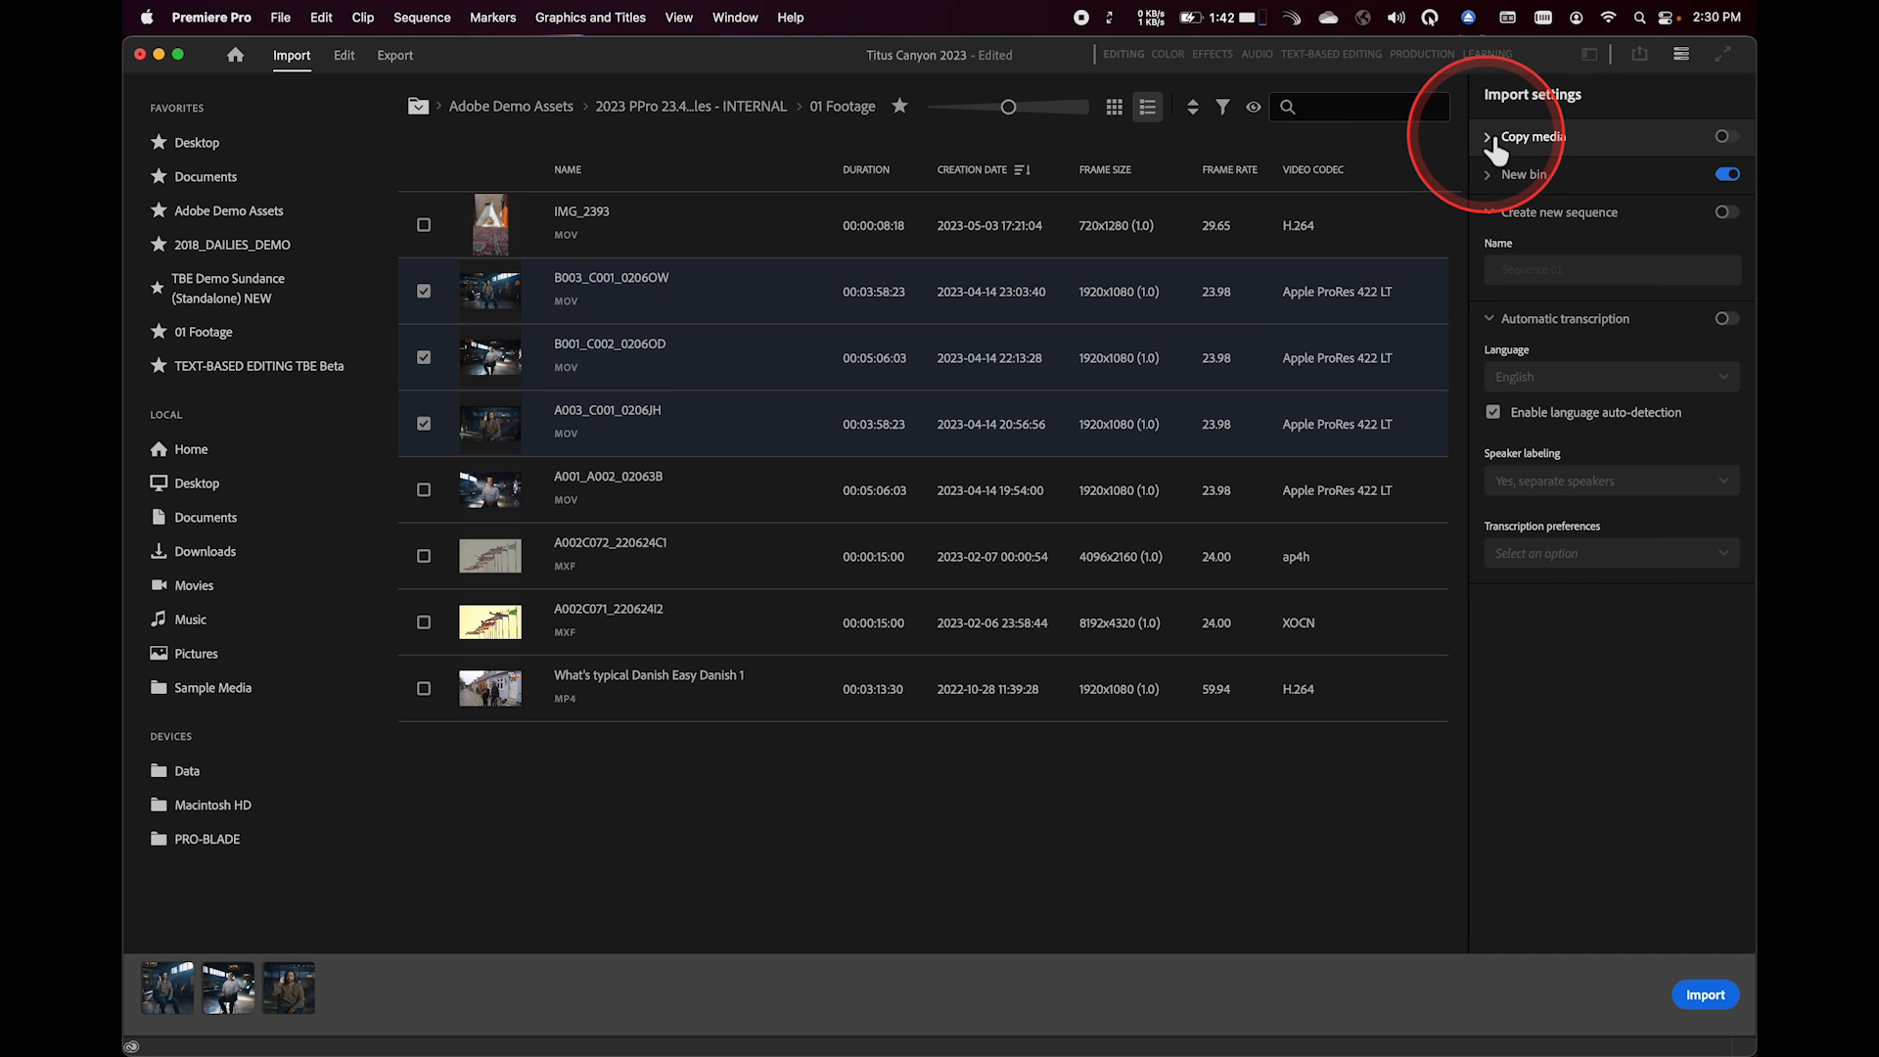
click(1720, 137)
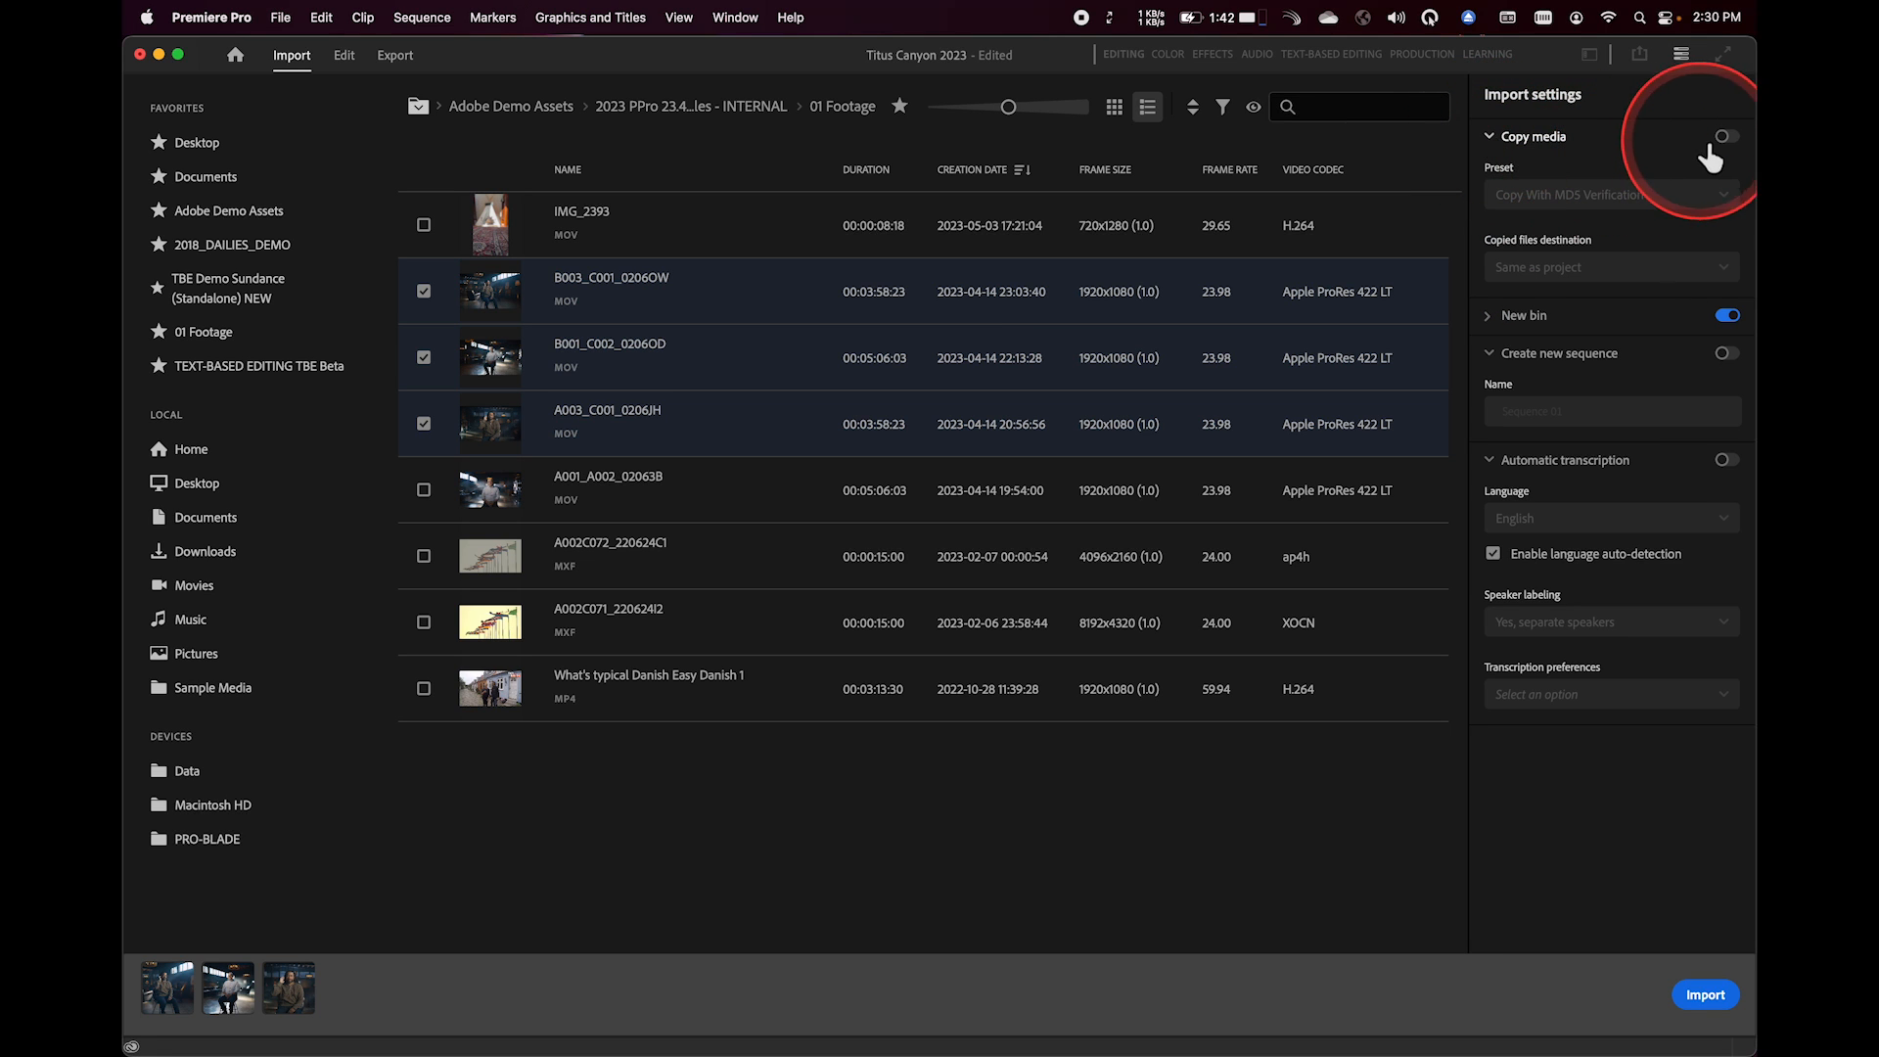
click(1722, 137)
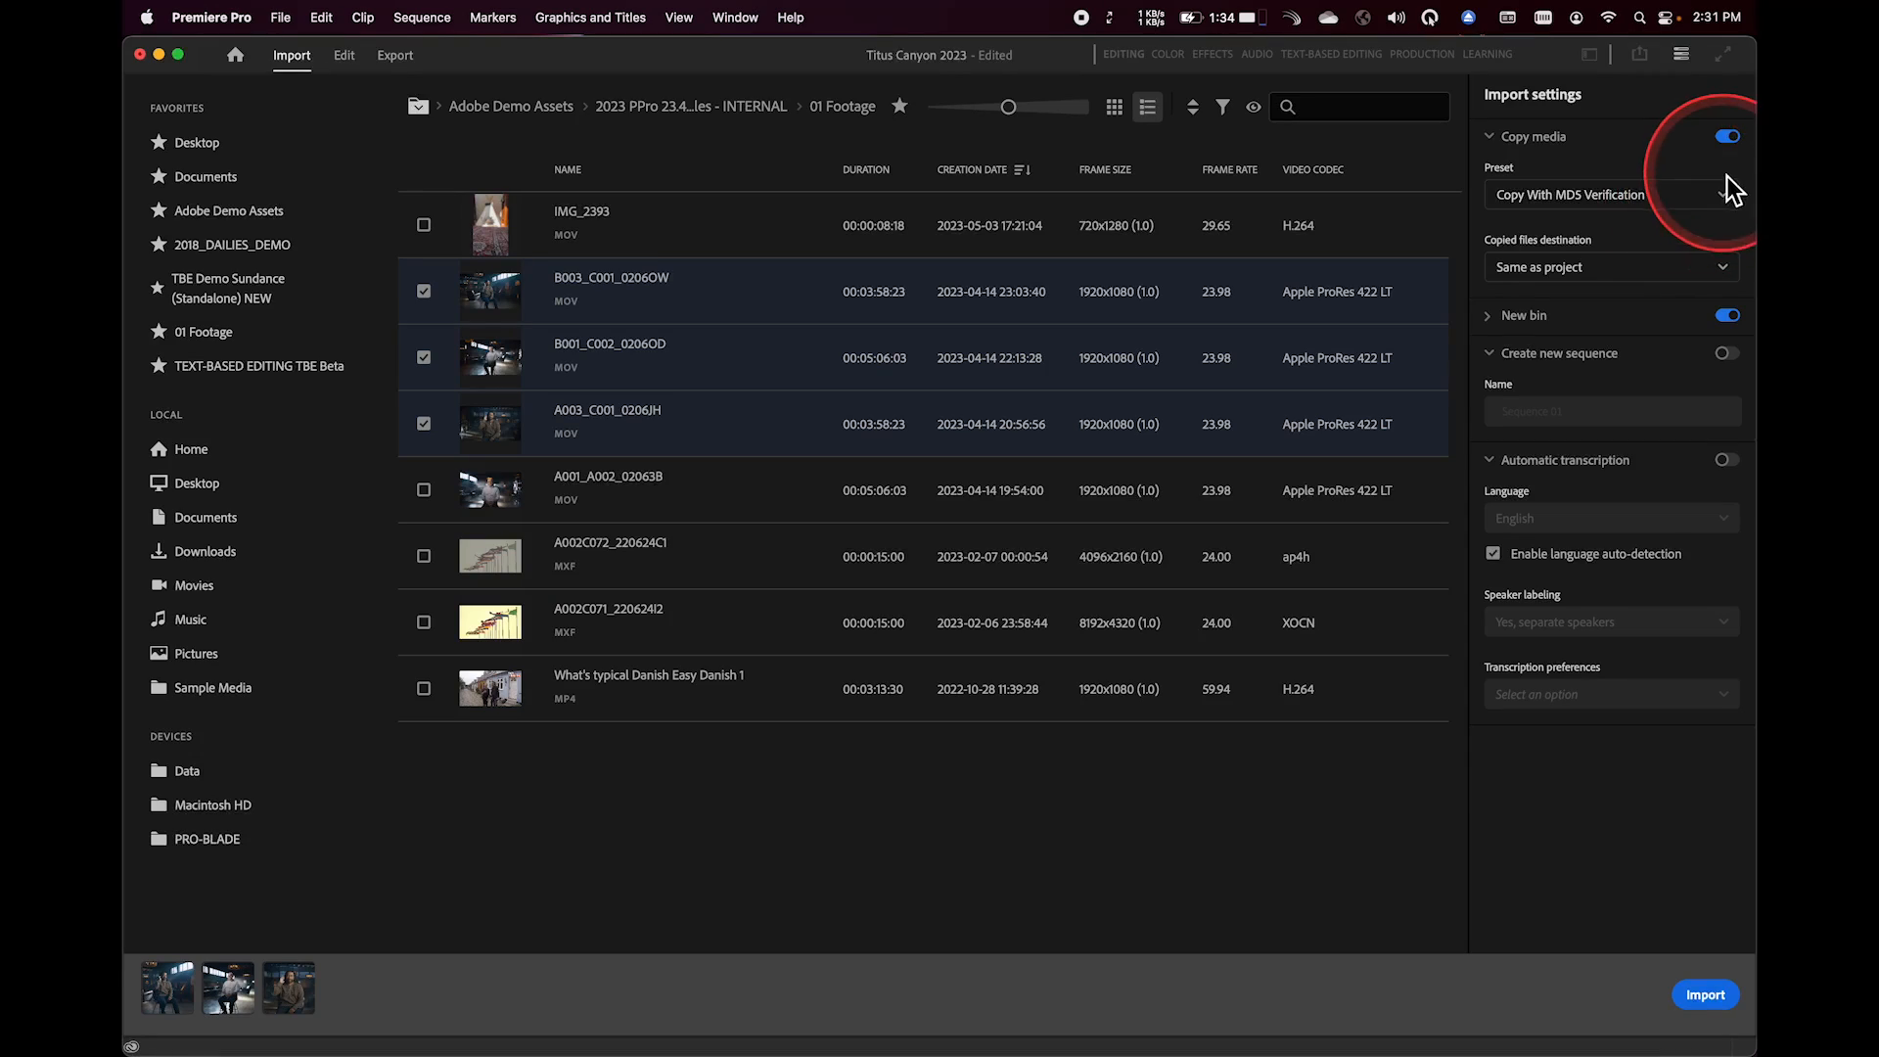
click(1727, 135)
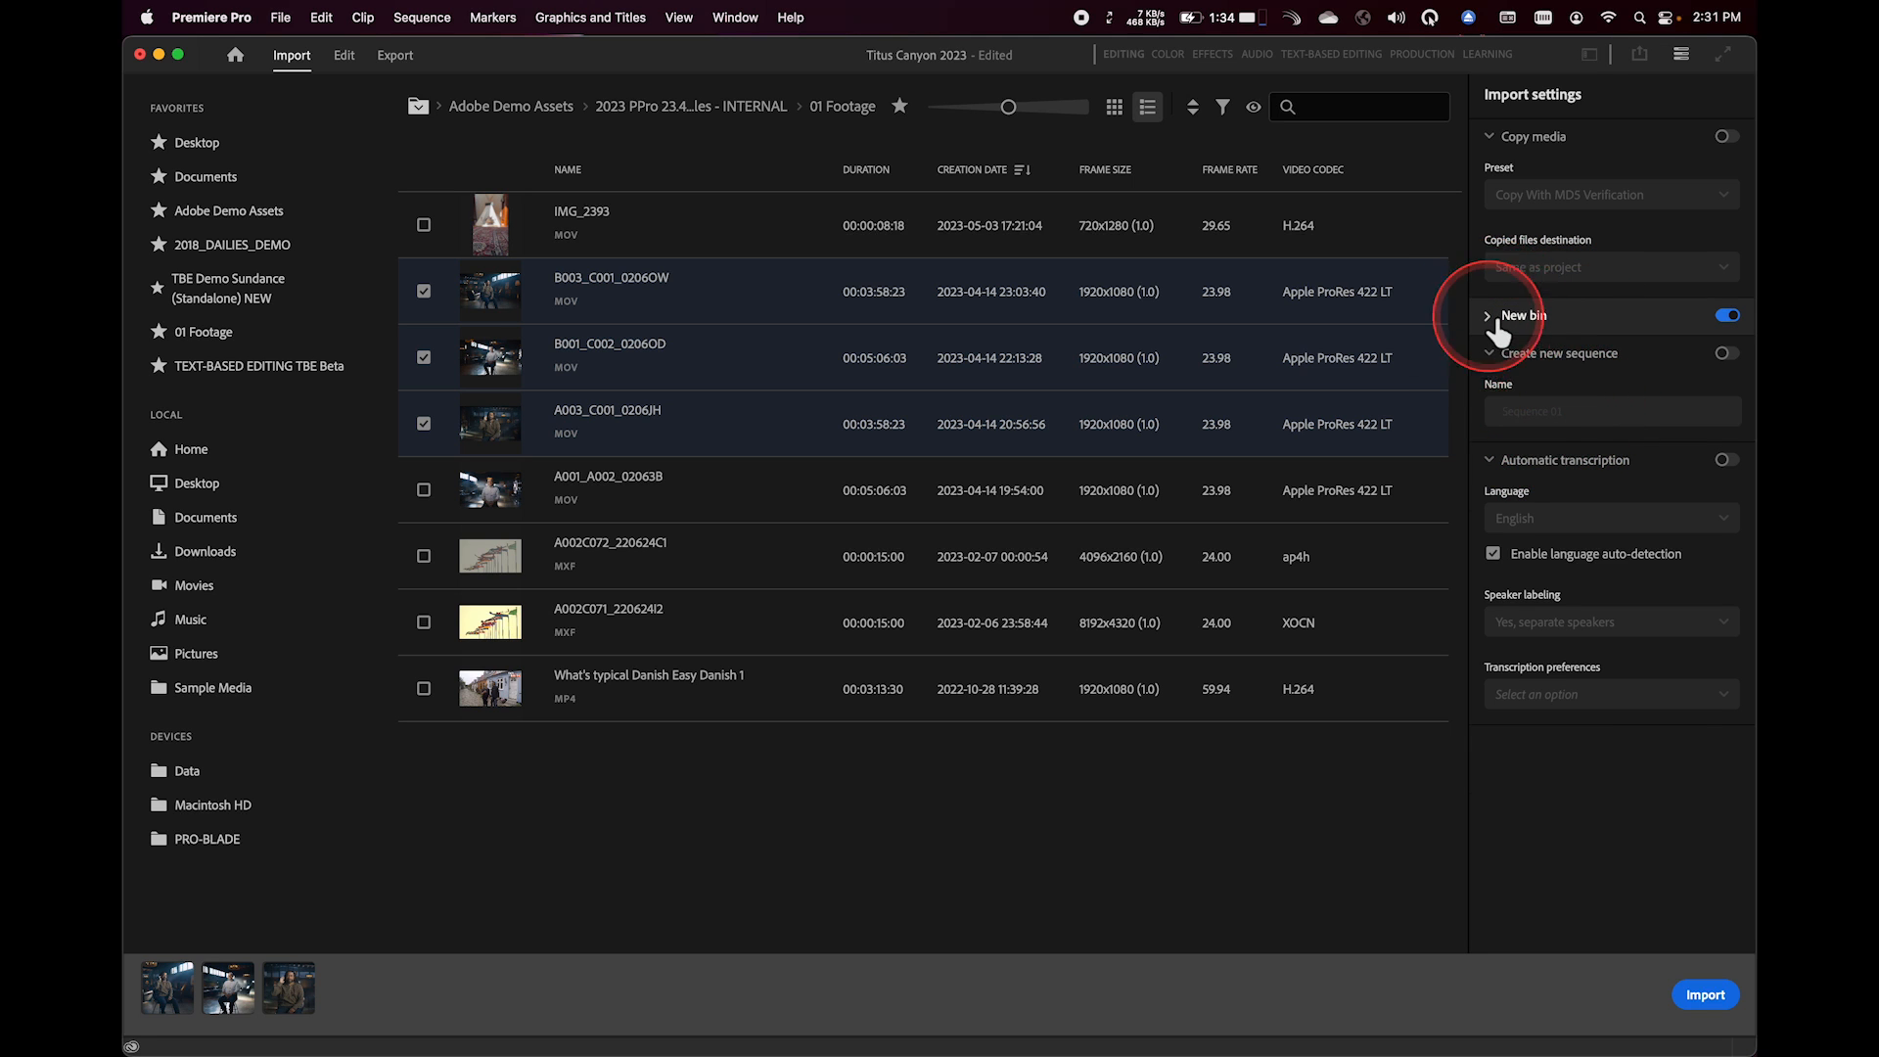
- Import the checked clips into a new bin named Interviews
click(1488, 315)
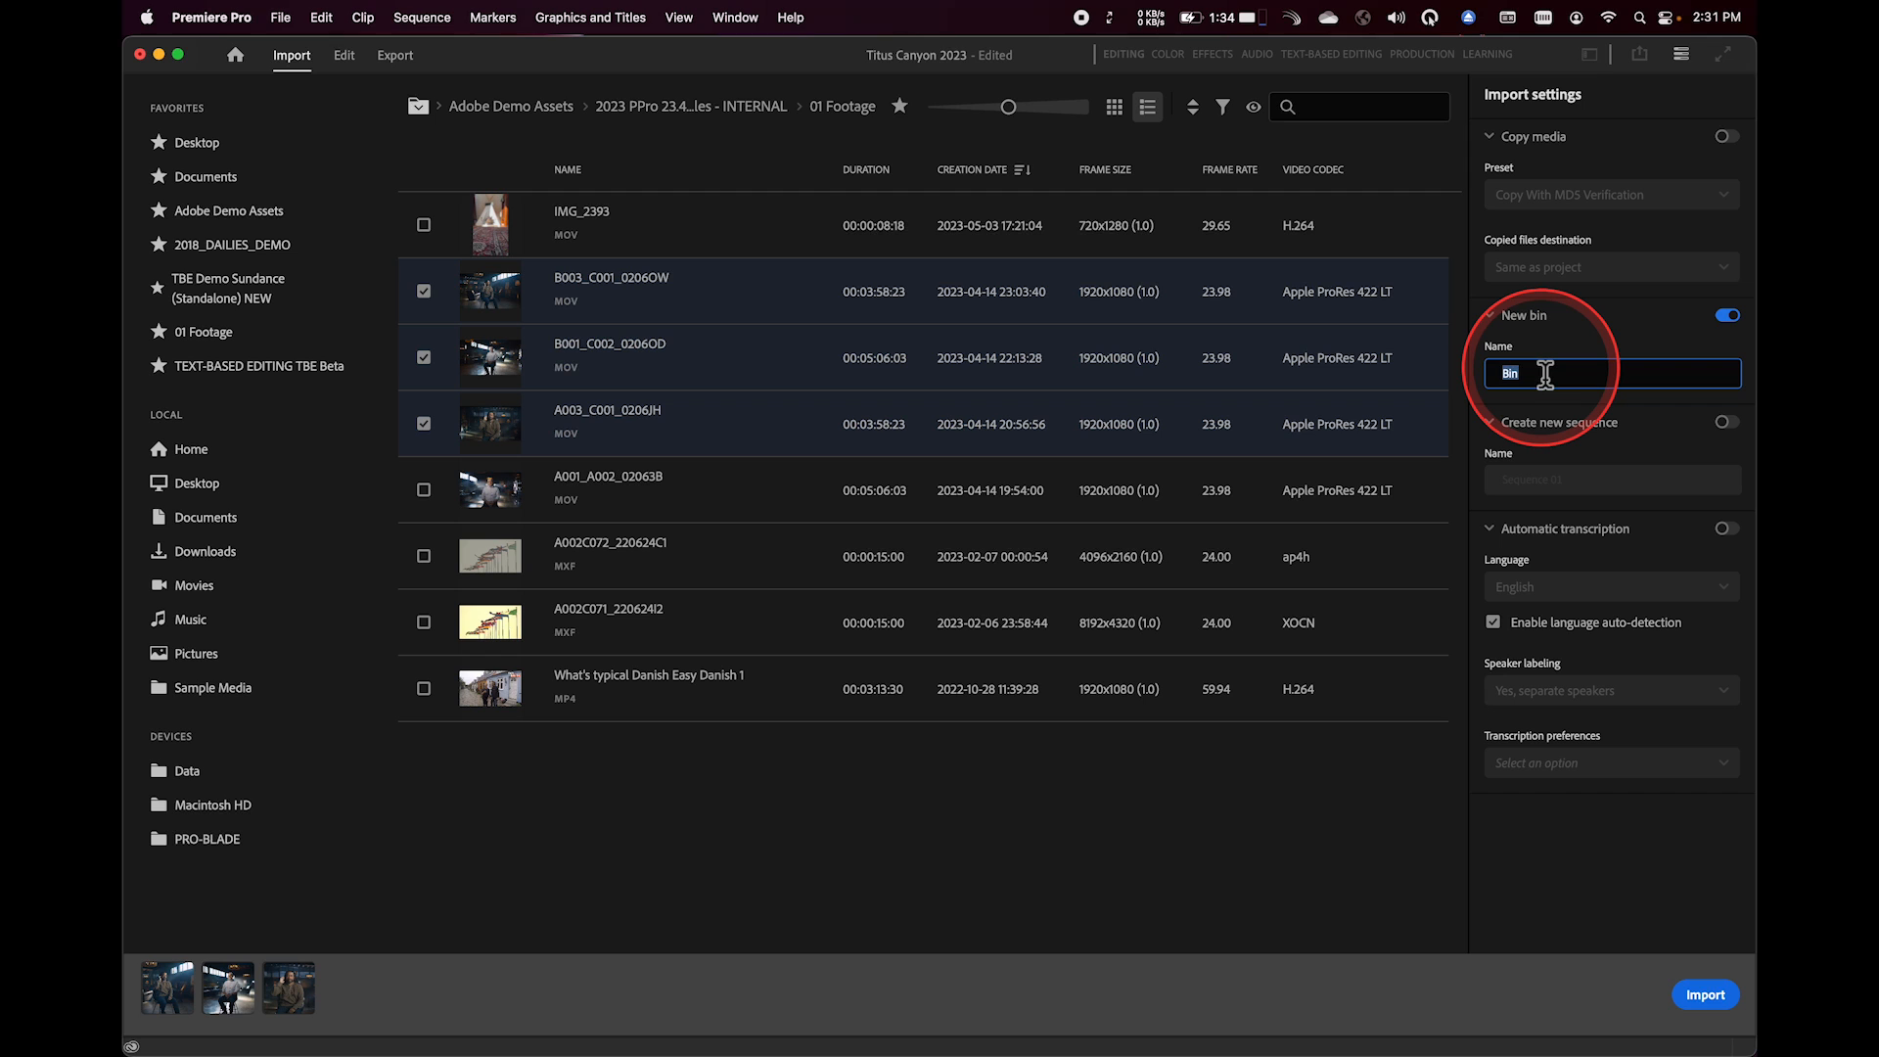
text(Interviews)
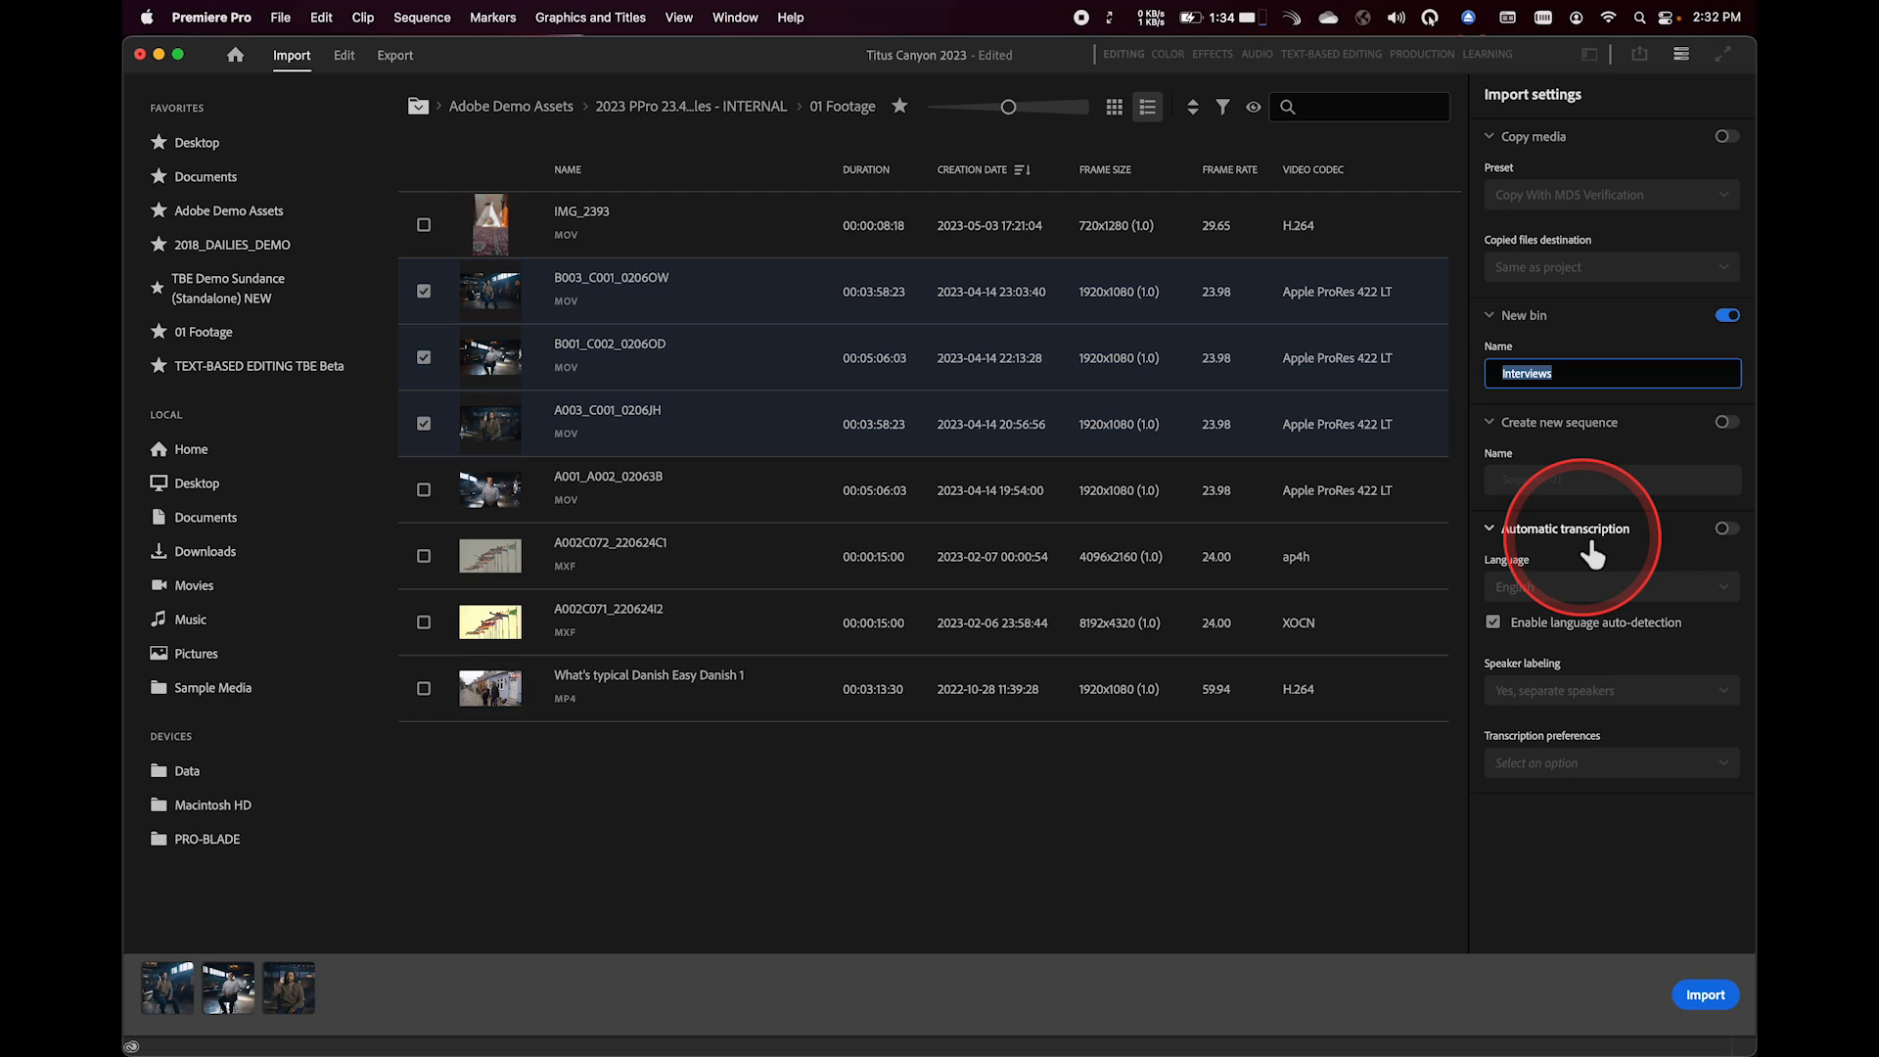
click(344, 54)
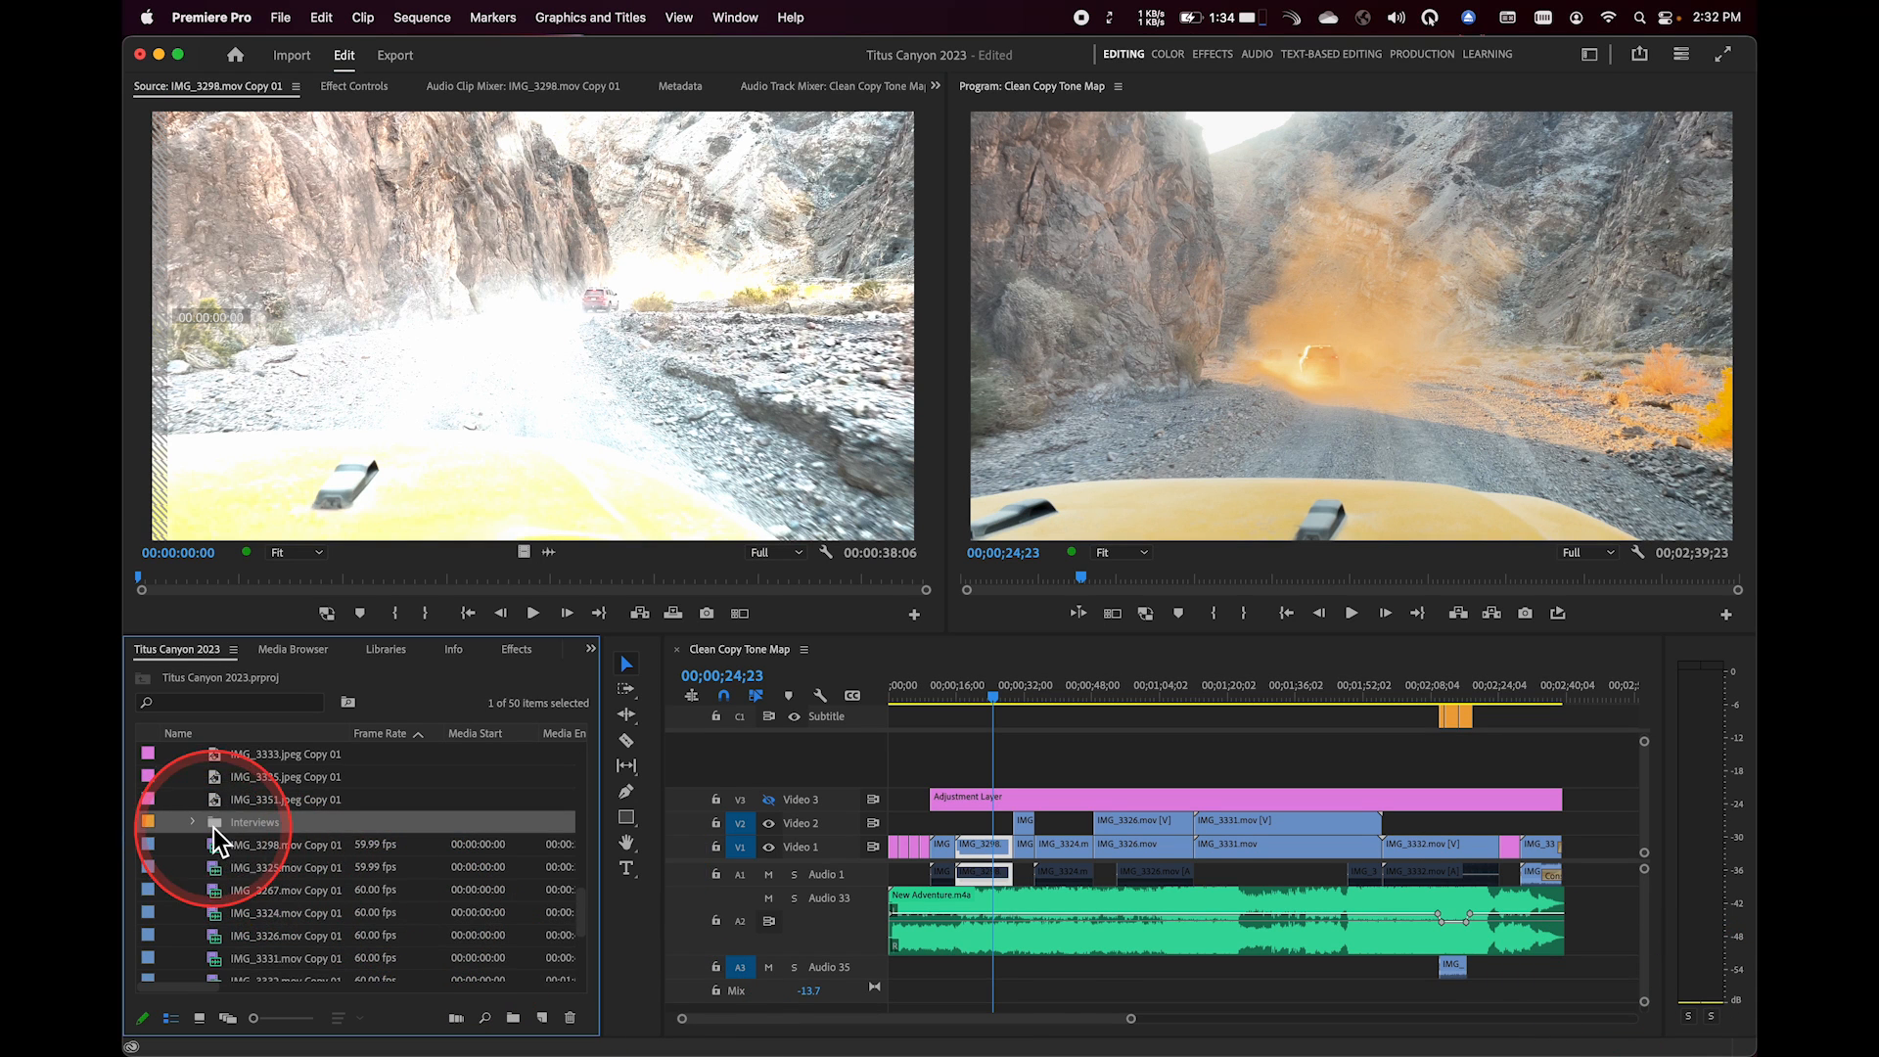
- Expand the Interviews bin to show clips A003, B001 and B003
click(191, 822)
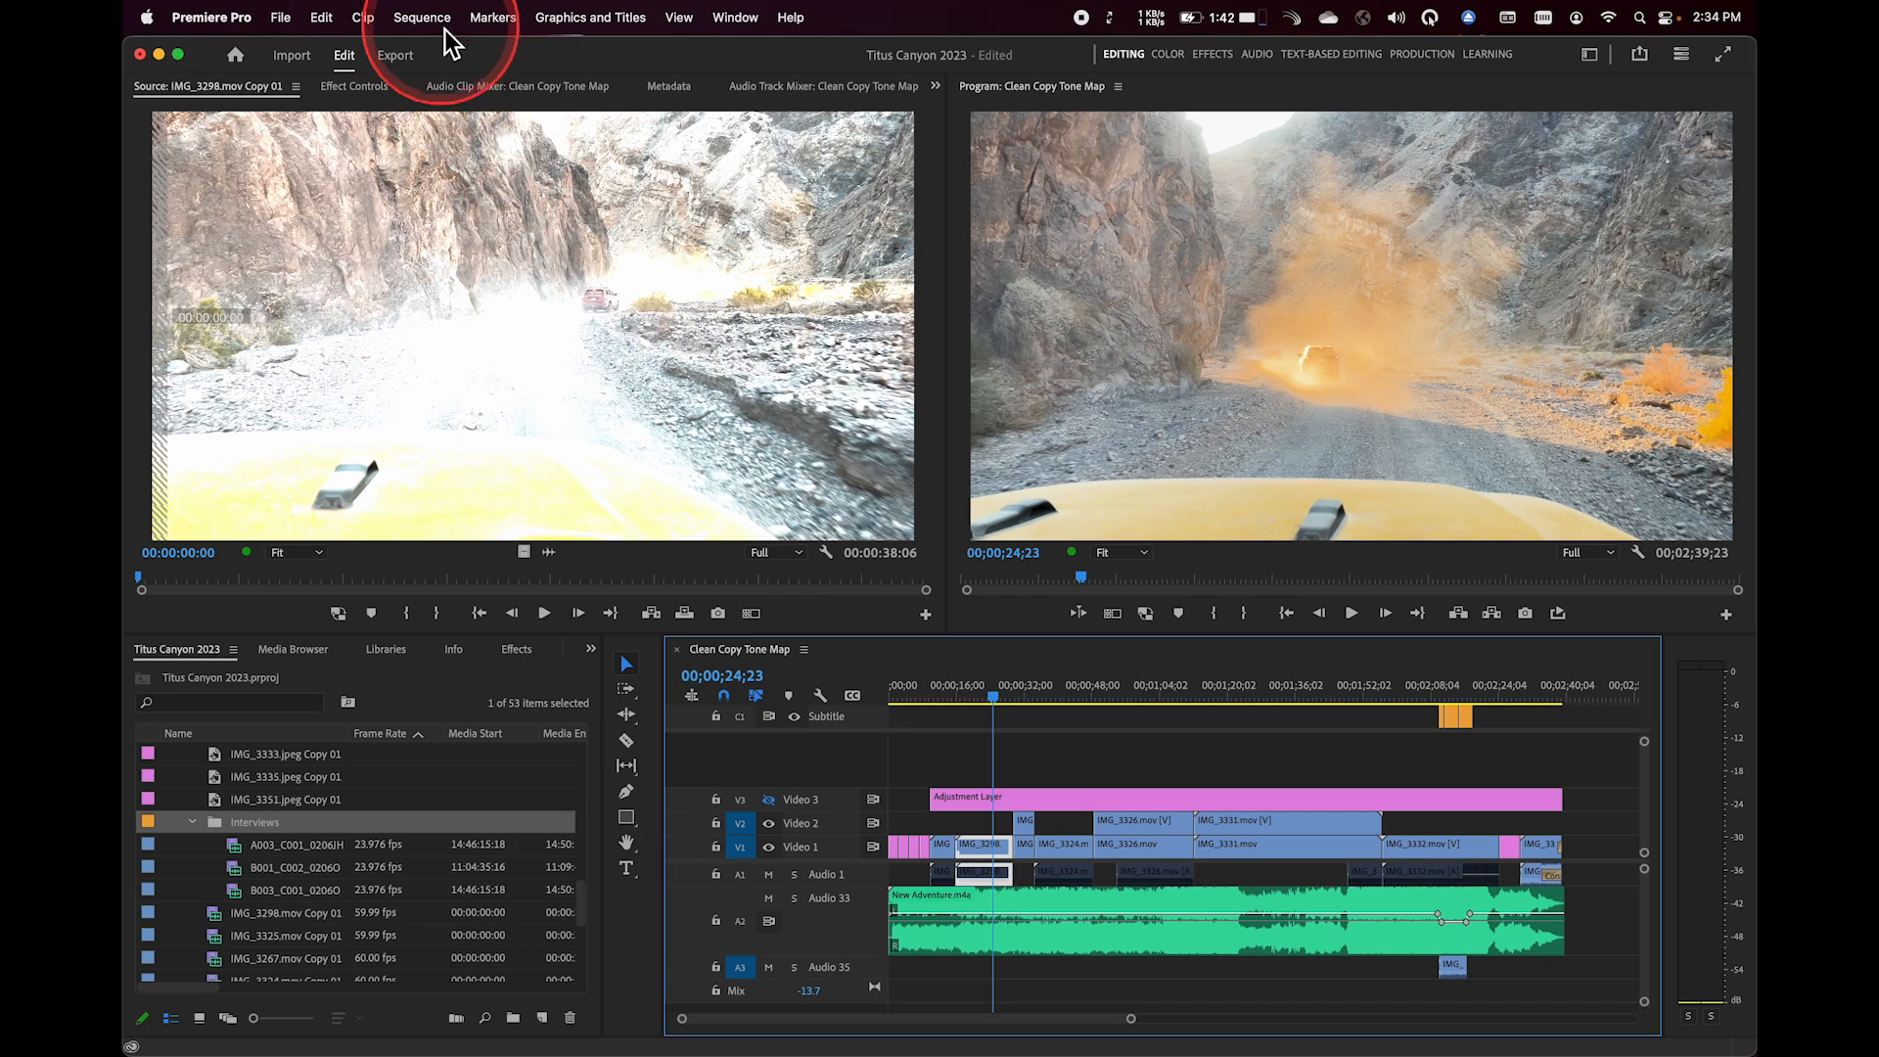
- Bring up Sequence Settings for the Custom 3840×2160, 29.97 fps sequence via the Sequence menu
click(423, 18)
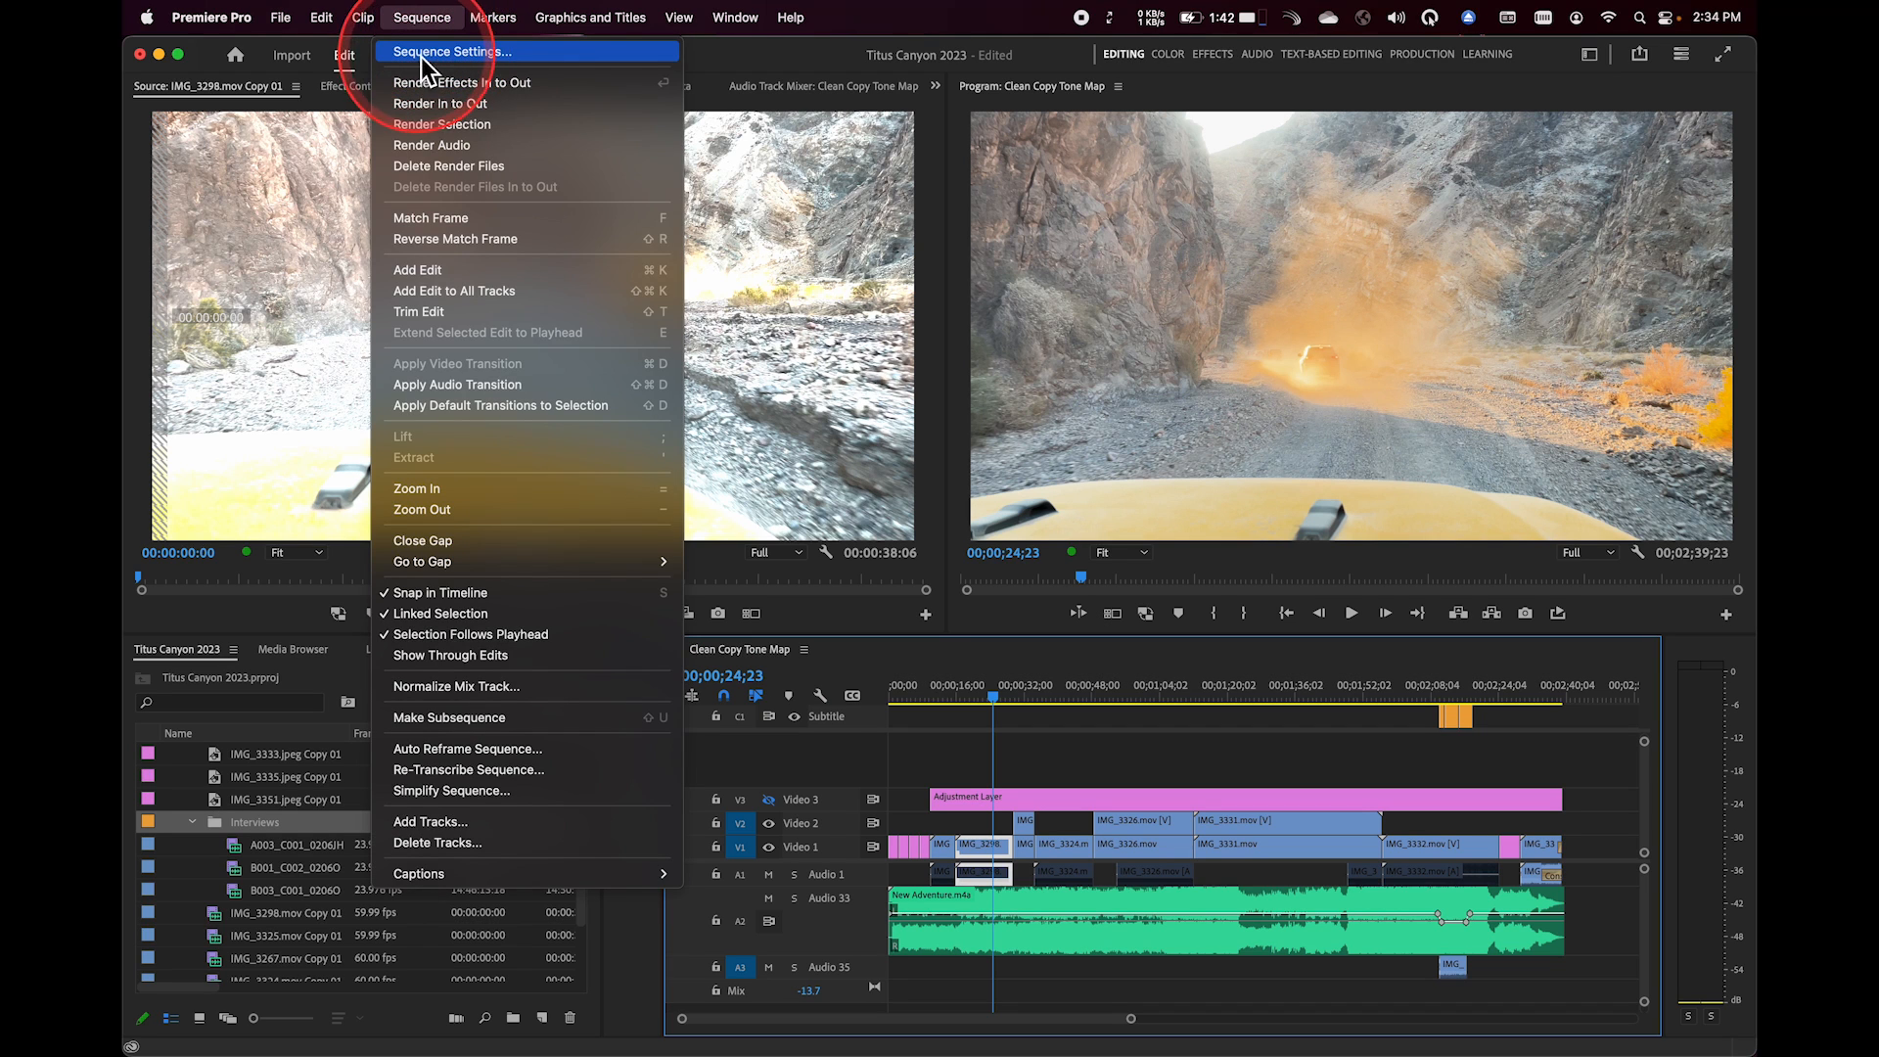
click(452, 51)
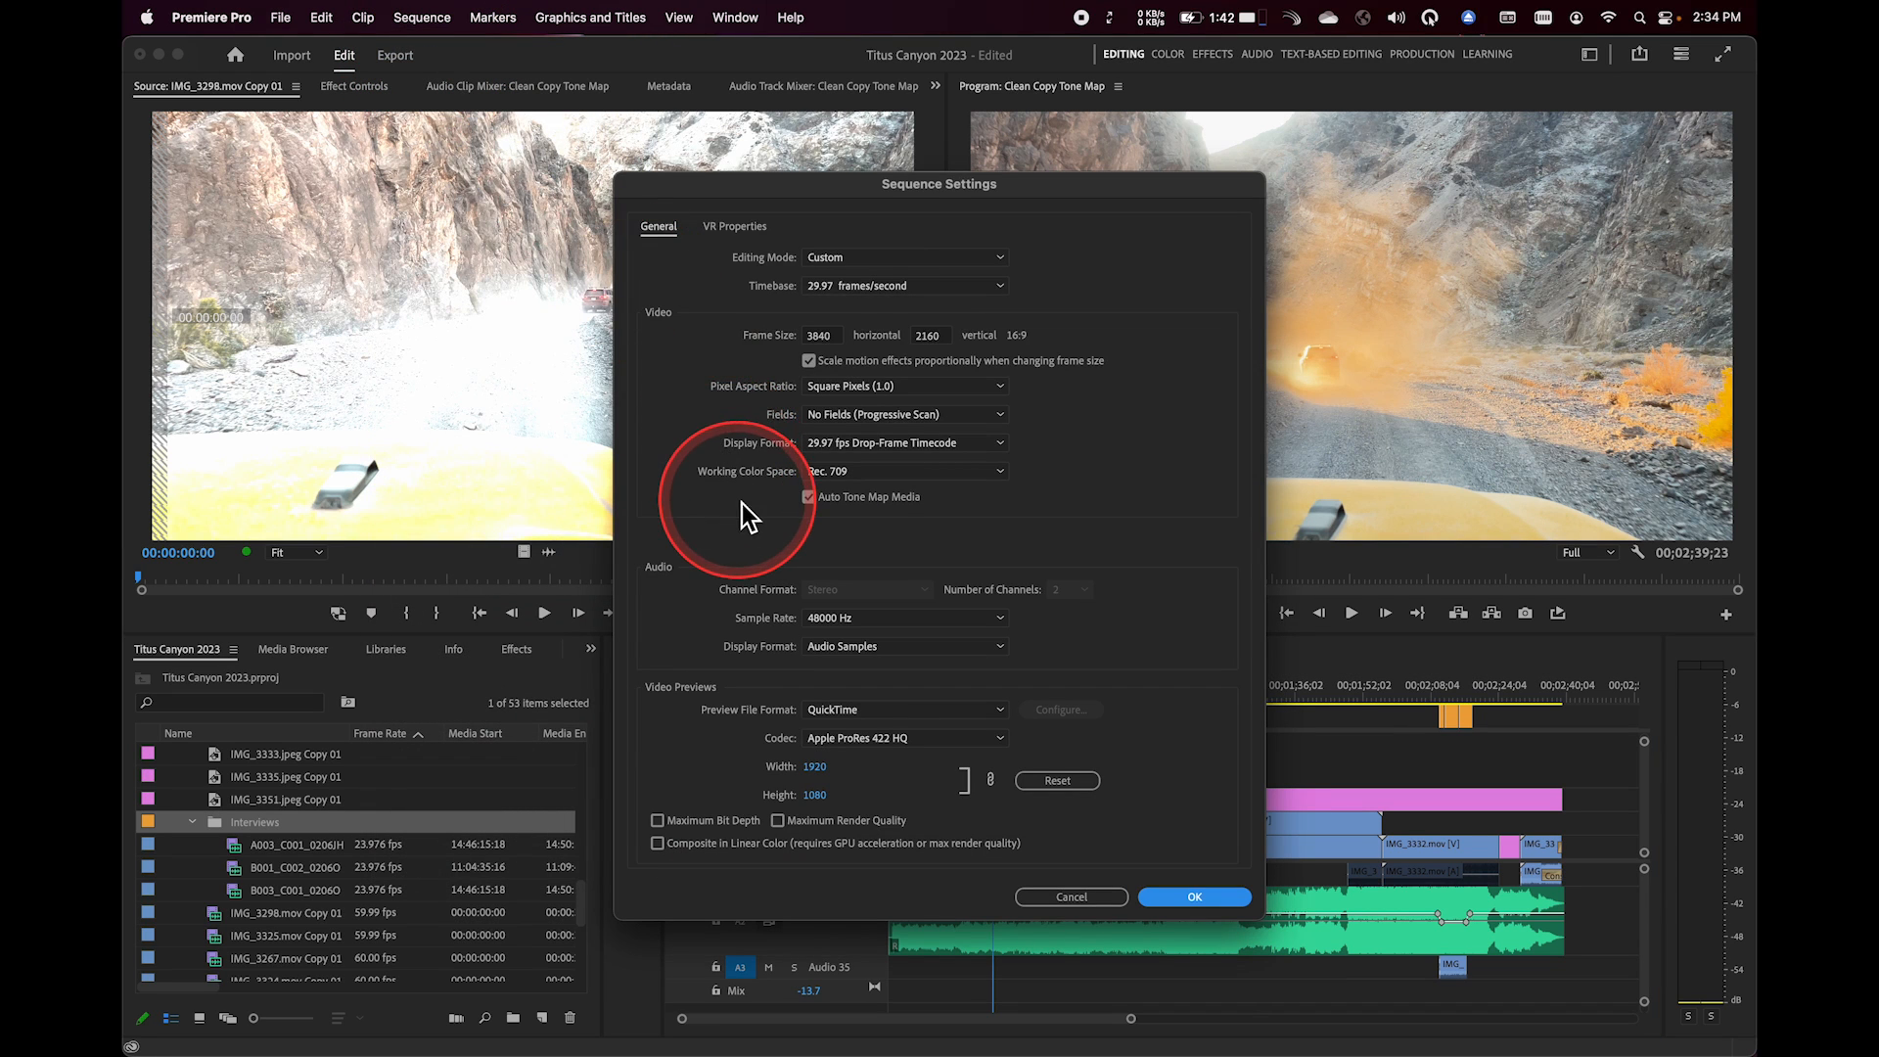
mouse_move(814, 311)
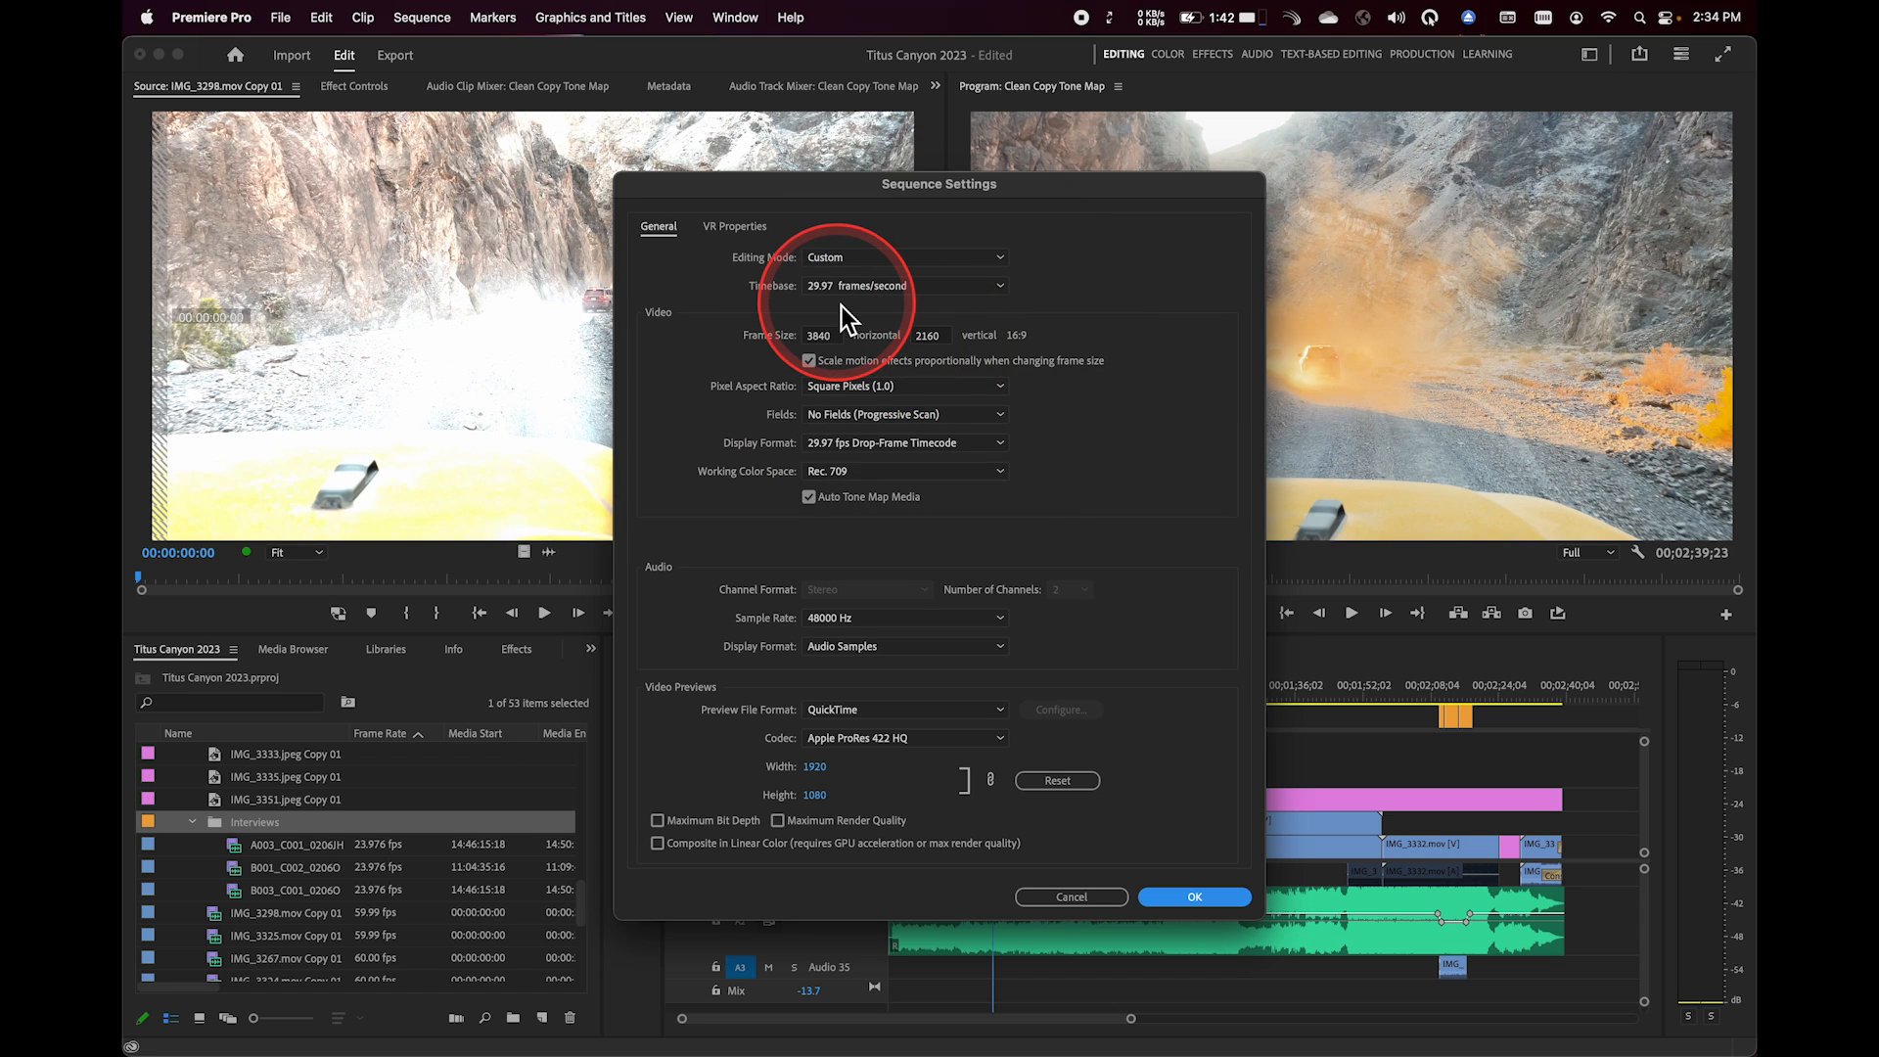
mouse_move(845, 317)
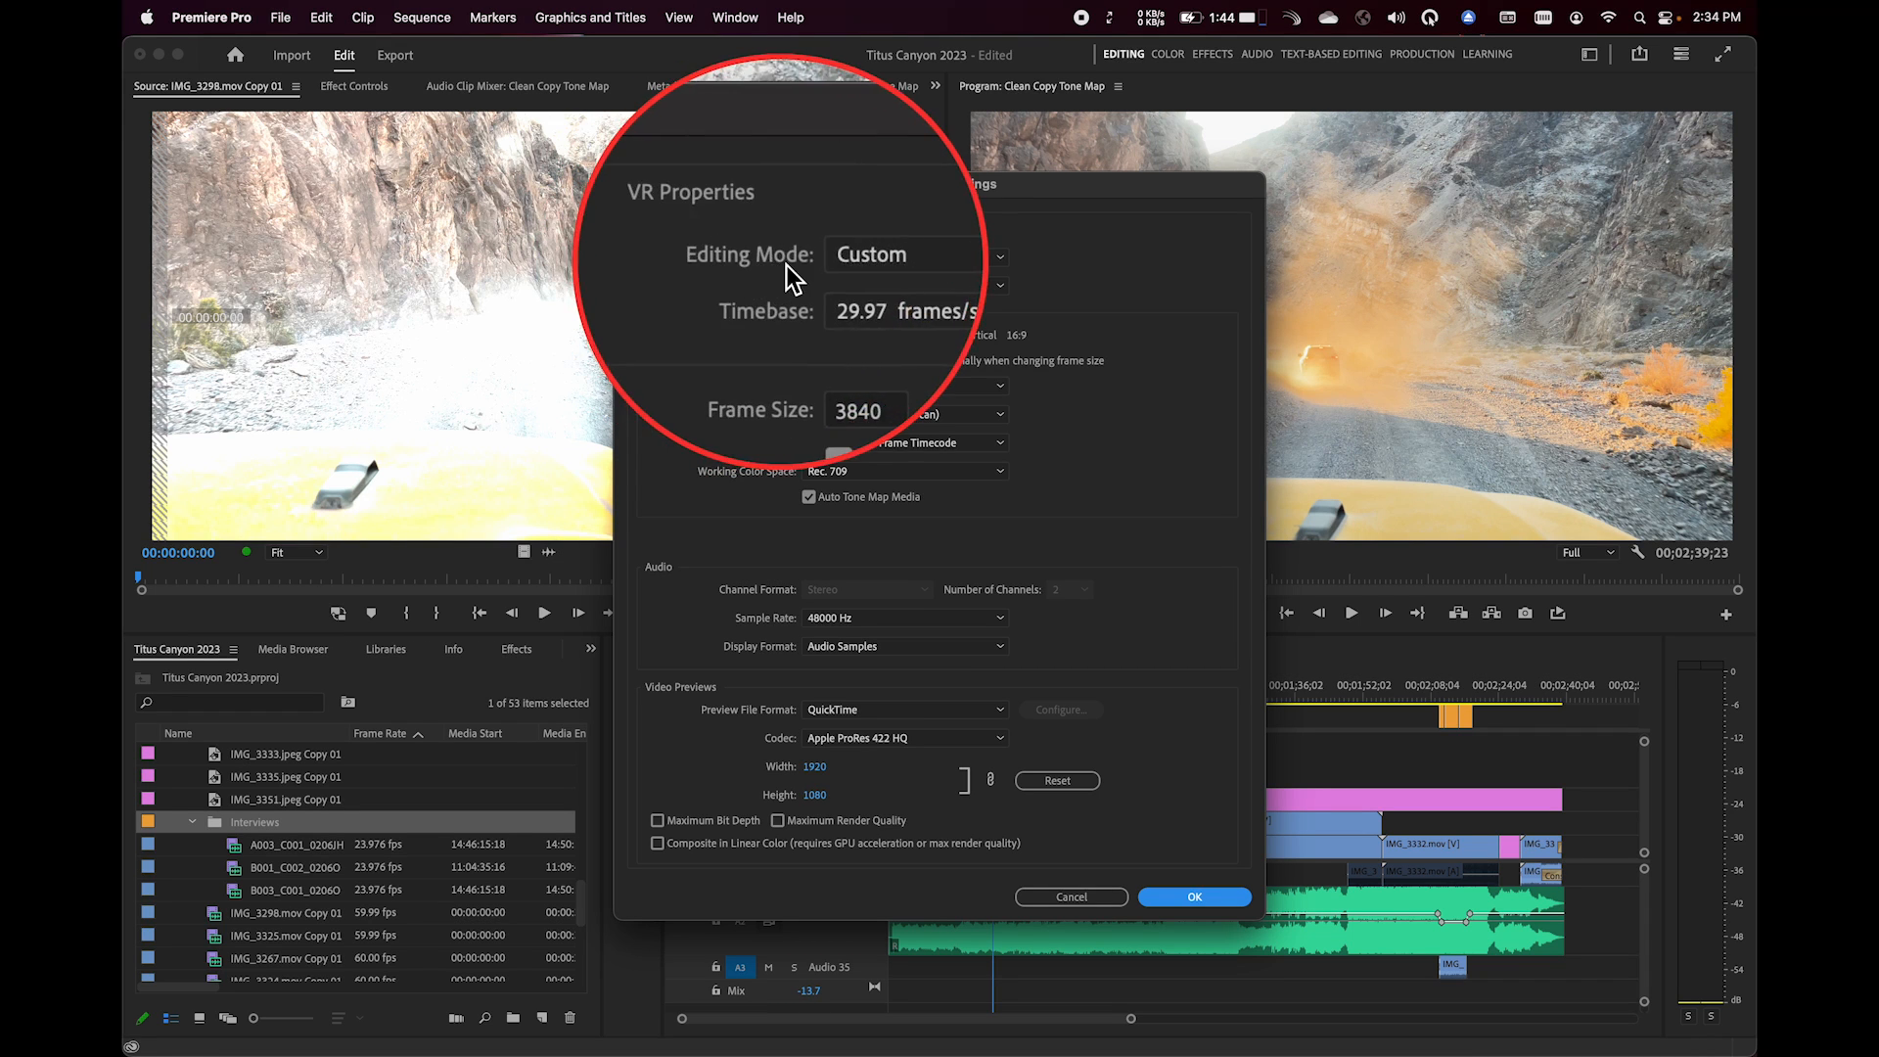
click(658, 227)
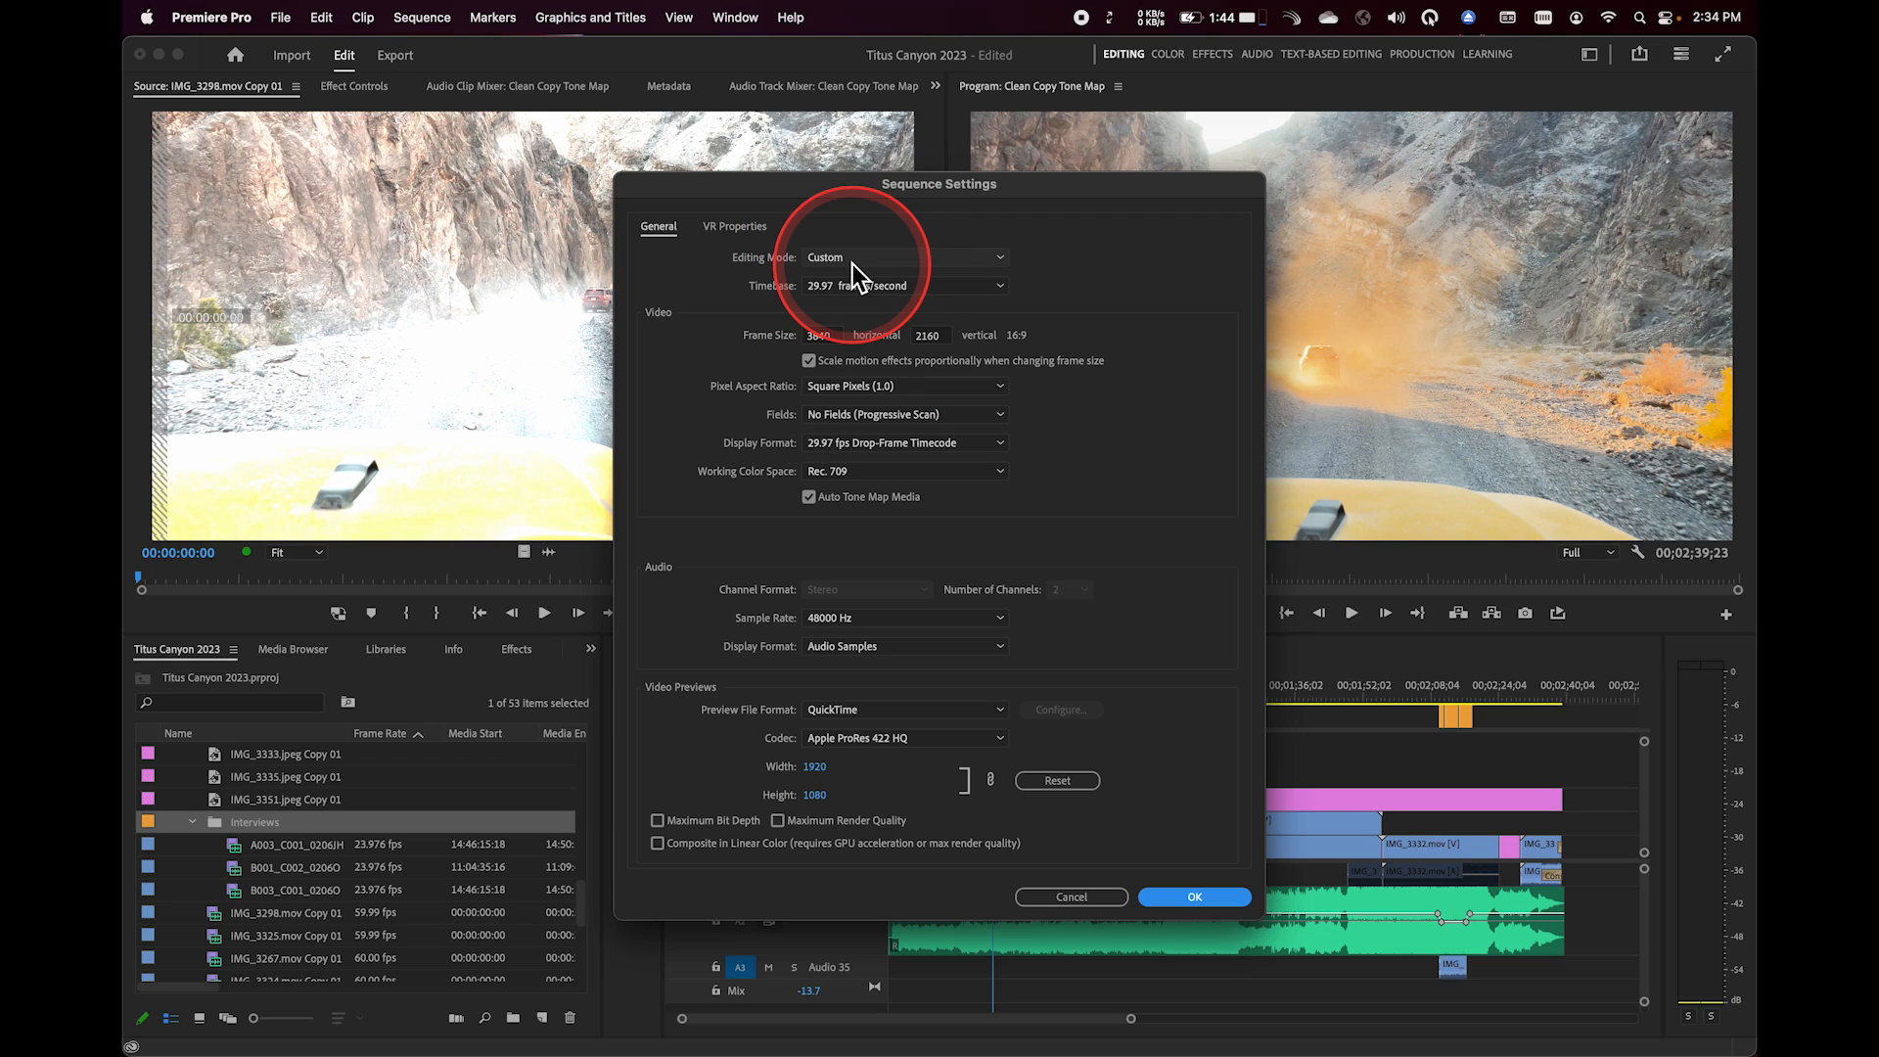
- Set the sequence editing mode to ARRI Cinema and show the editing mode list again
click(904, 257)
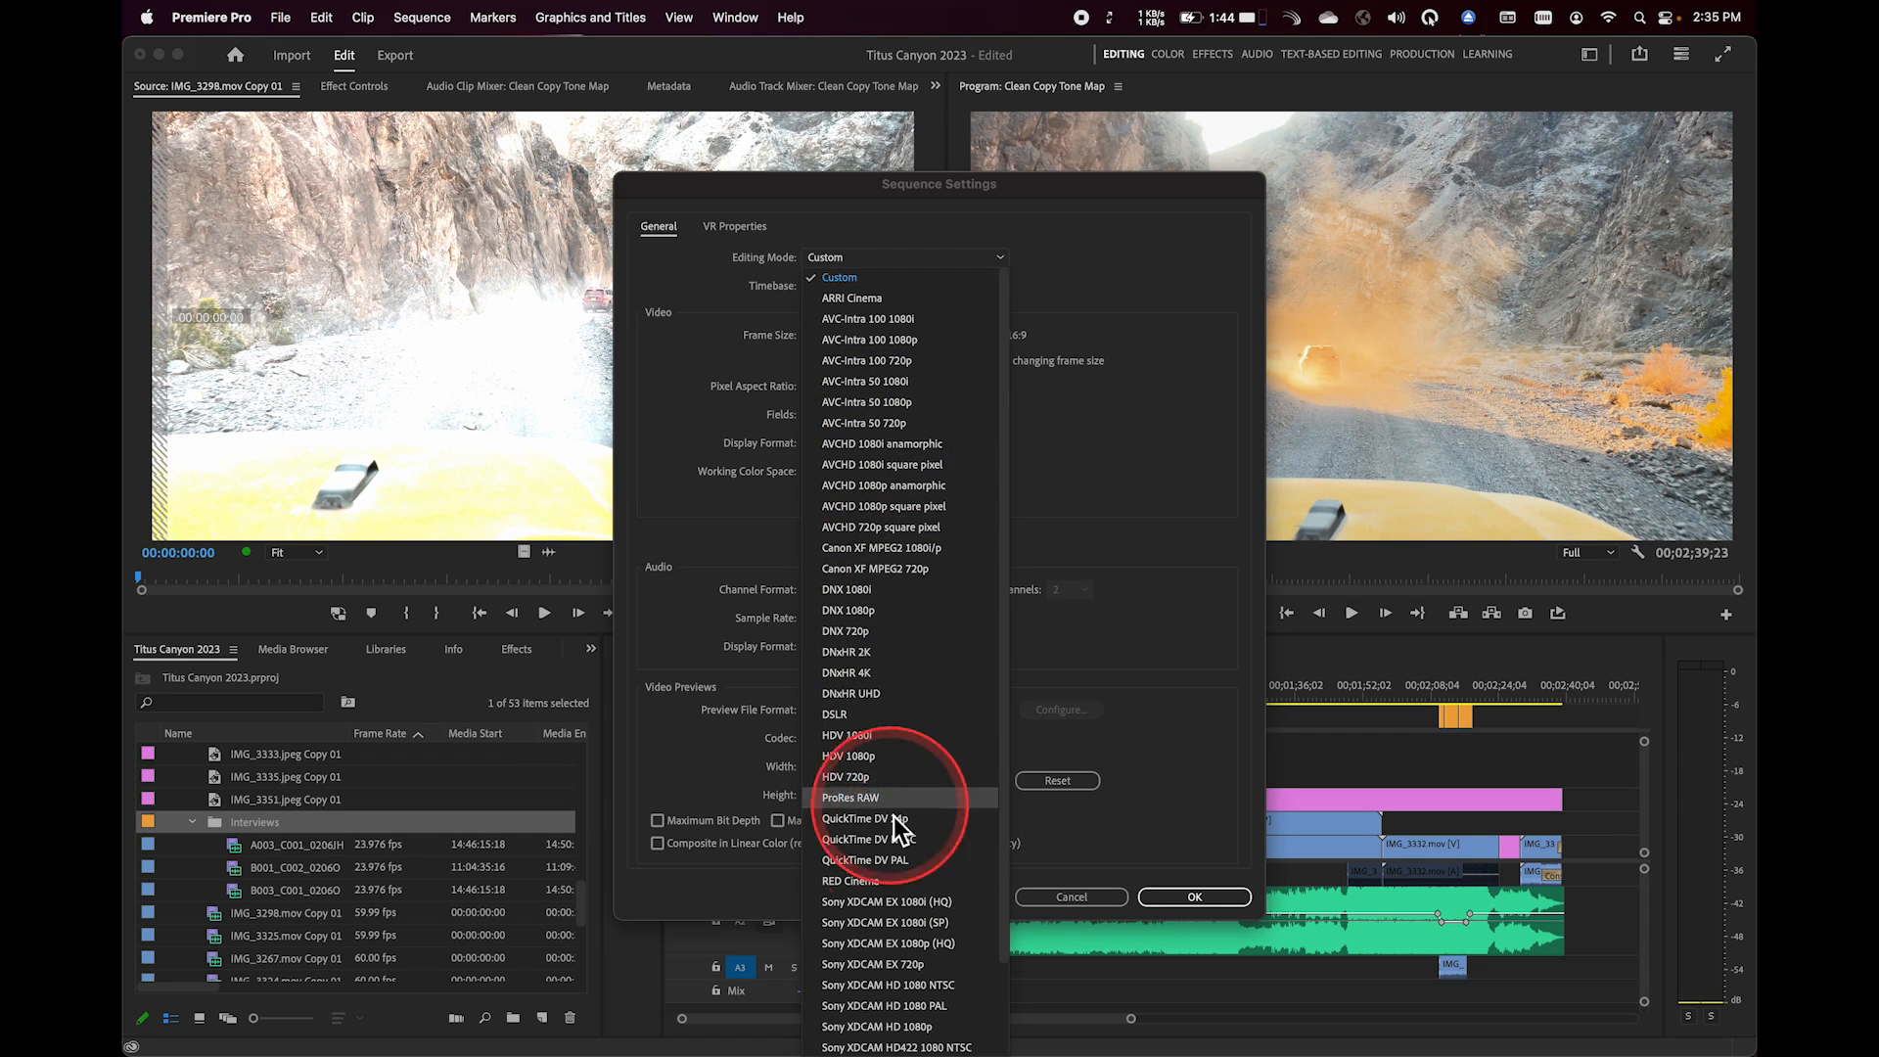
mouse_move(883, 622)
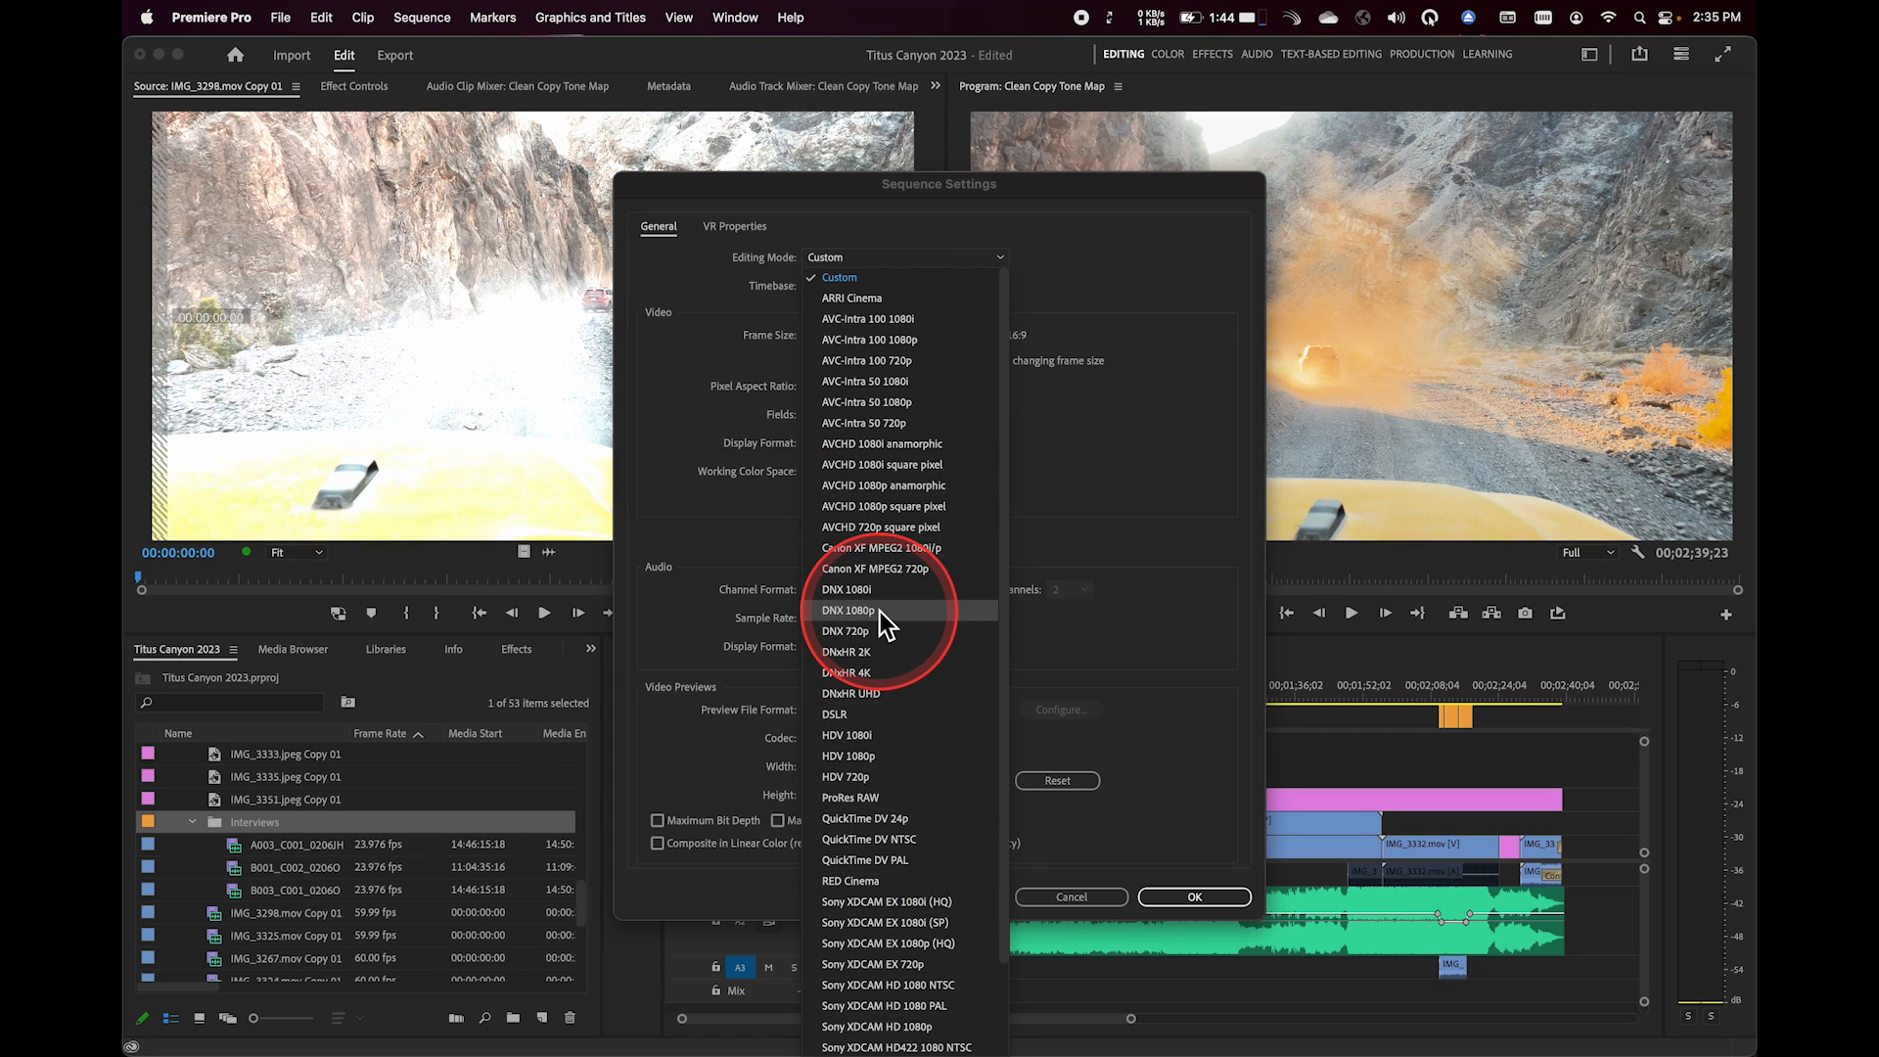
mouse_move(867, 319)
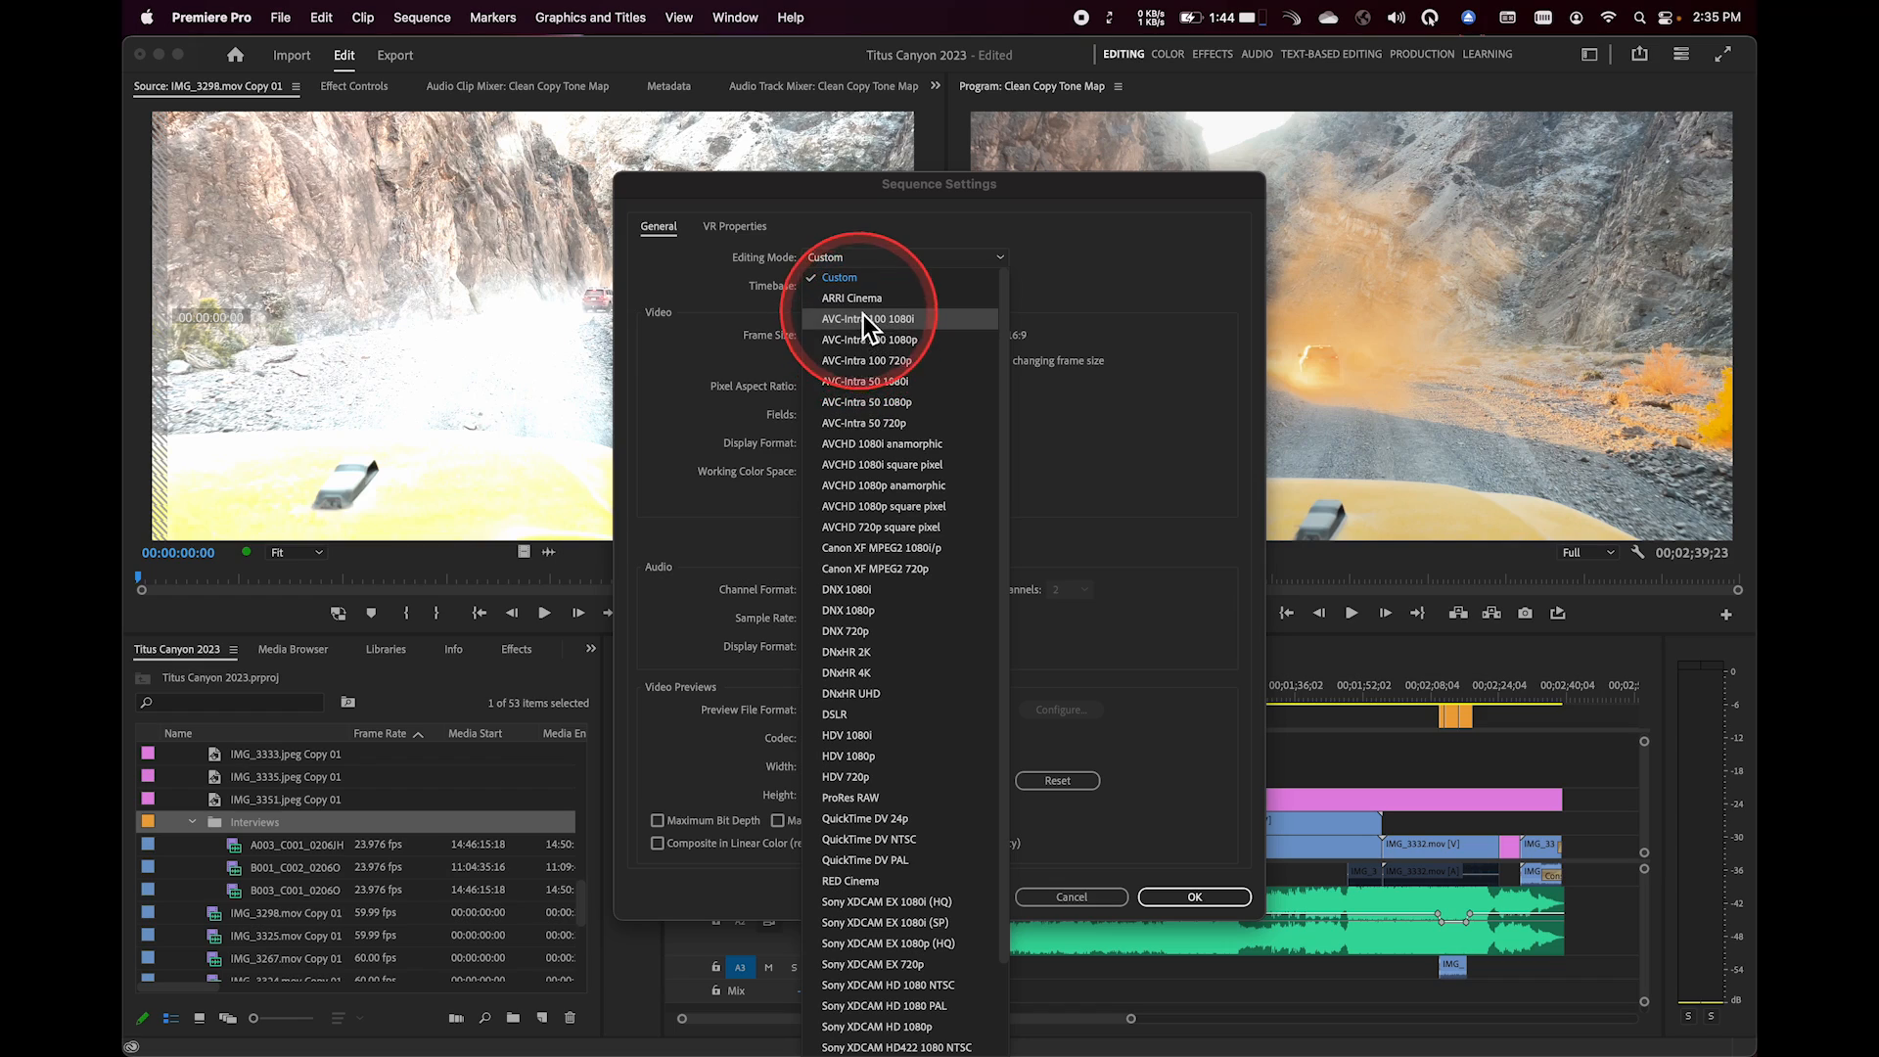
click(851, 297)
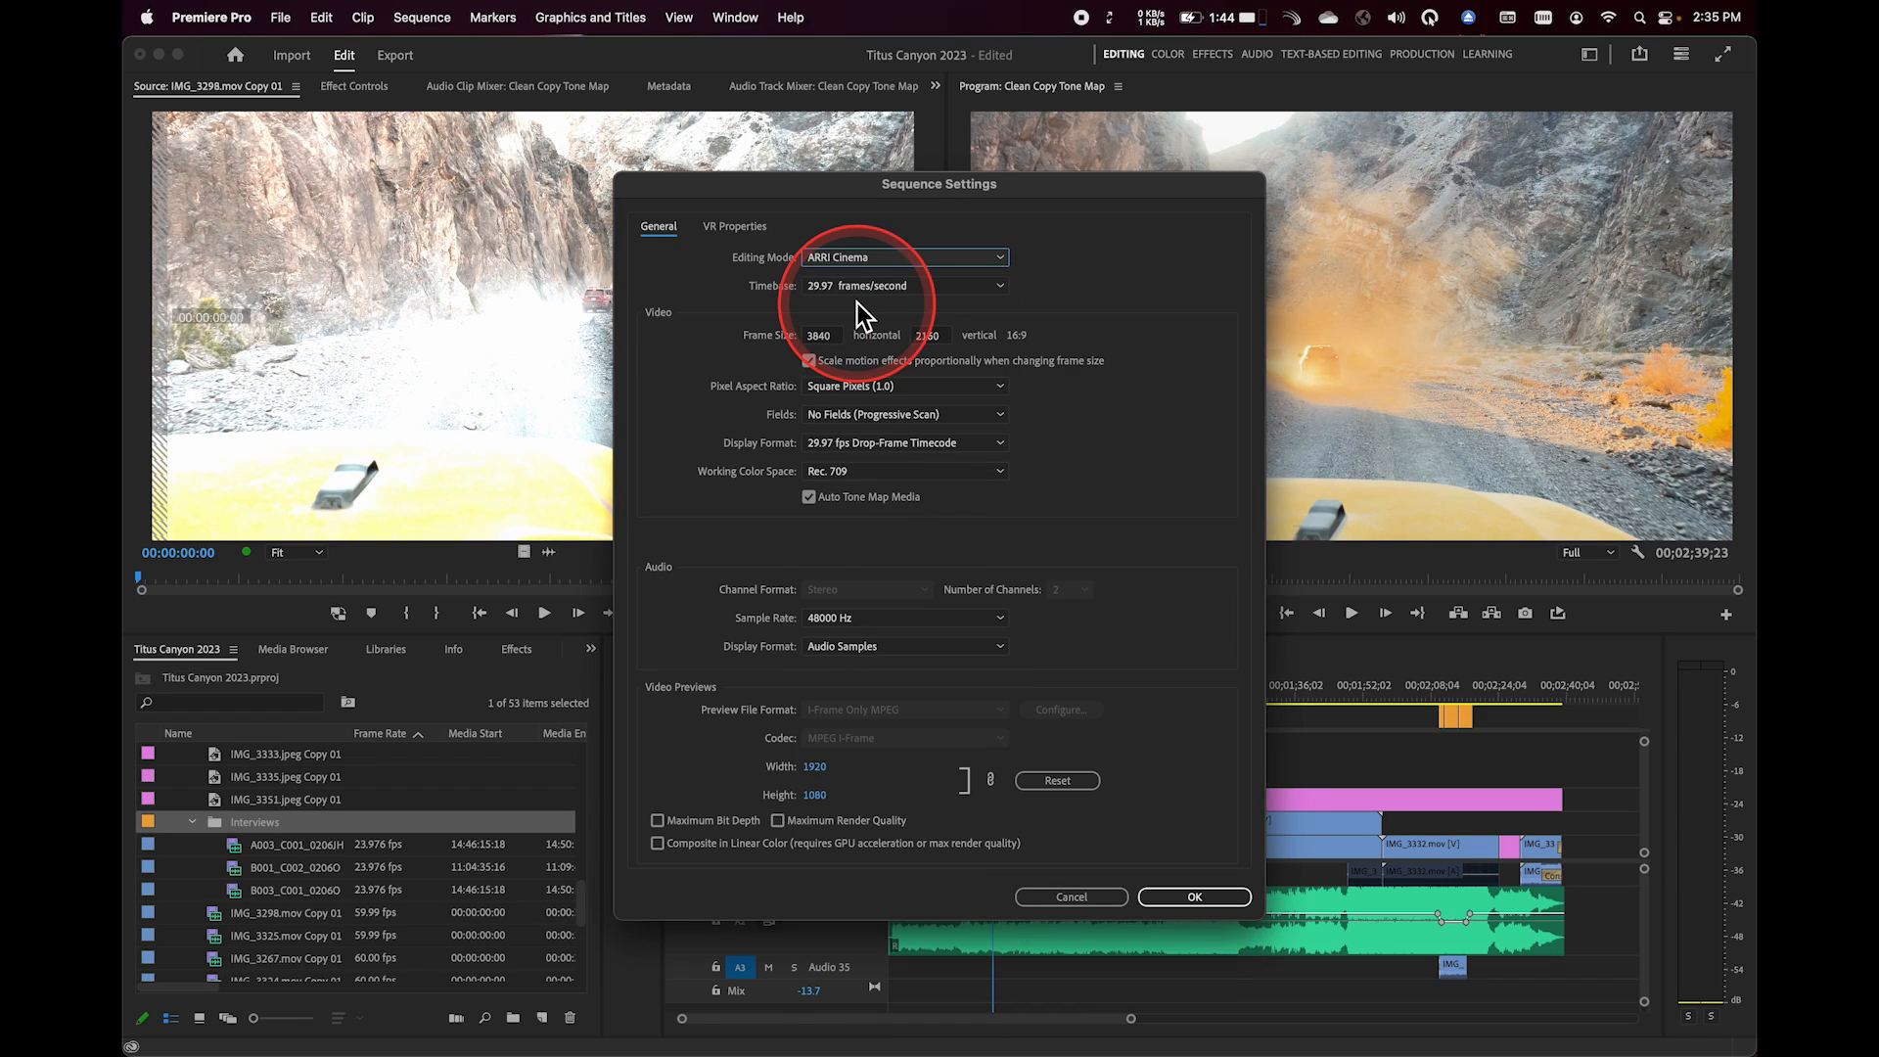
click(904, 256)
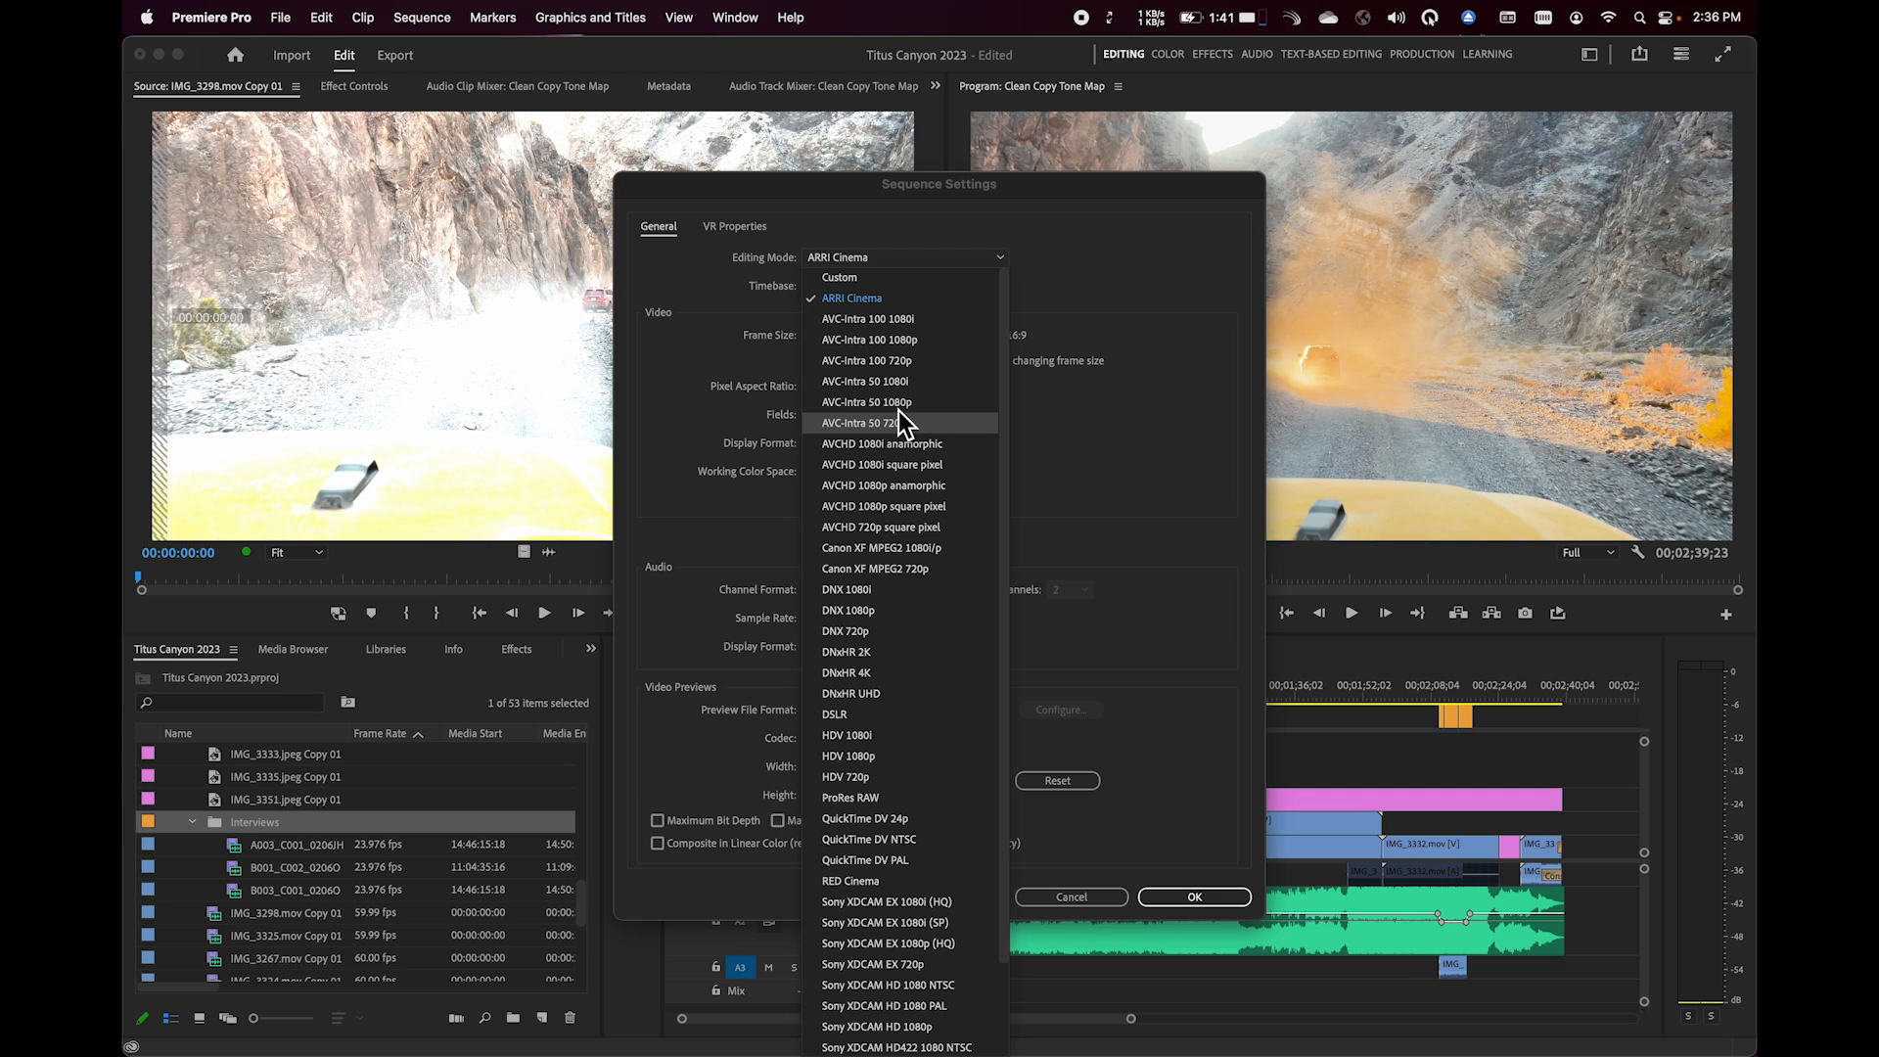
mouse_move(901, 425)
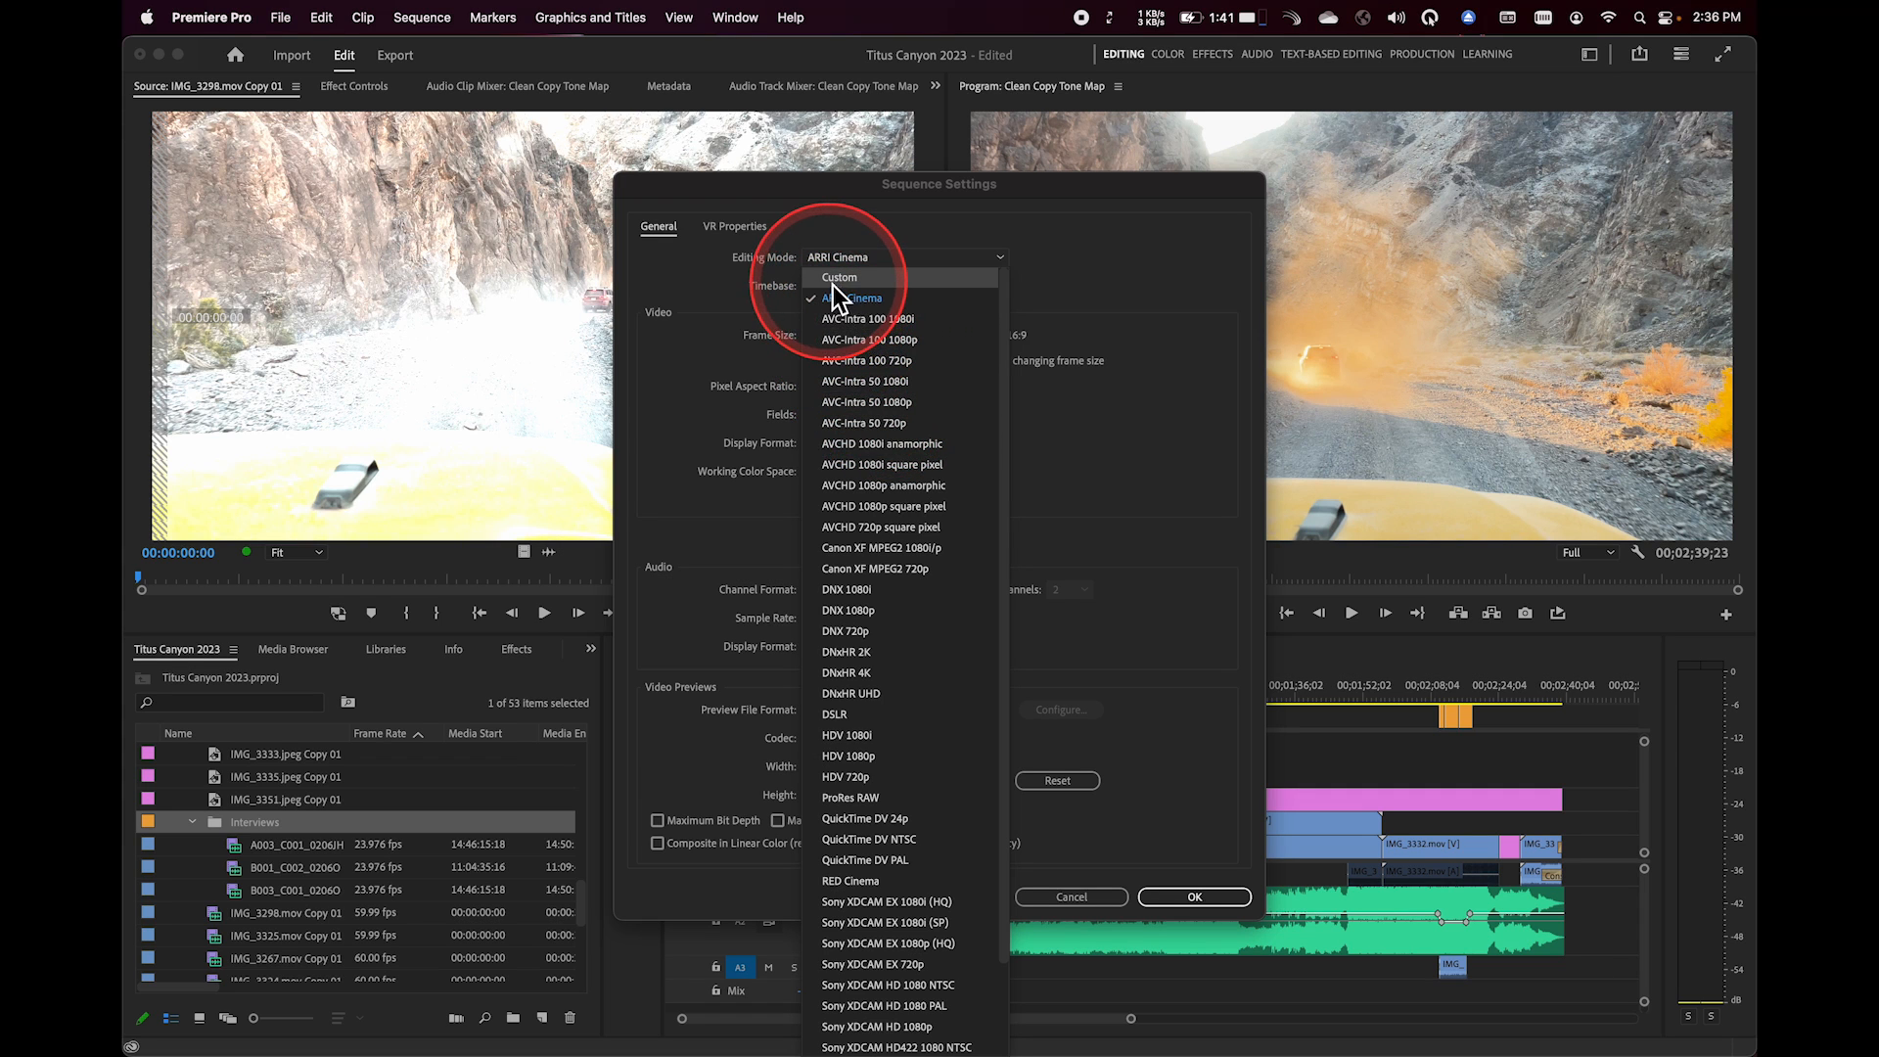
mouse_move(859, 382)
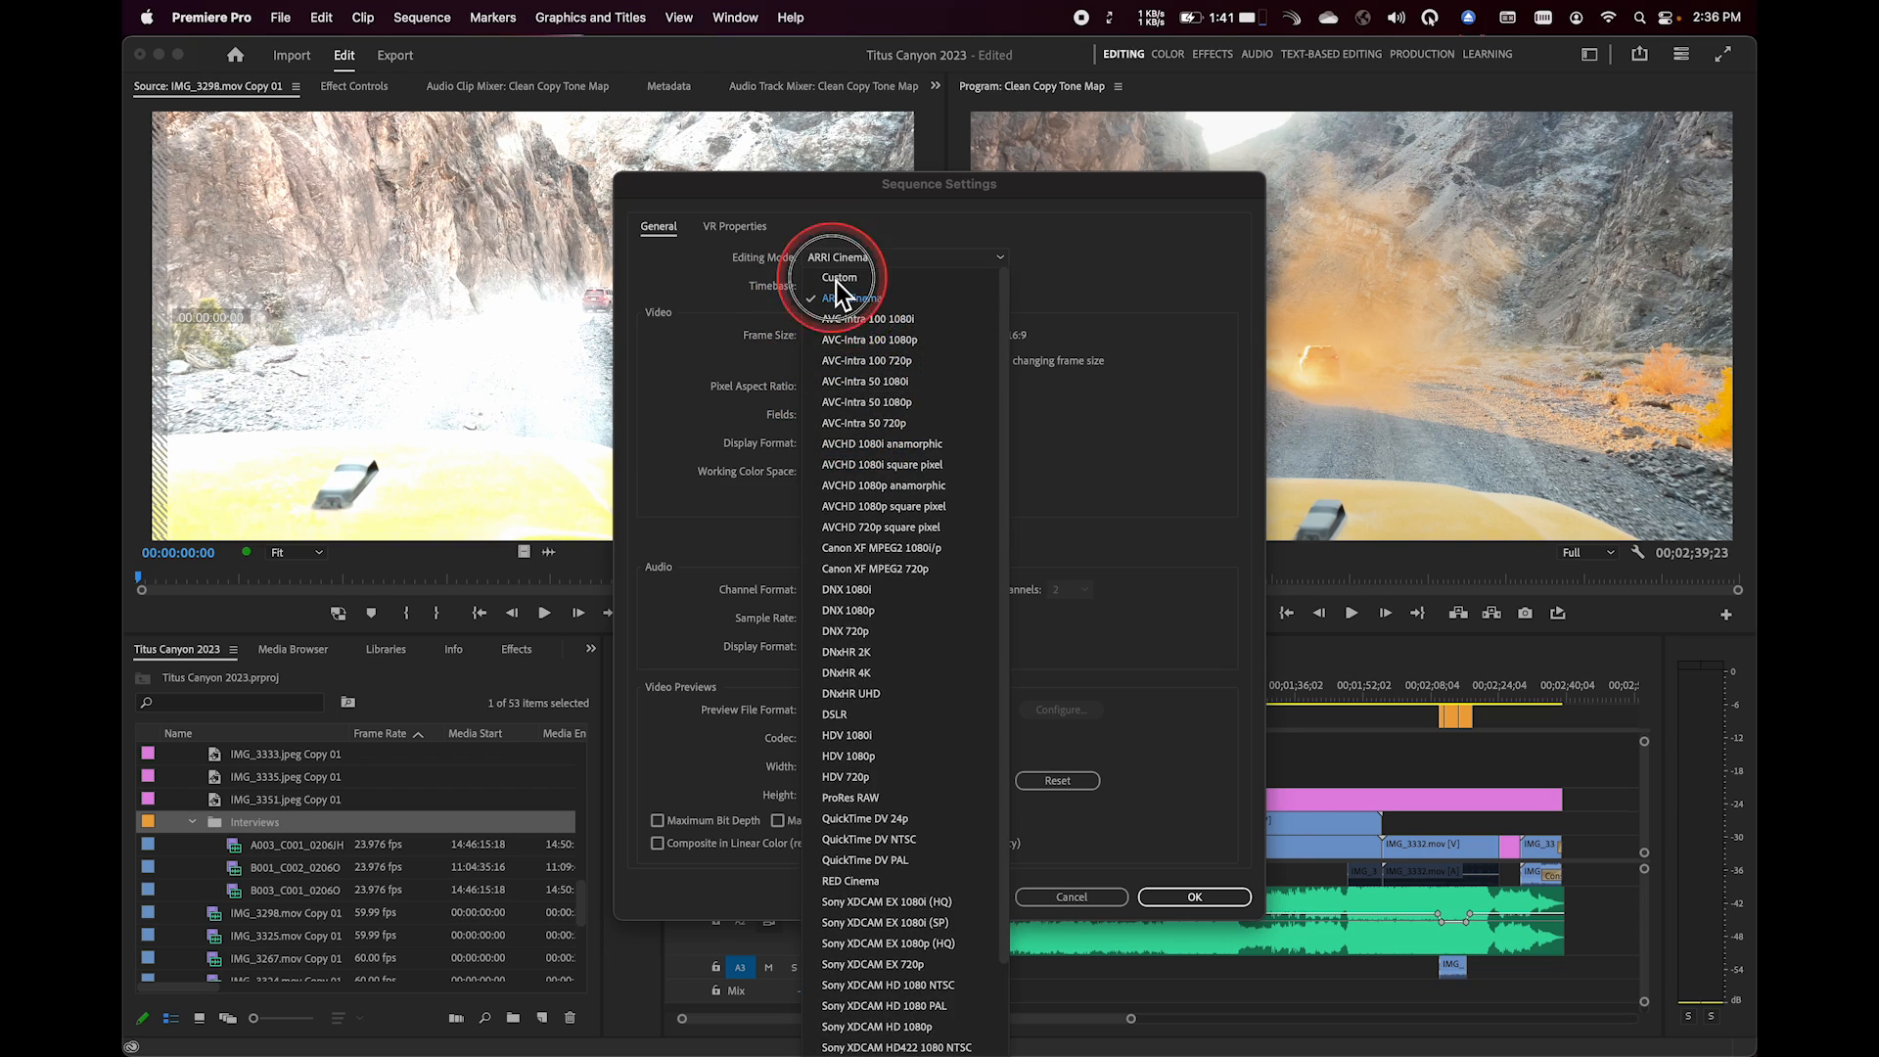
click(840, 276)
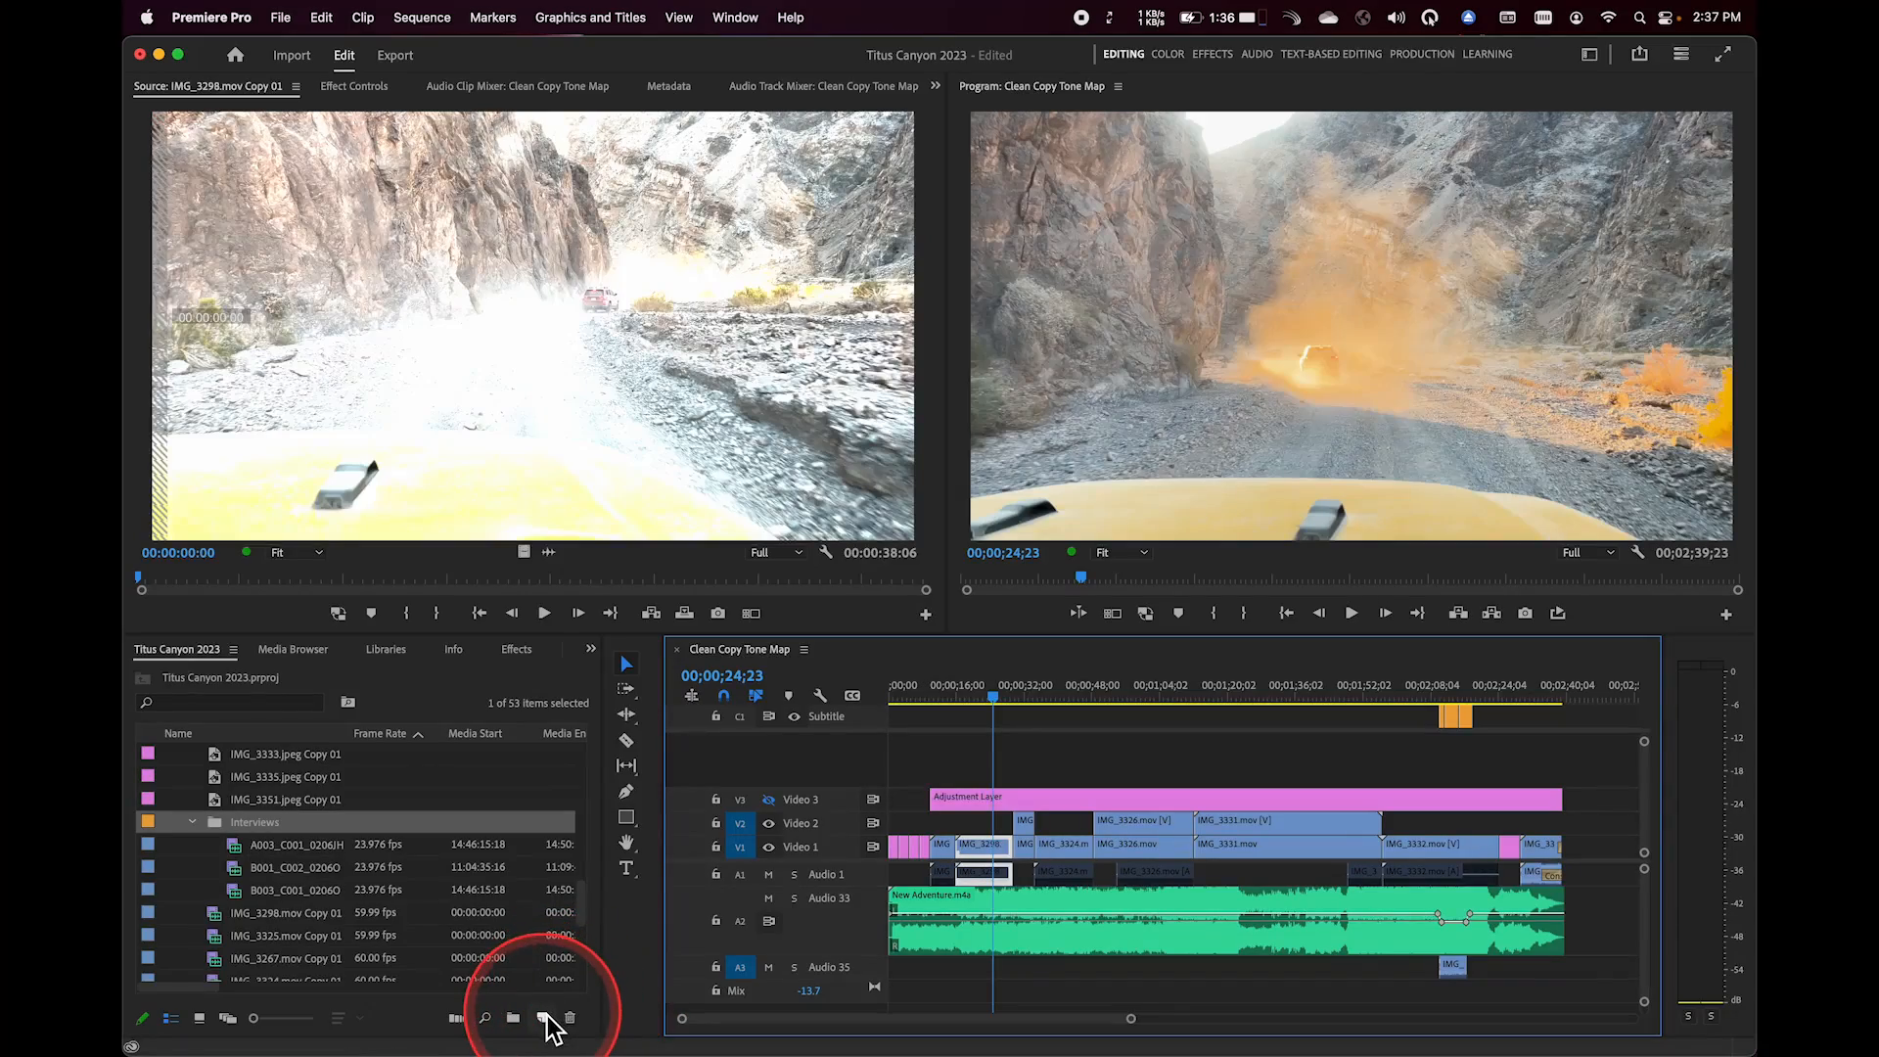
- Create a new sequence from the ARRI 1080p 29.97 preset and view its detailed settings
click(540, 1018)
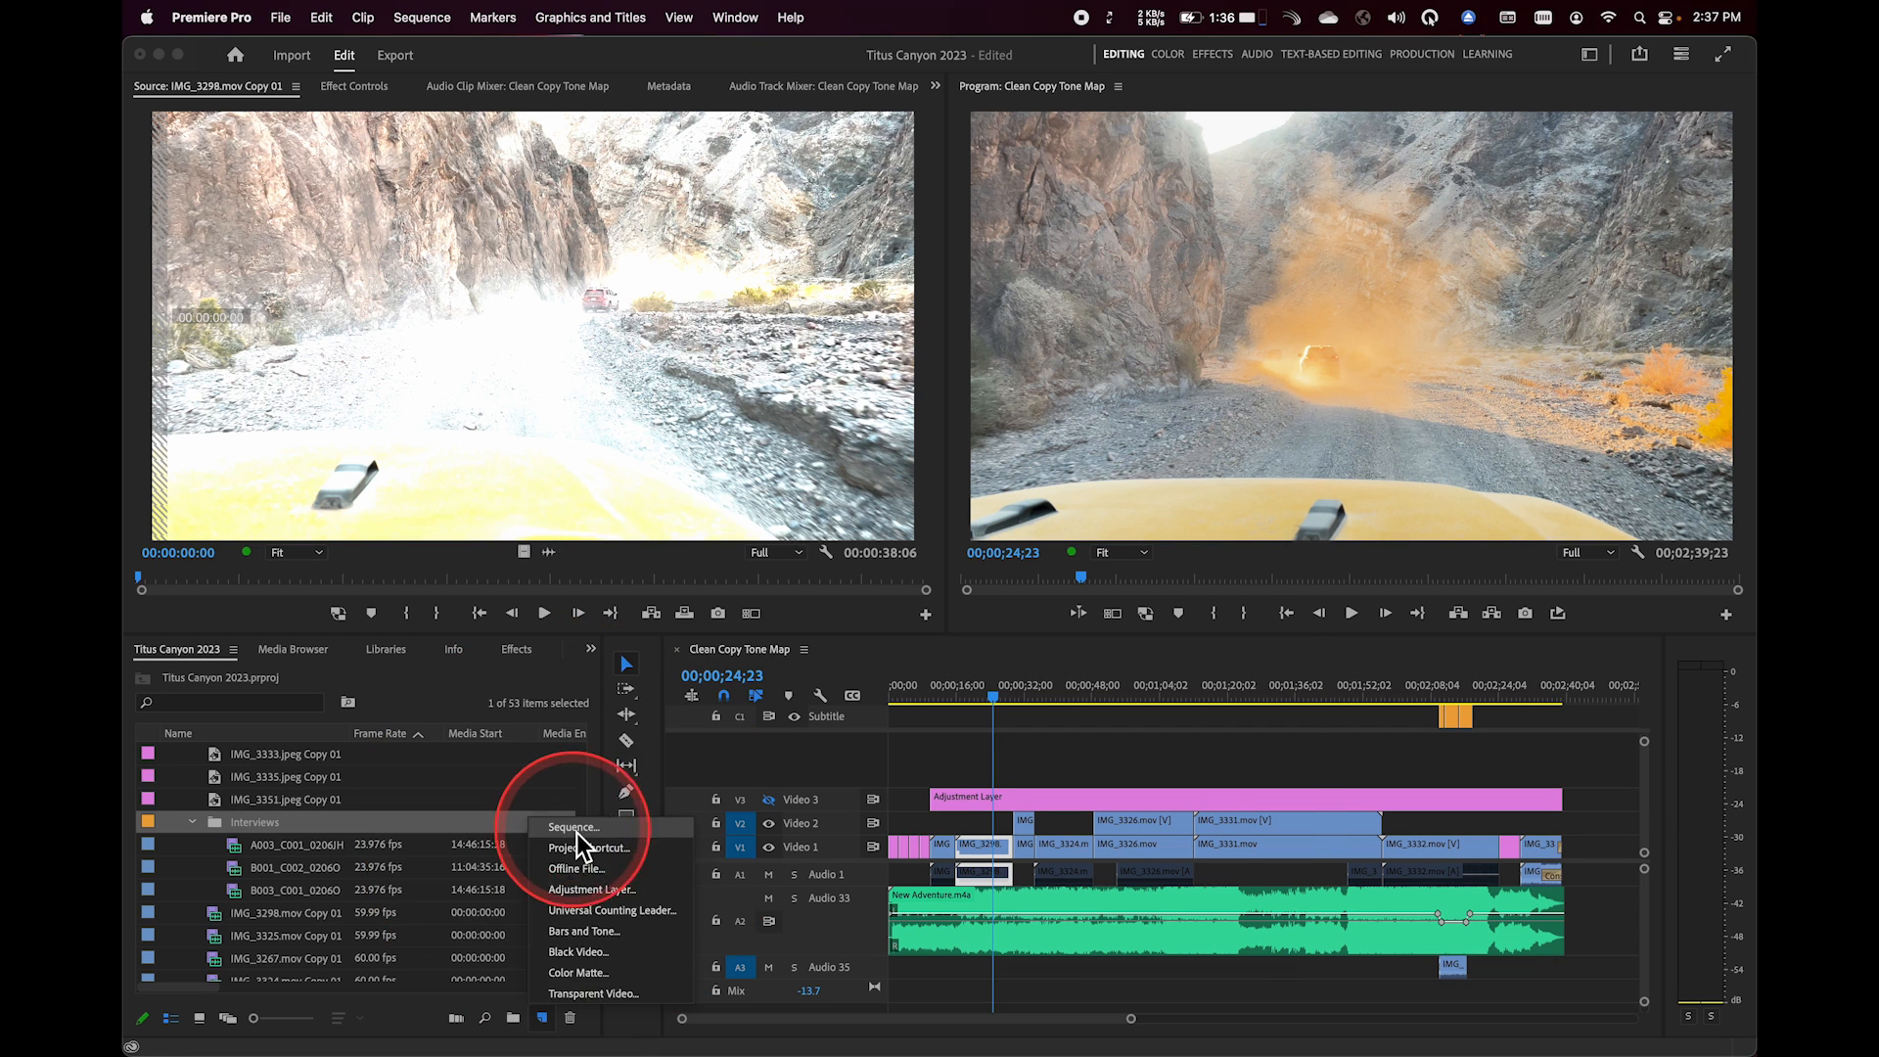
click(574, 826)
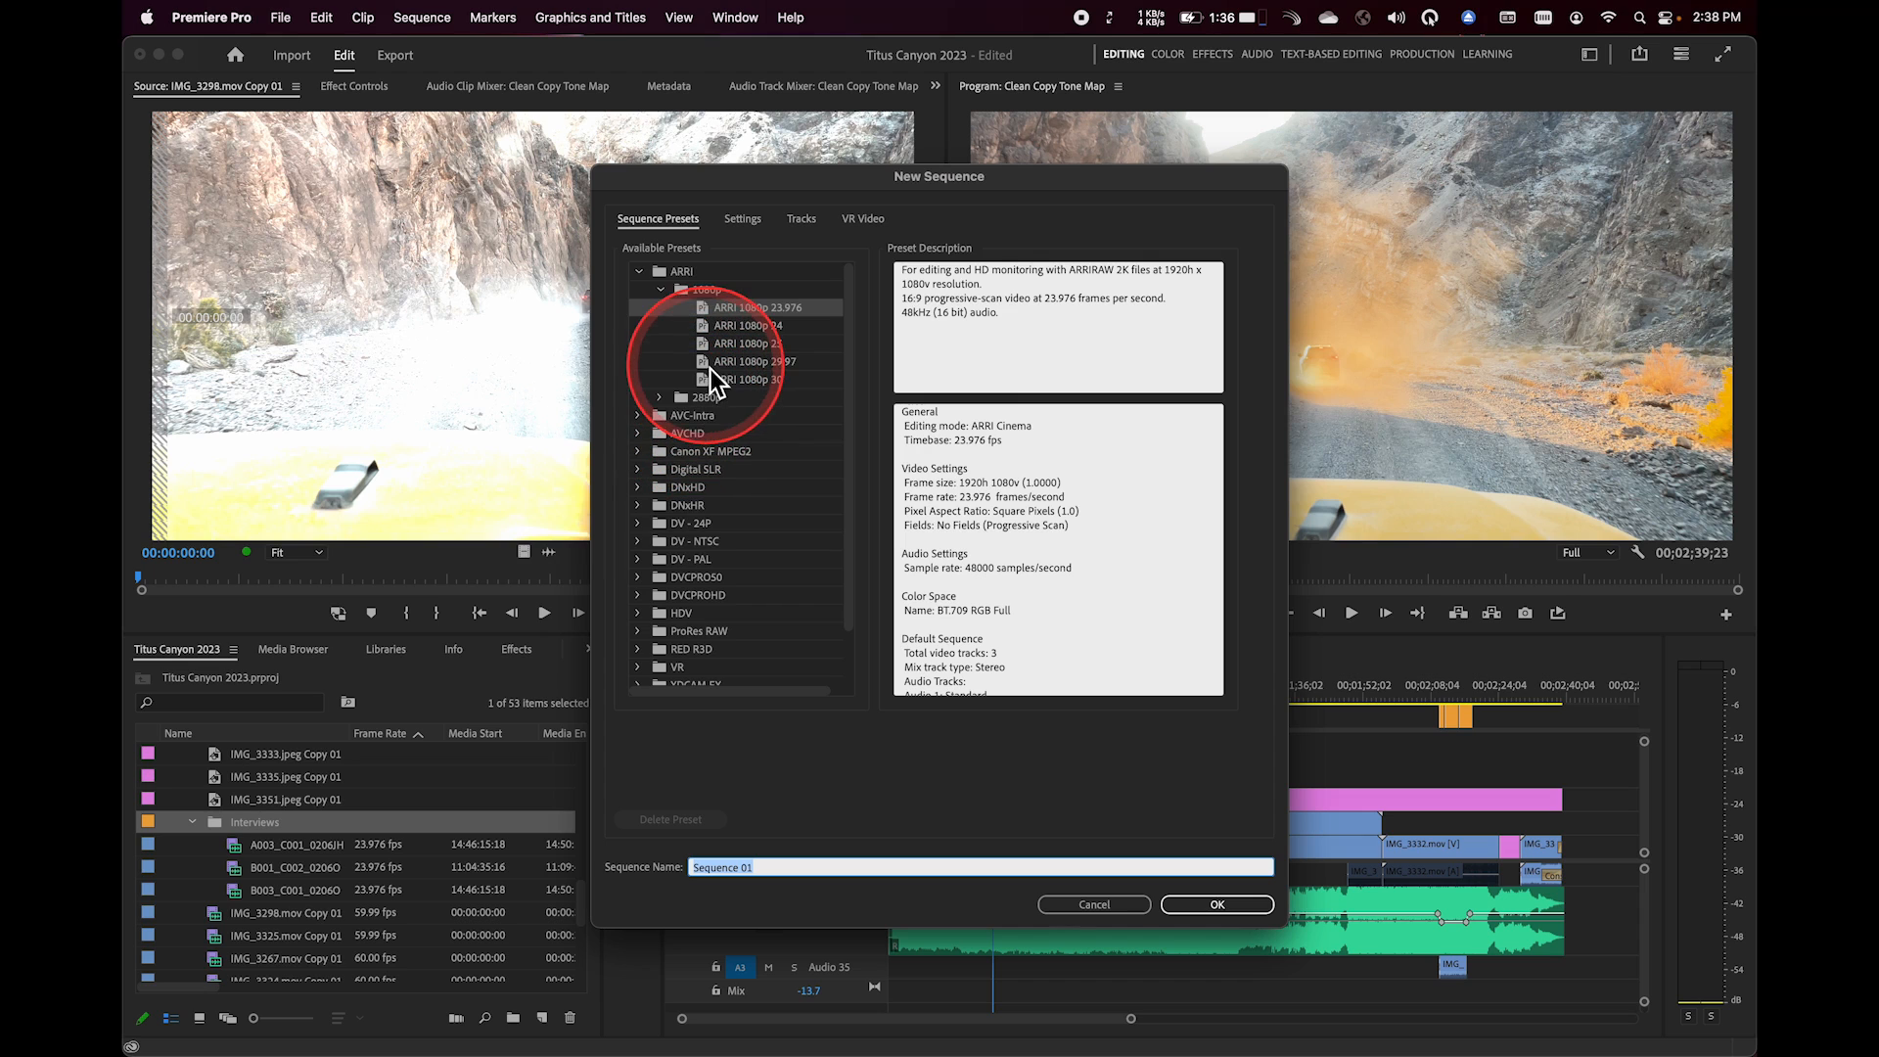
click(751, 360)
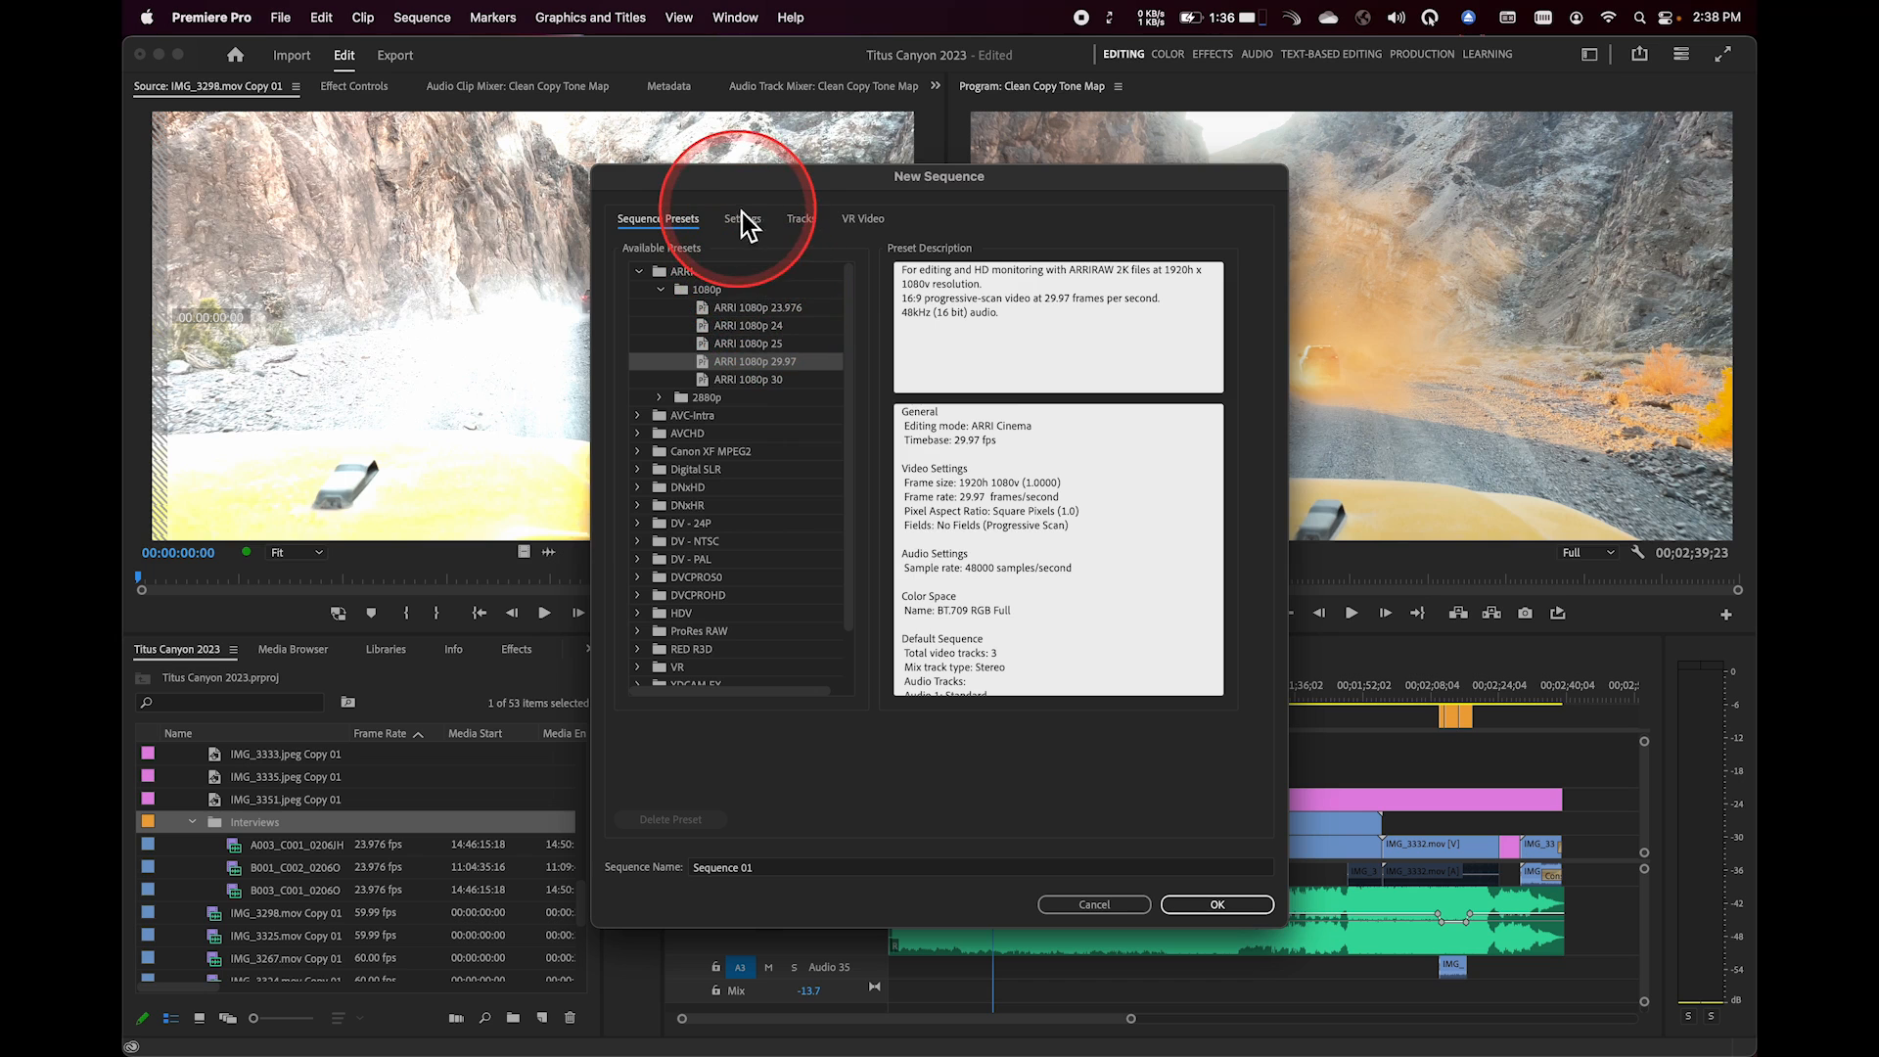
click(742, 218)
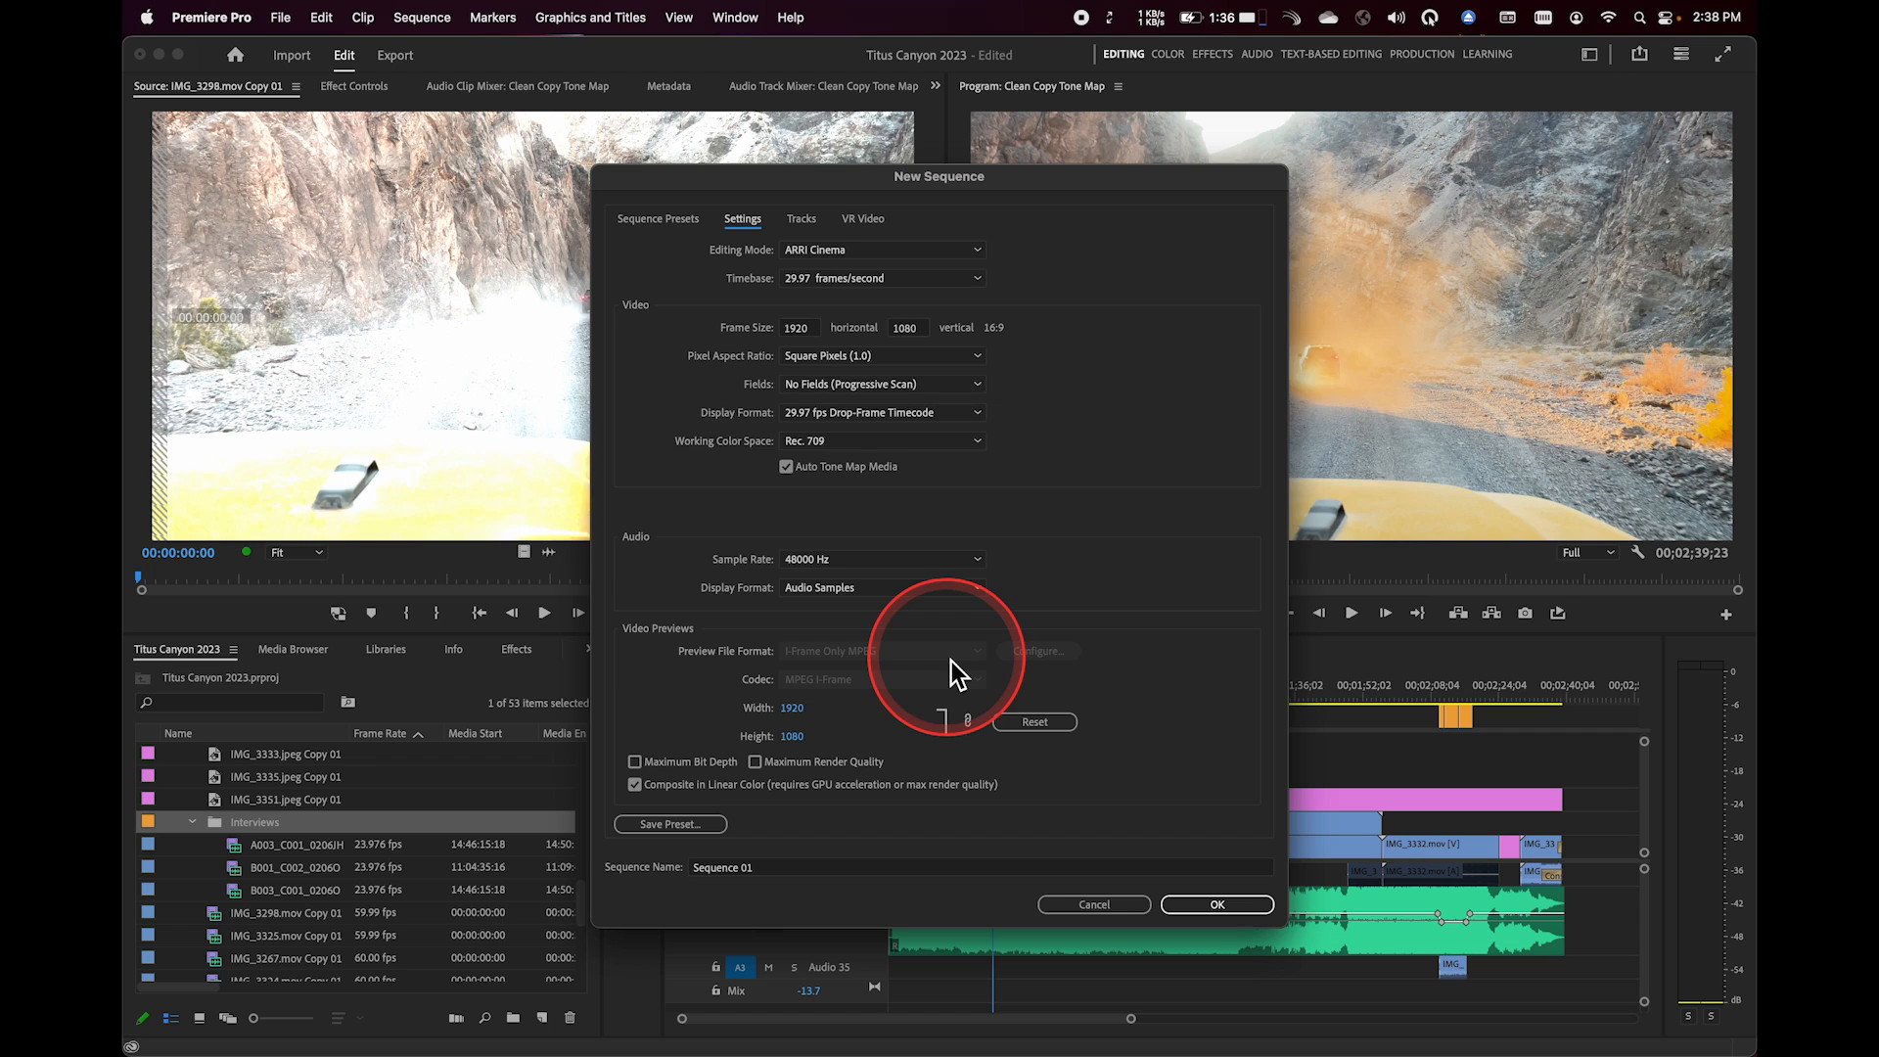
- Set the new sequence's editing mode to Custom with QuickTime Apple ProRes 422 LT previews
click(881, 249)
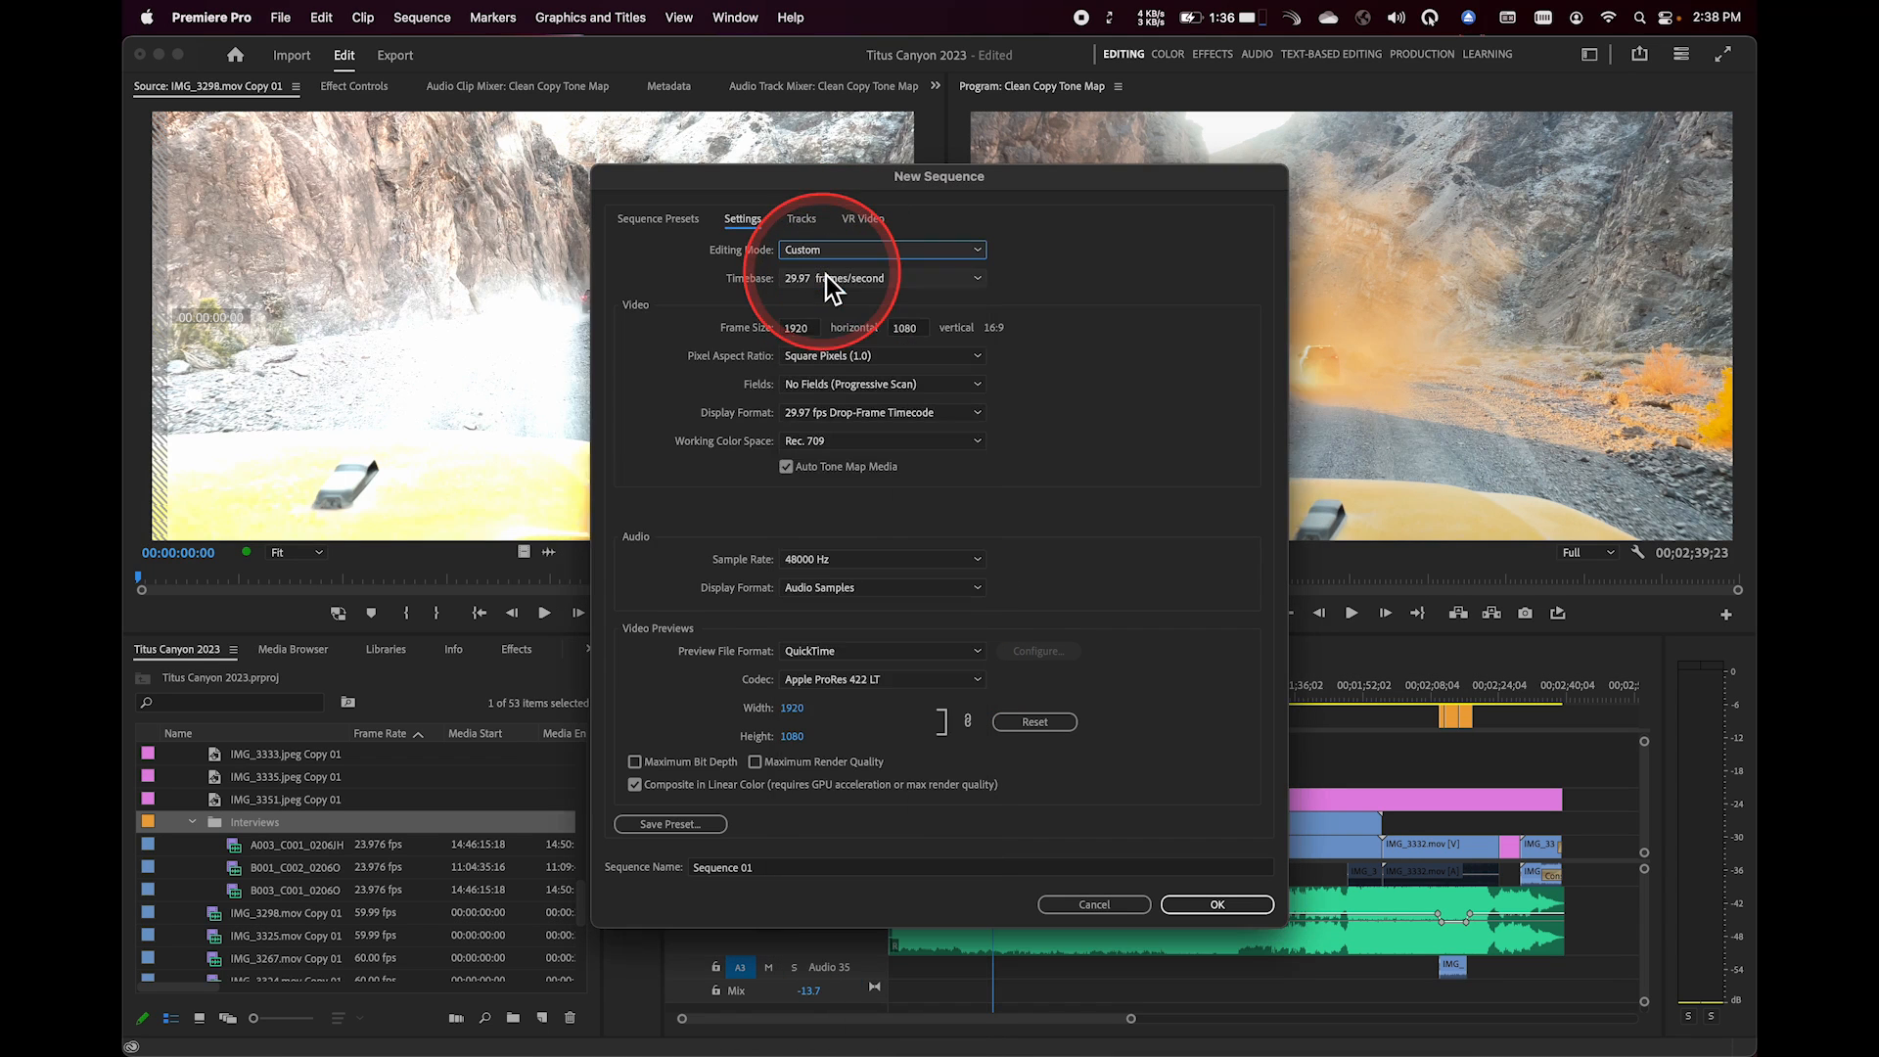
mouse_move(796, 707)
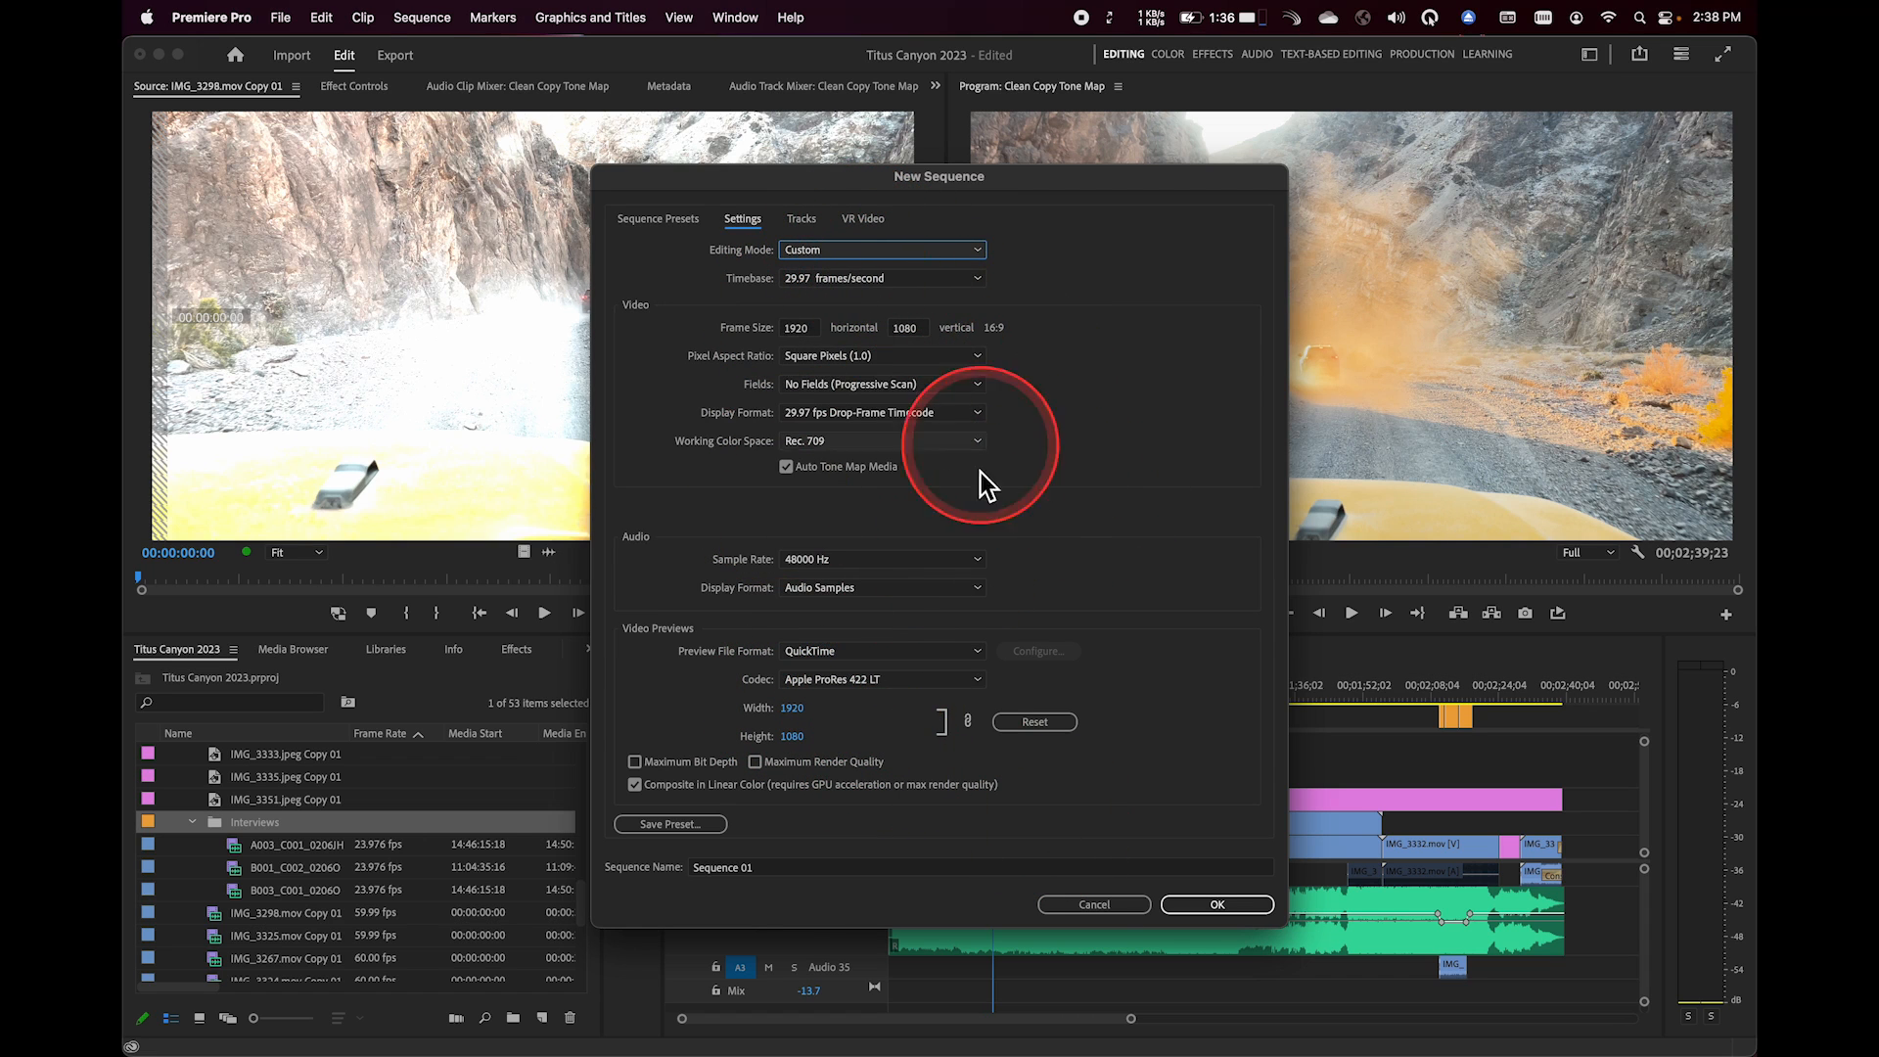
mouse_move(910, 616)
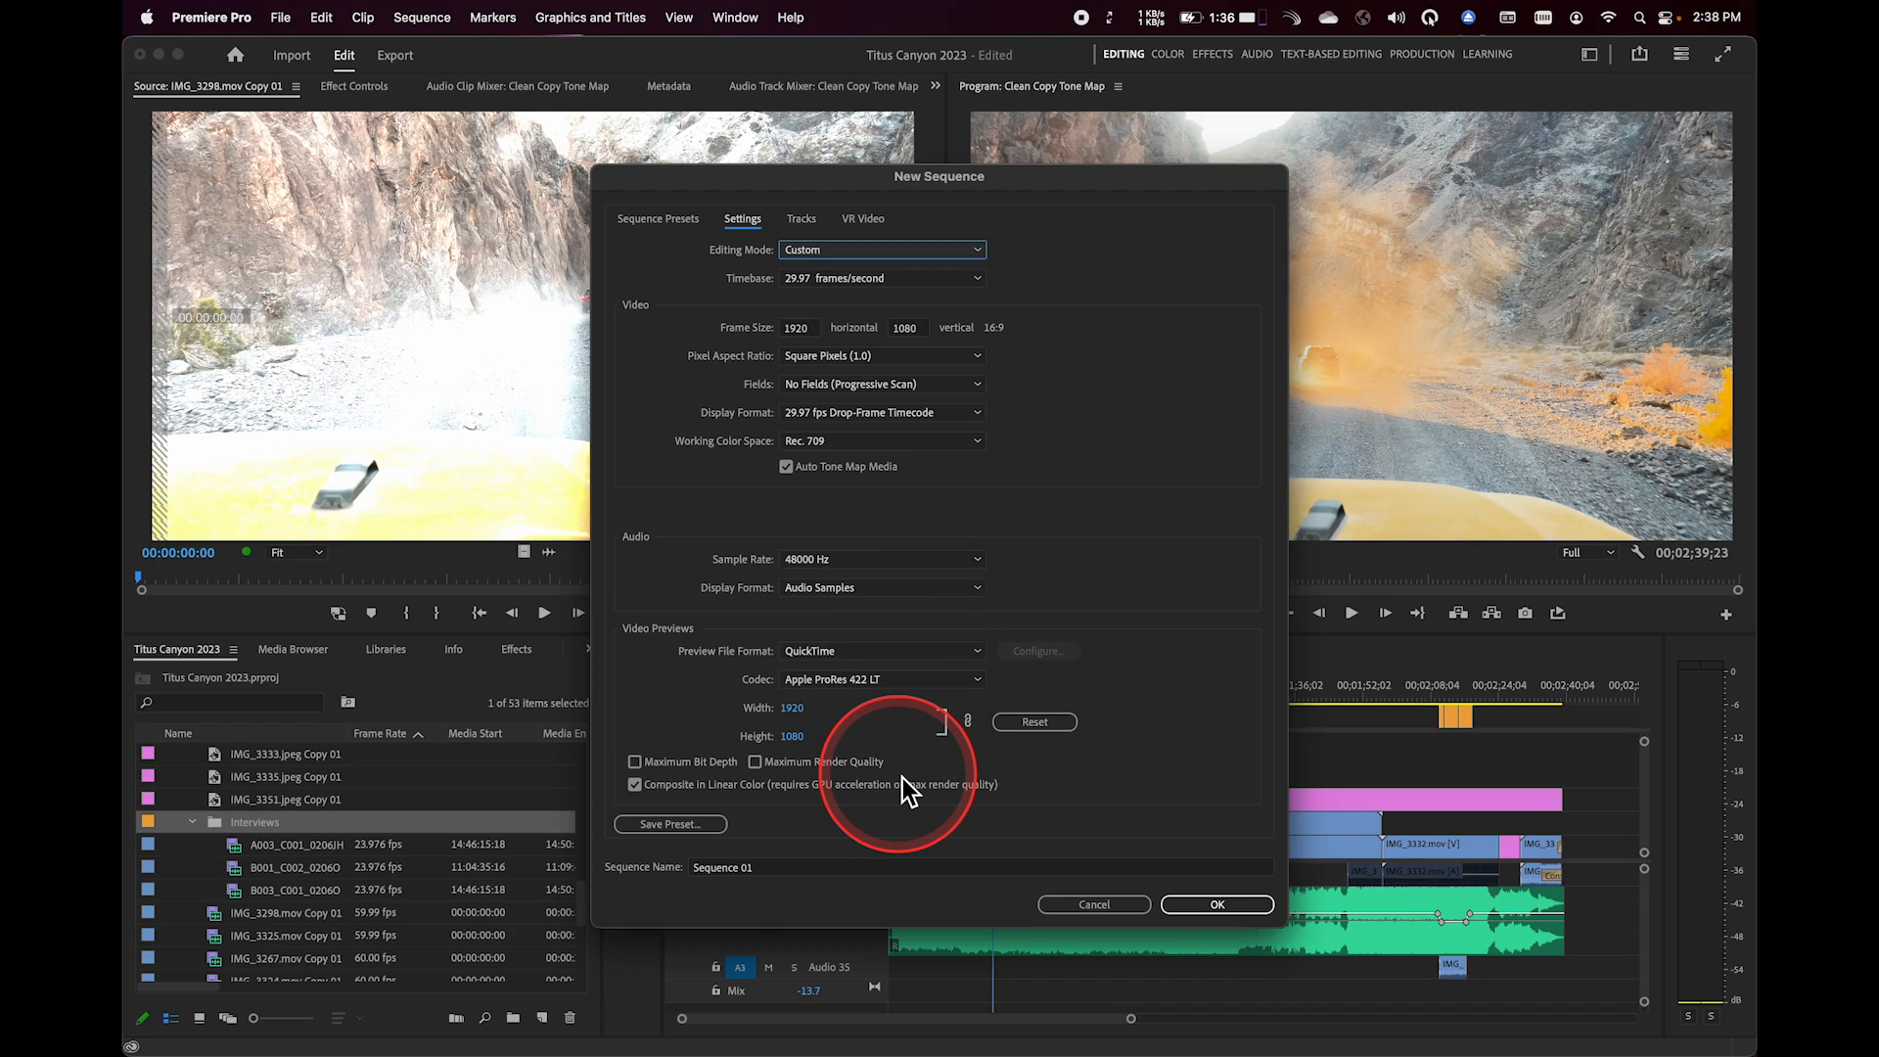
- Return to the Sequence Presets list, review the saved Custom presets and collapse that folder
click(657, 218)
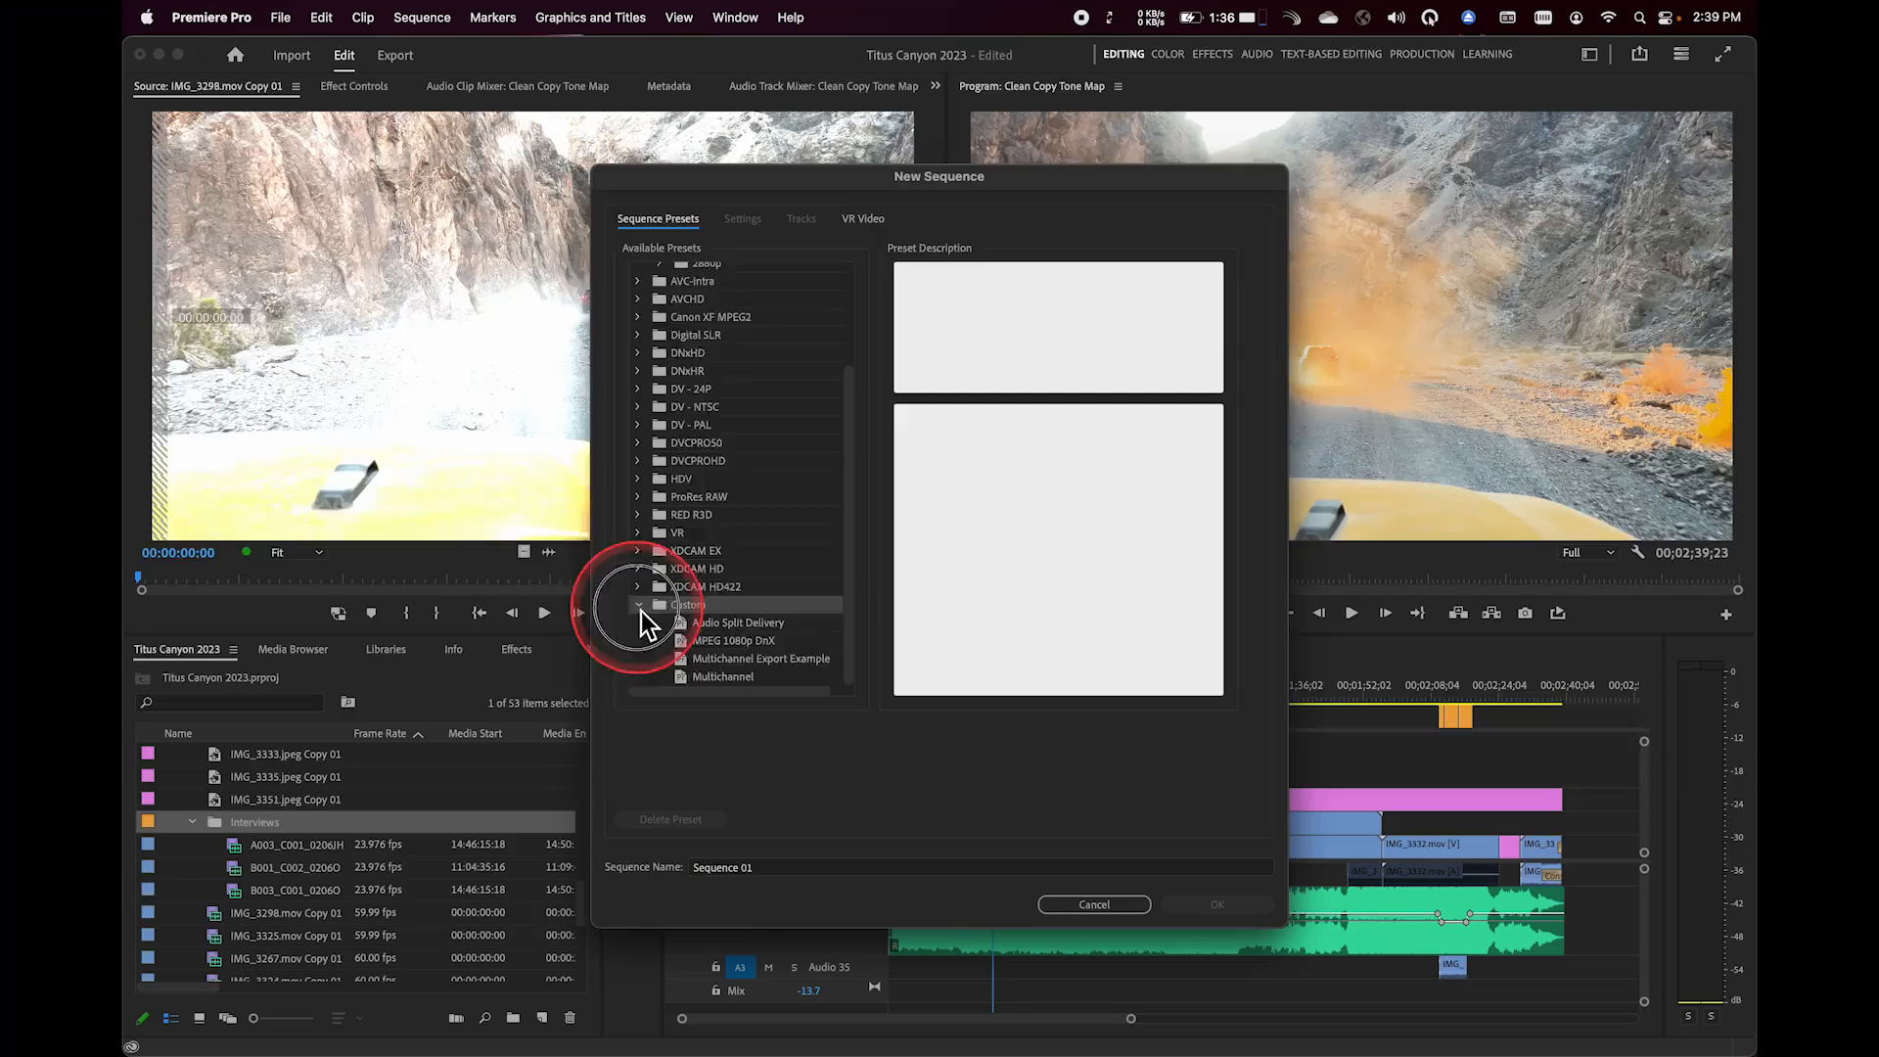
click(687, 604)
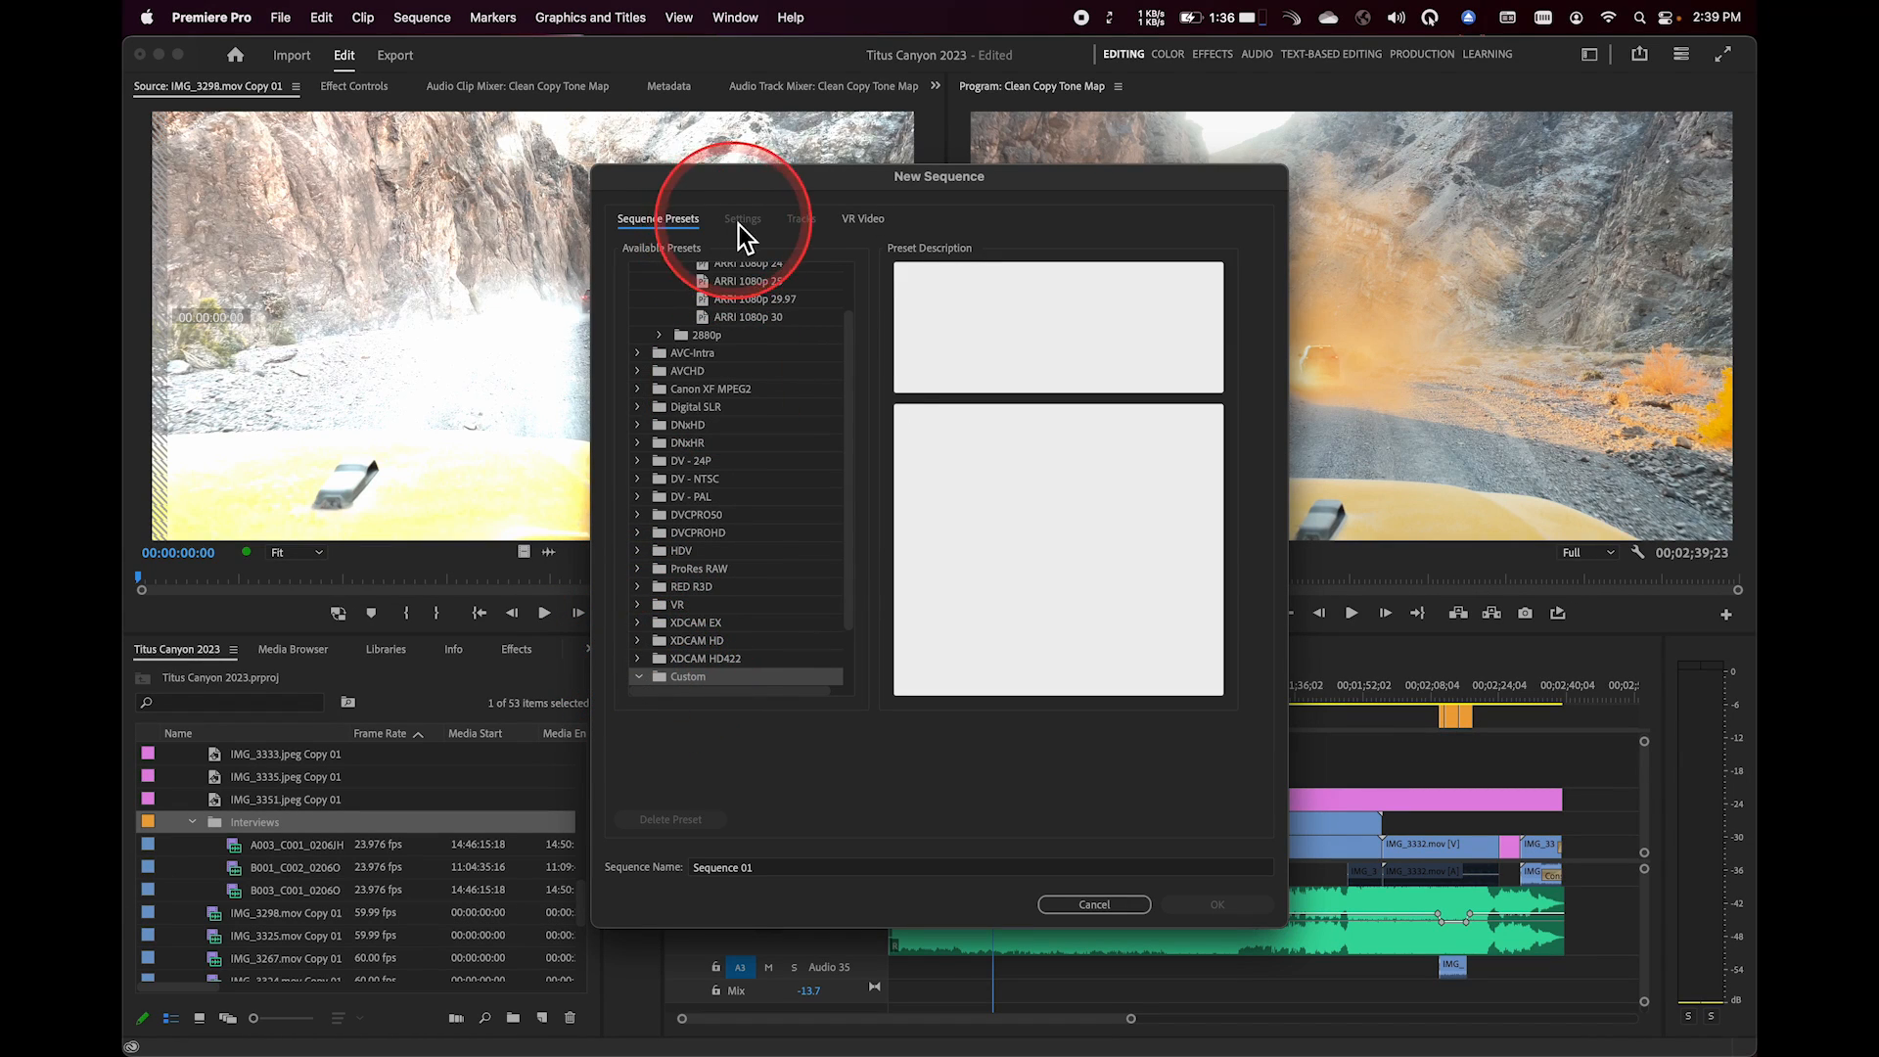
- Begin saving the ARRI 1080p 30 preset's settings as a new sequence preset, ready for naming
click(753, 315)
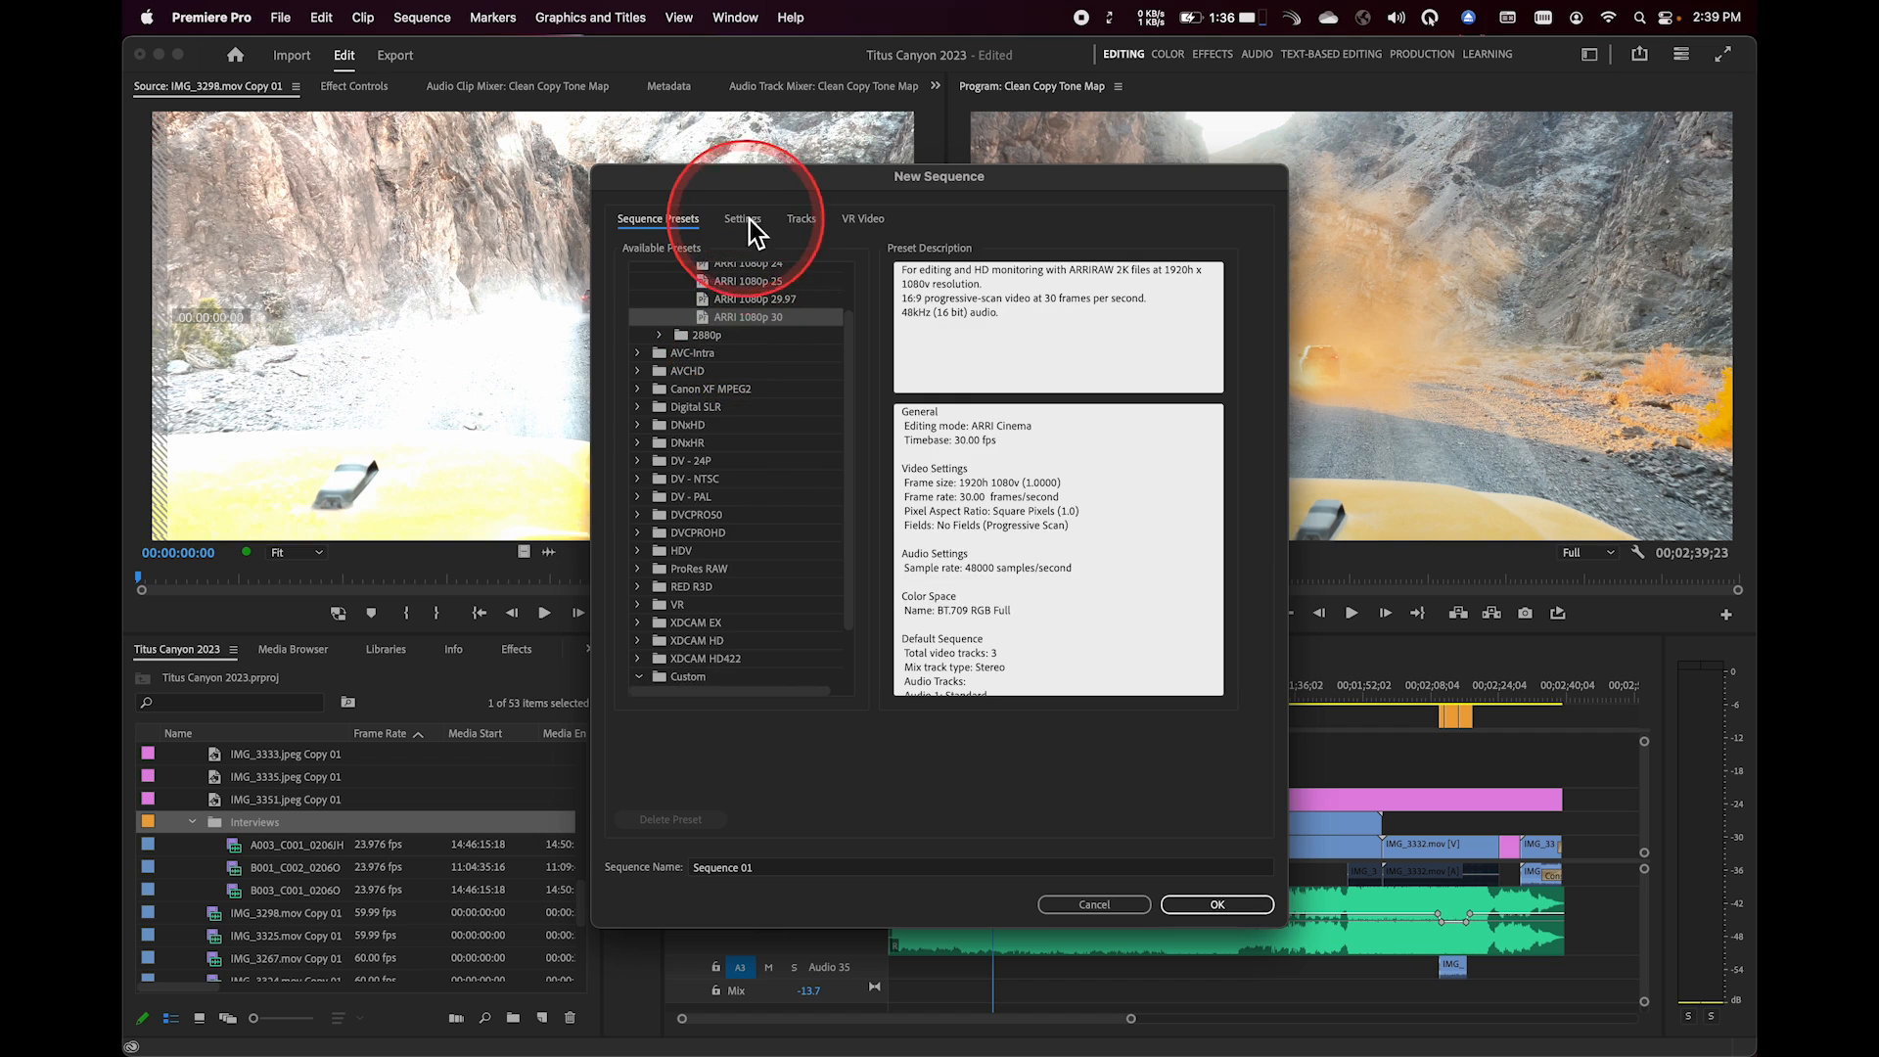
click(741, 218)
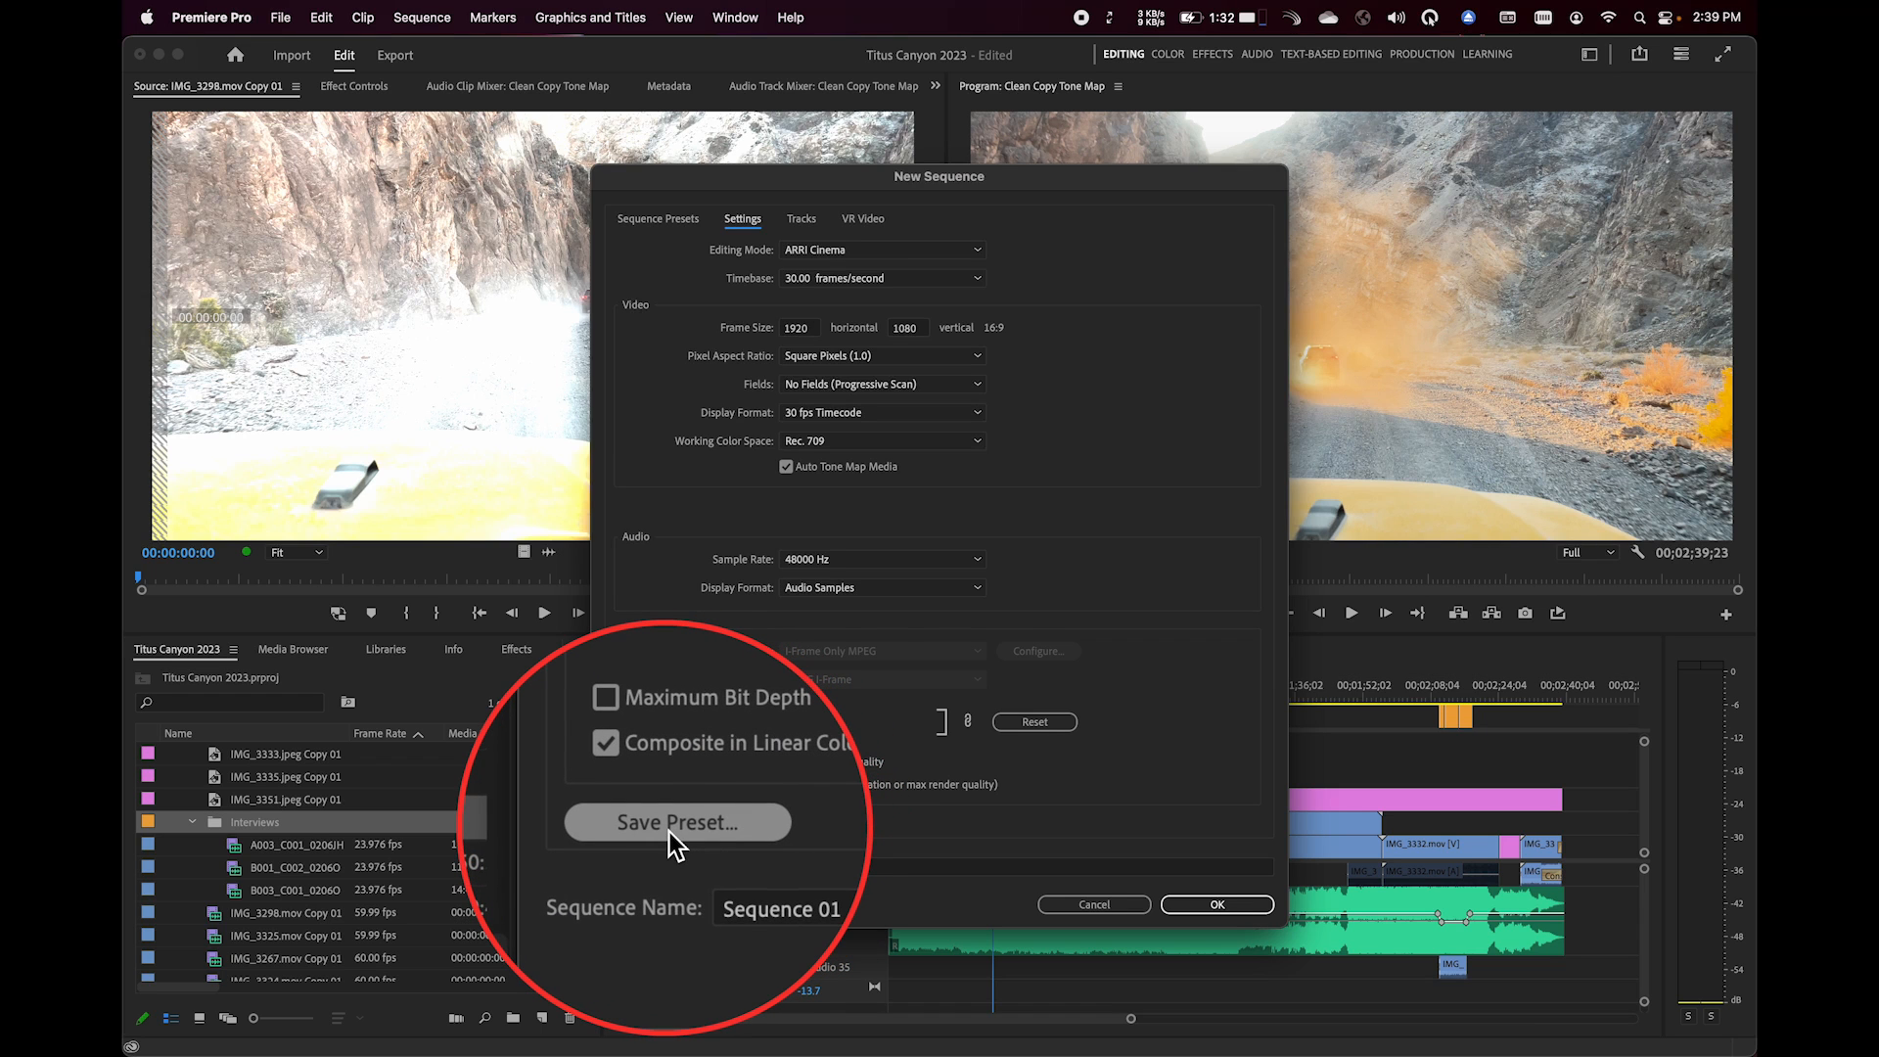
click(675, 822)
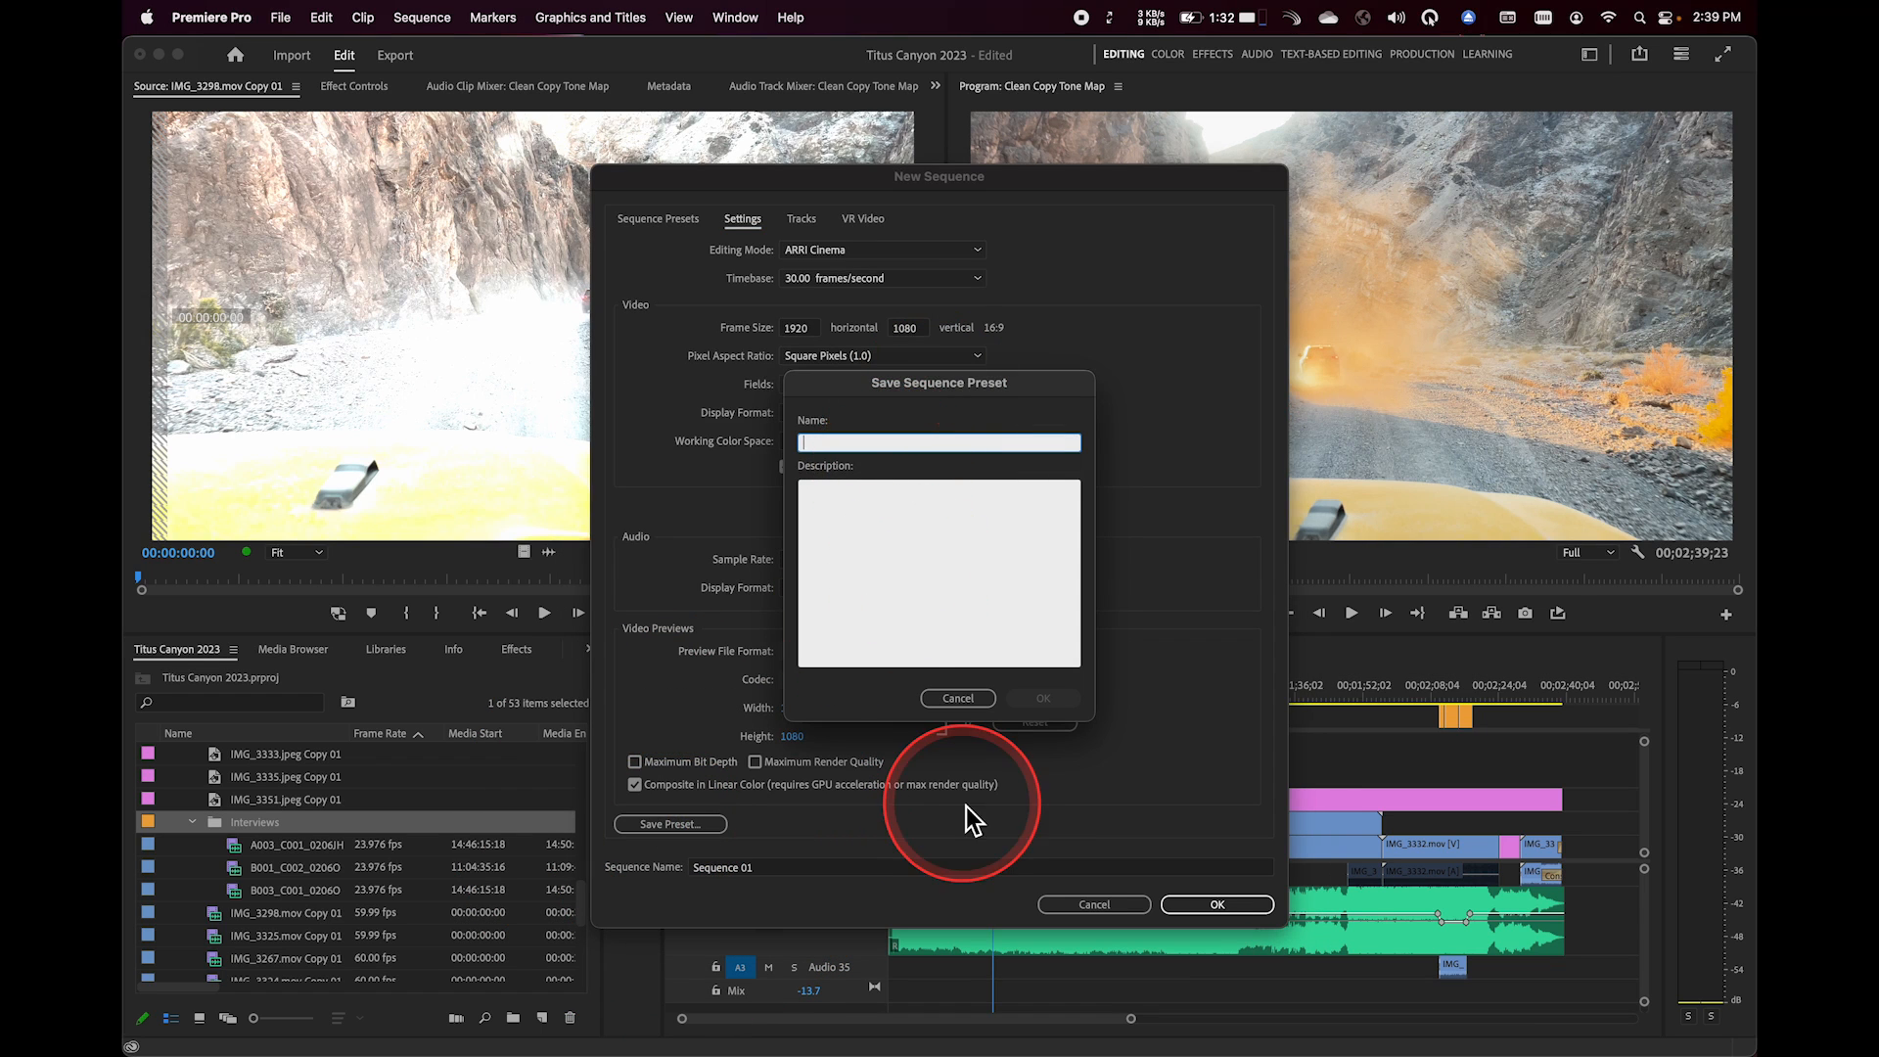
click(957, 696)
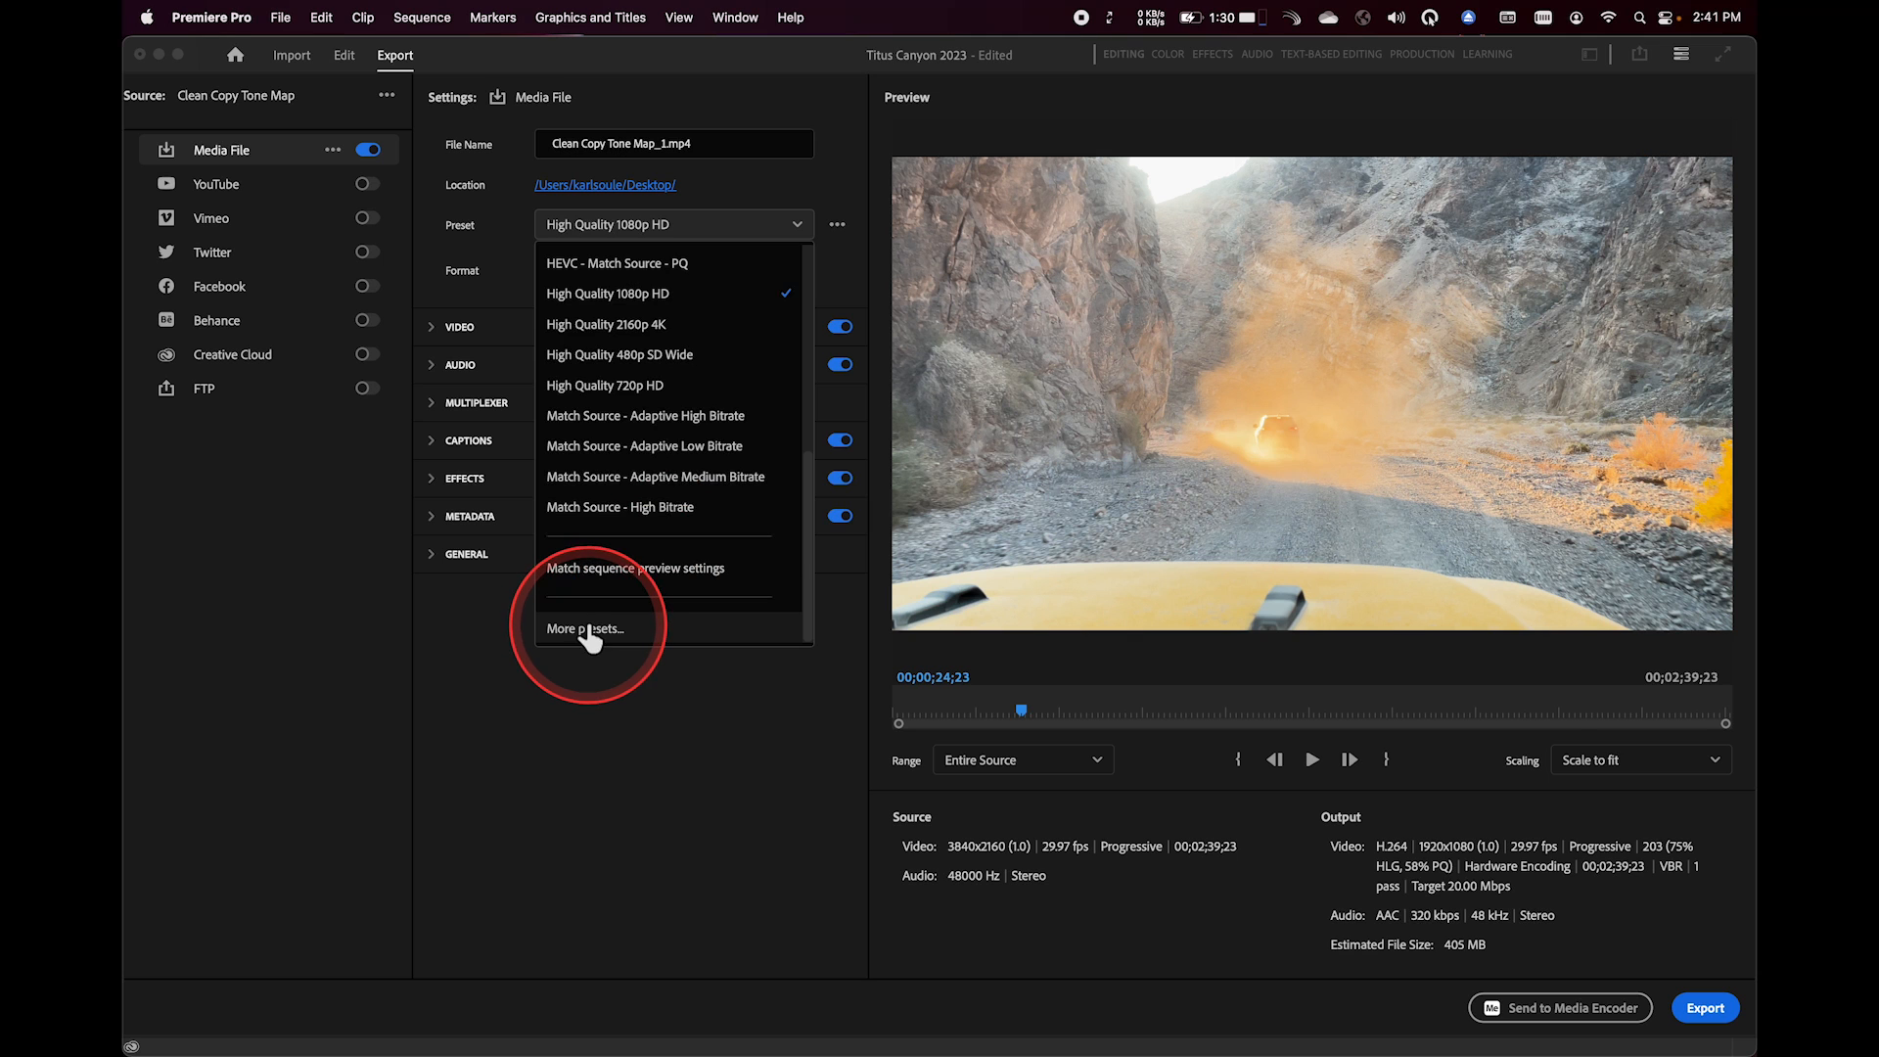
- Filter the Preset Manager by 'dnx' and scroll through the DNxHR/DNxHD MXF OP1a presets
click(583, 628)
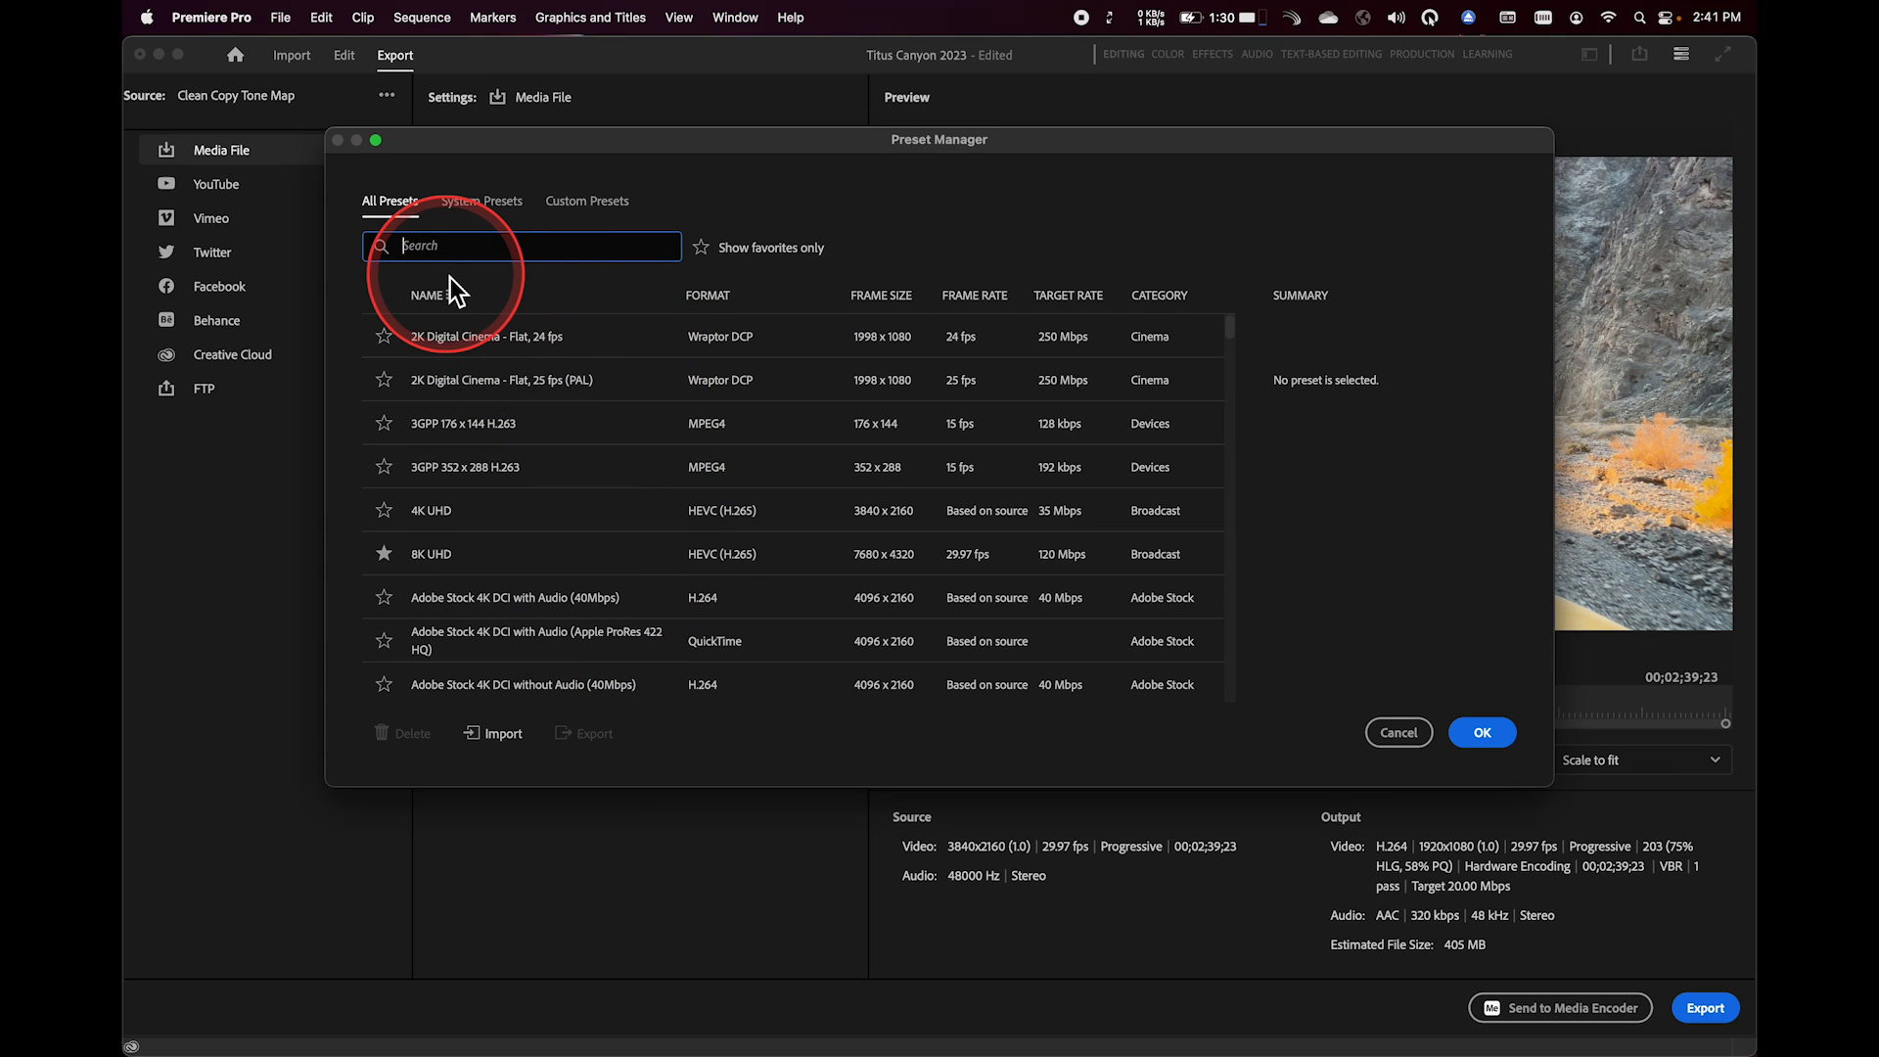
text(c)
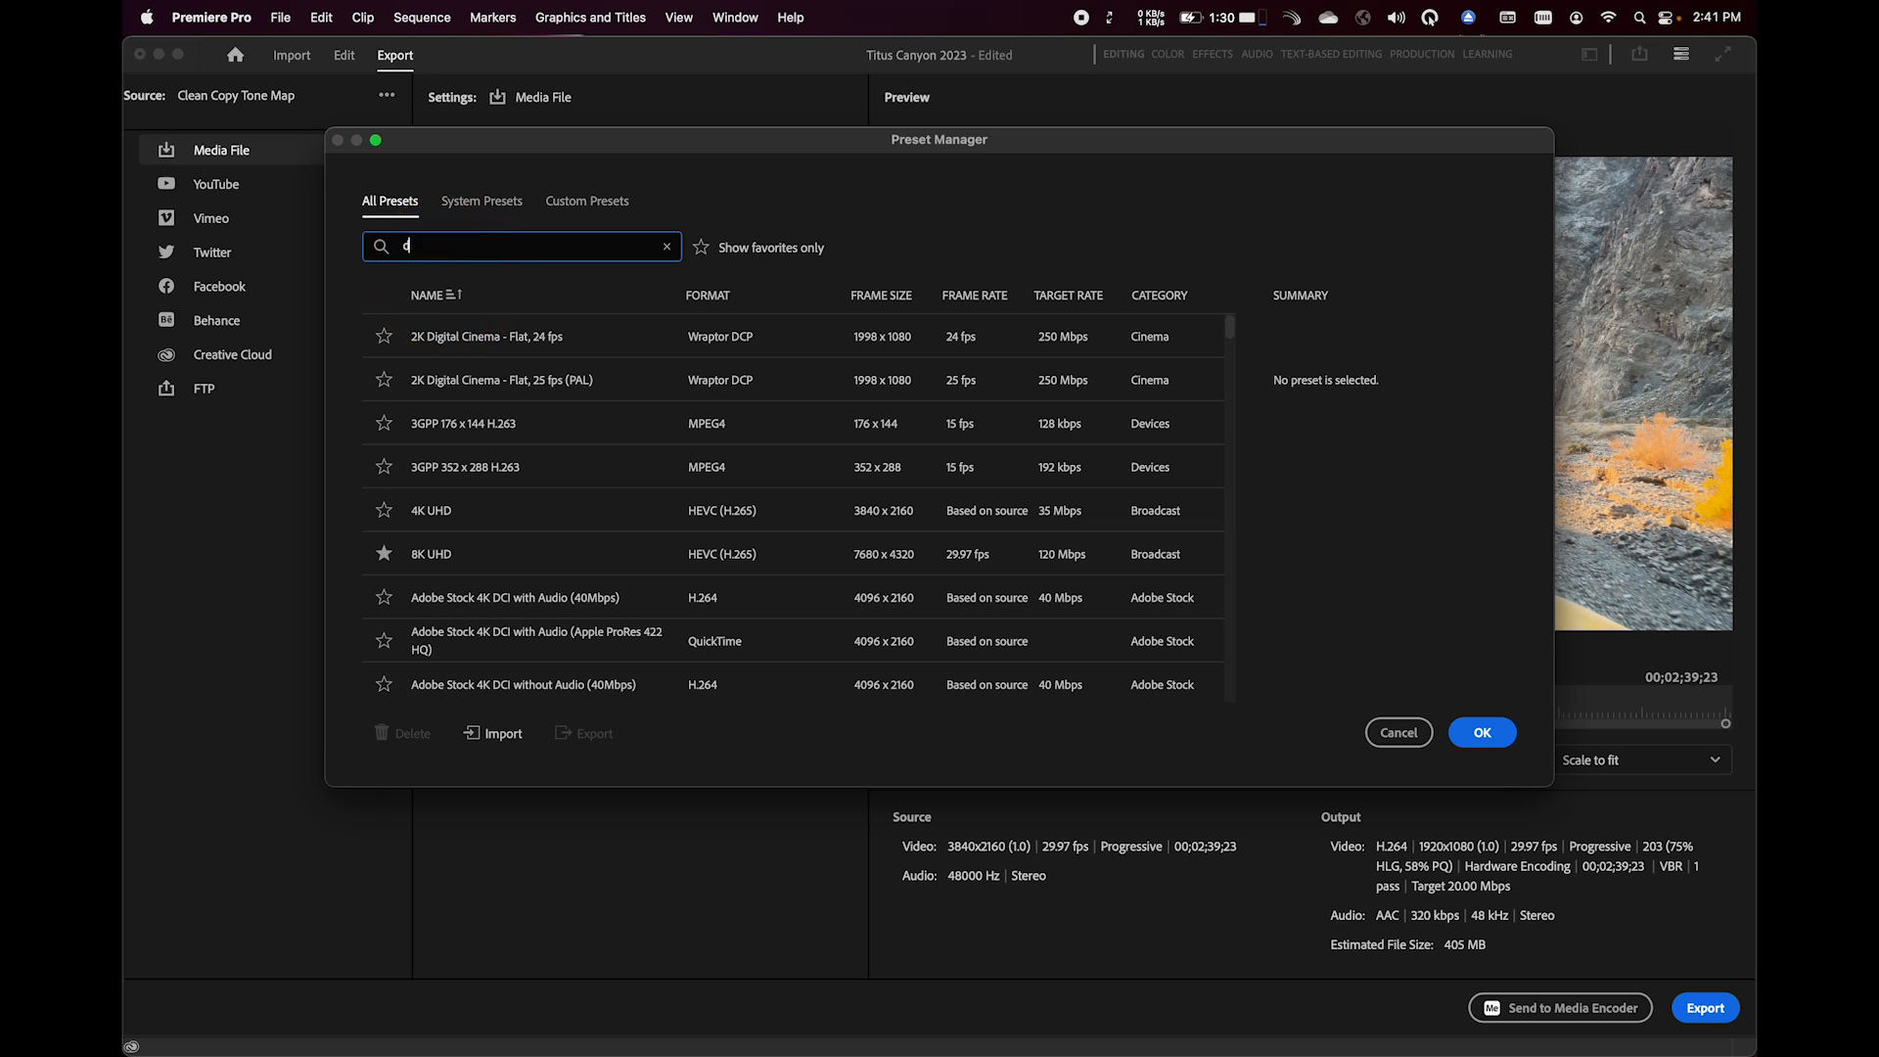
text(nx)
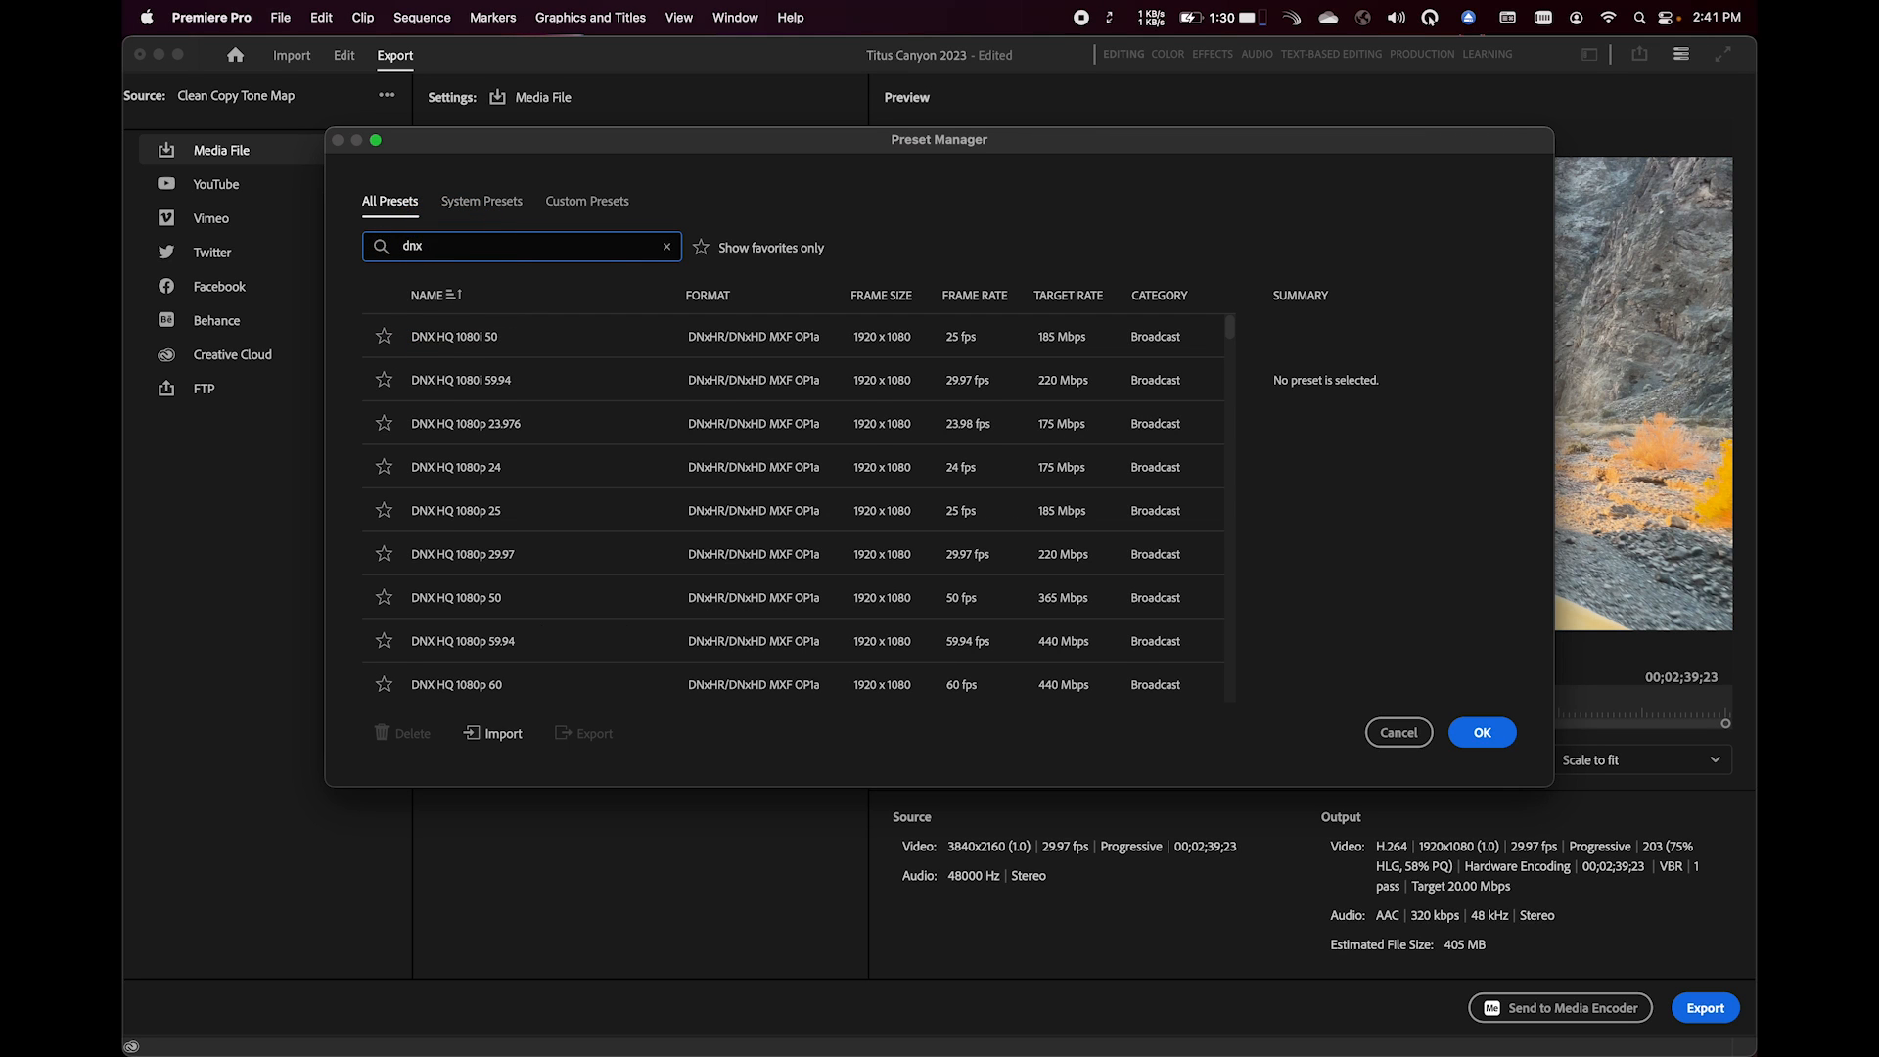
click(479, 337)
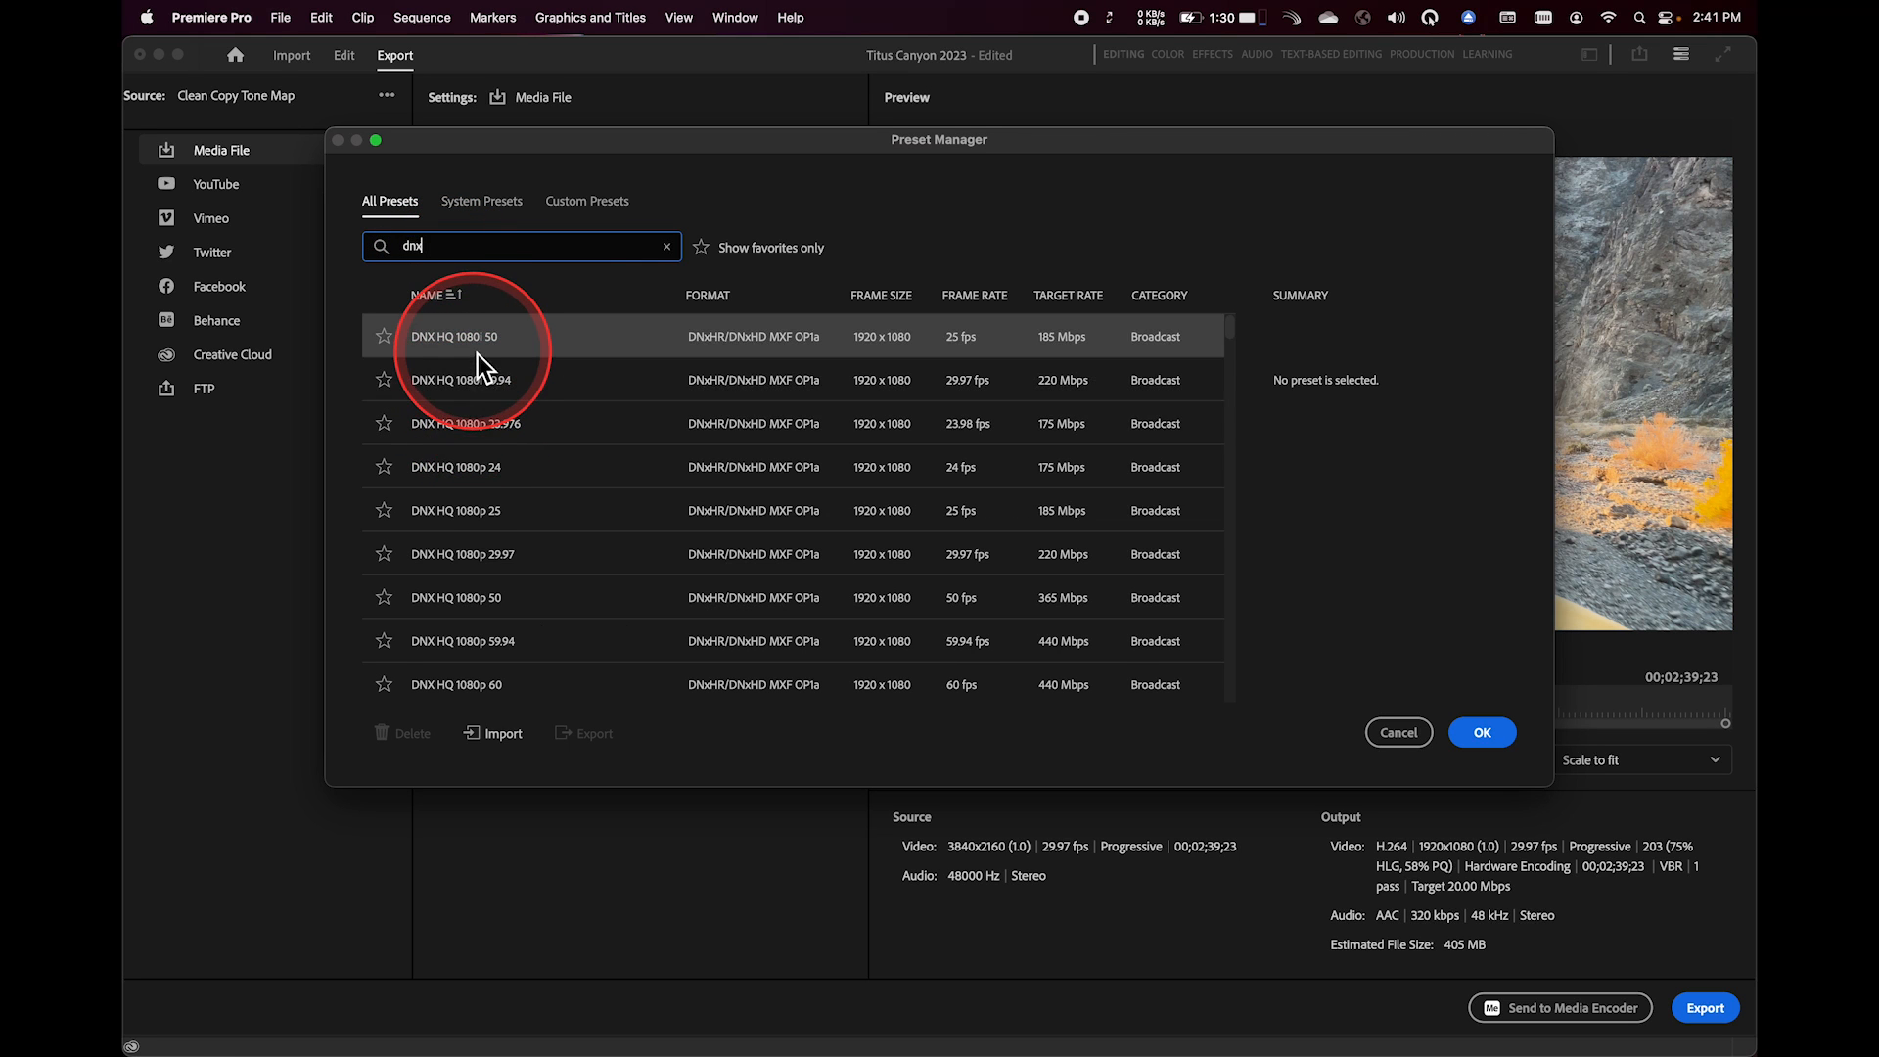
click(479, 379)
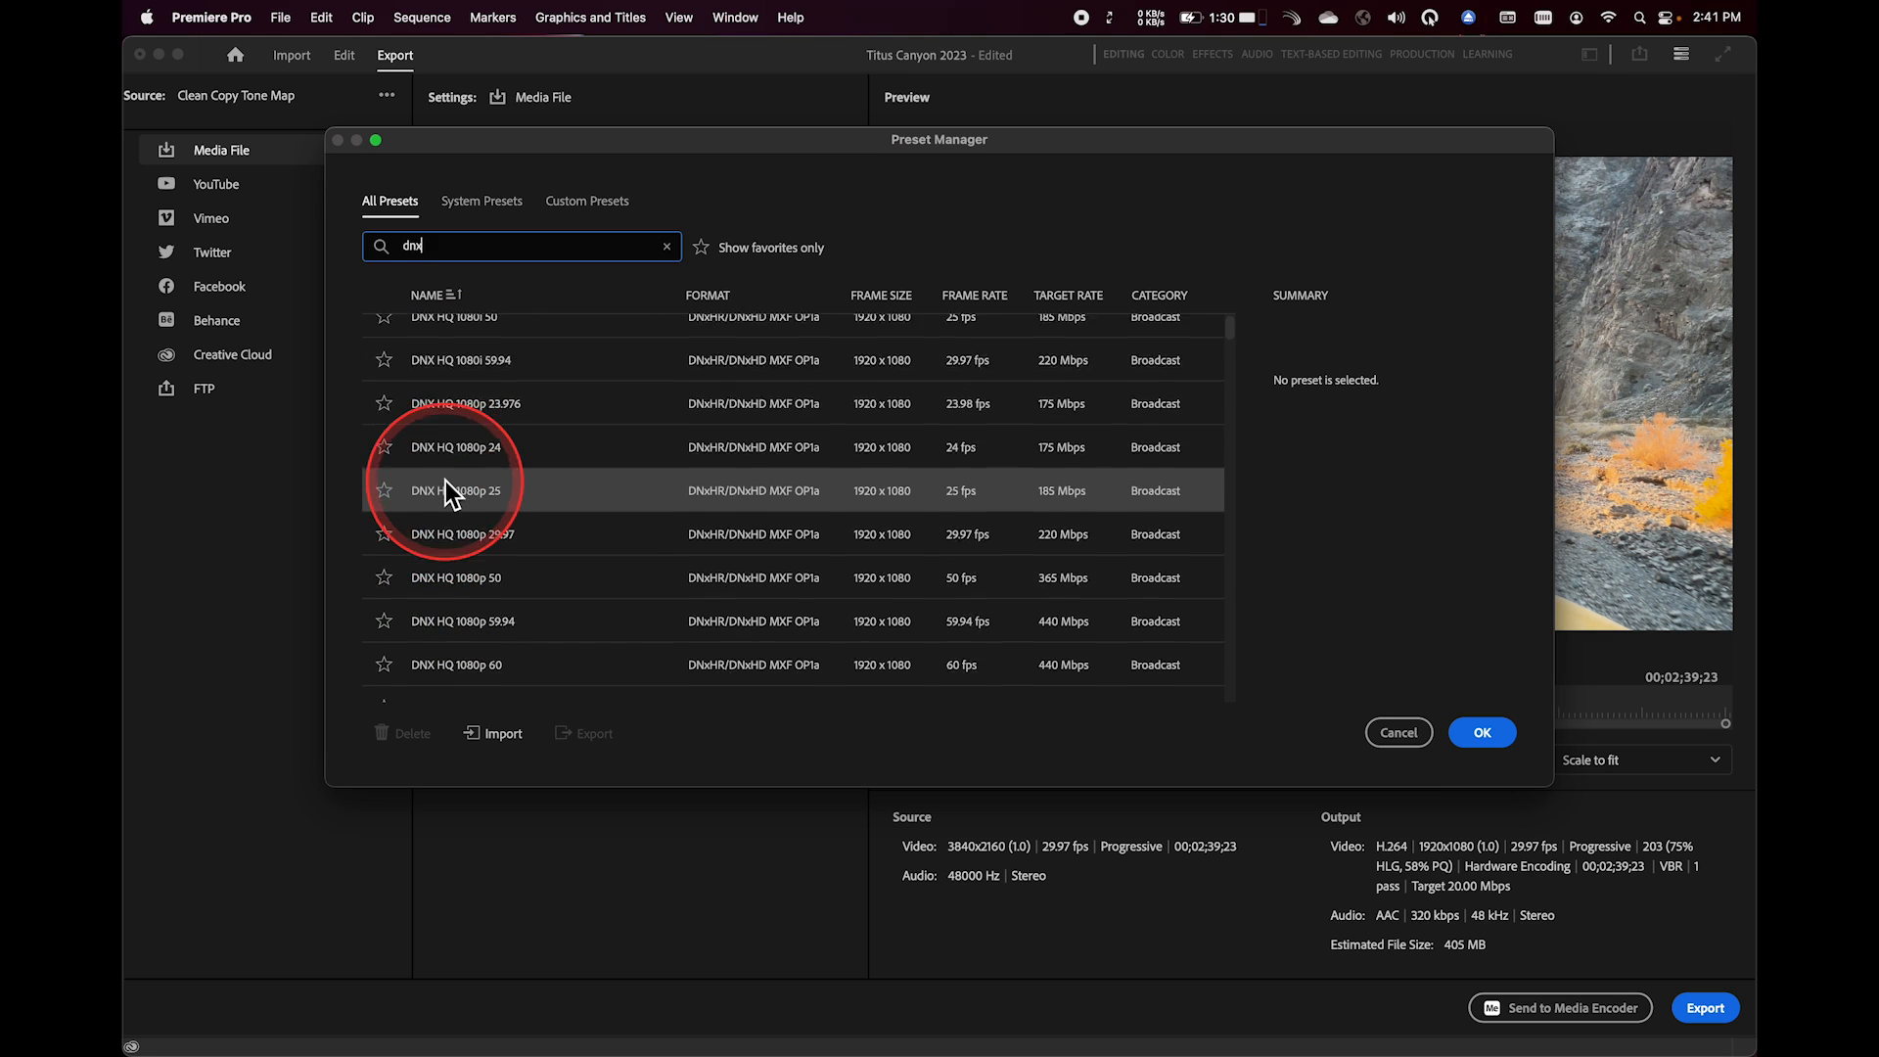
scroll(down, 3)
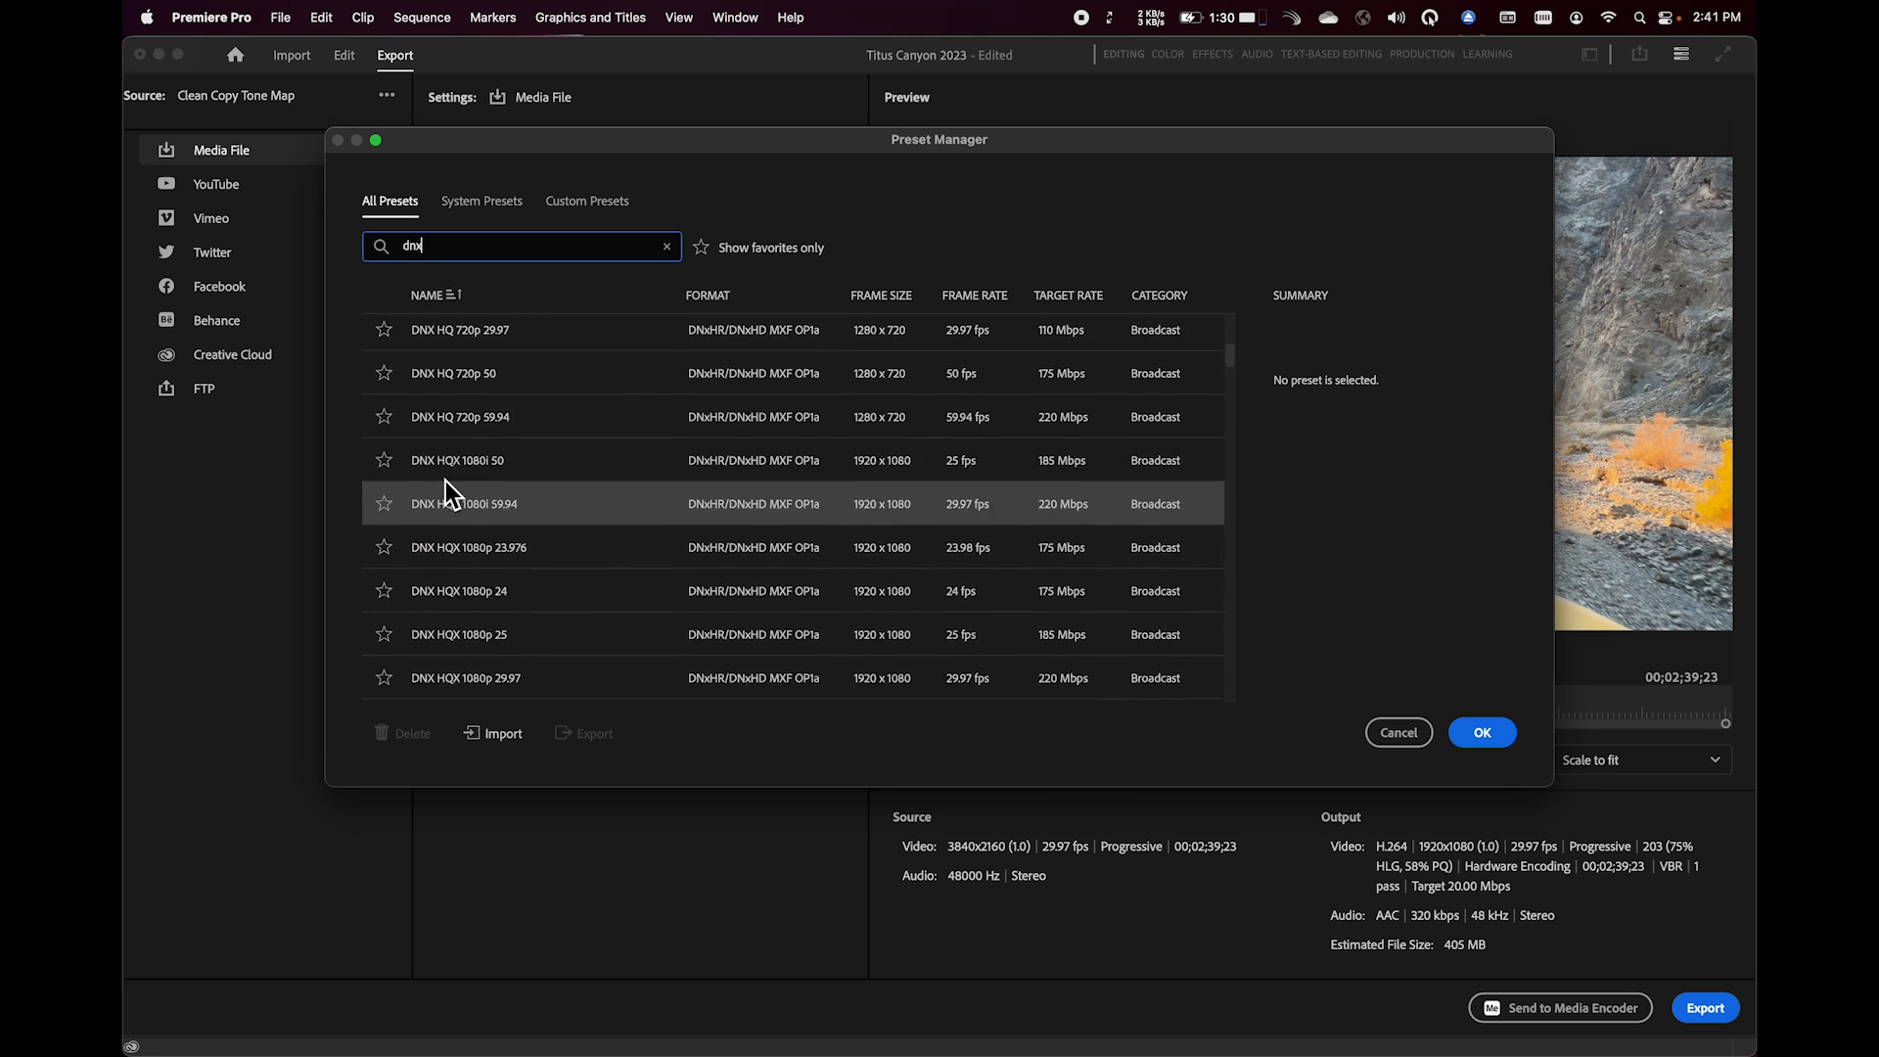
scroll(down, 3)
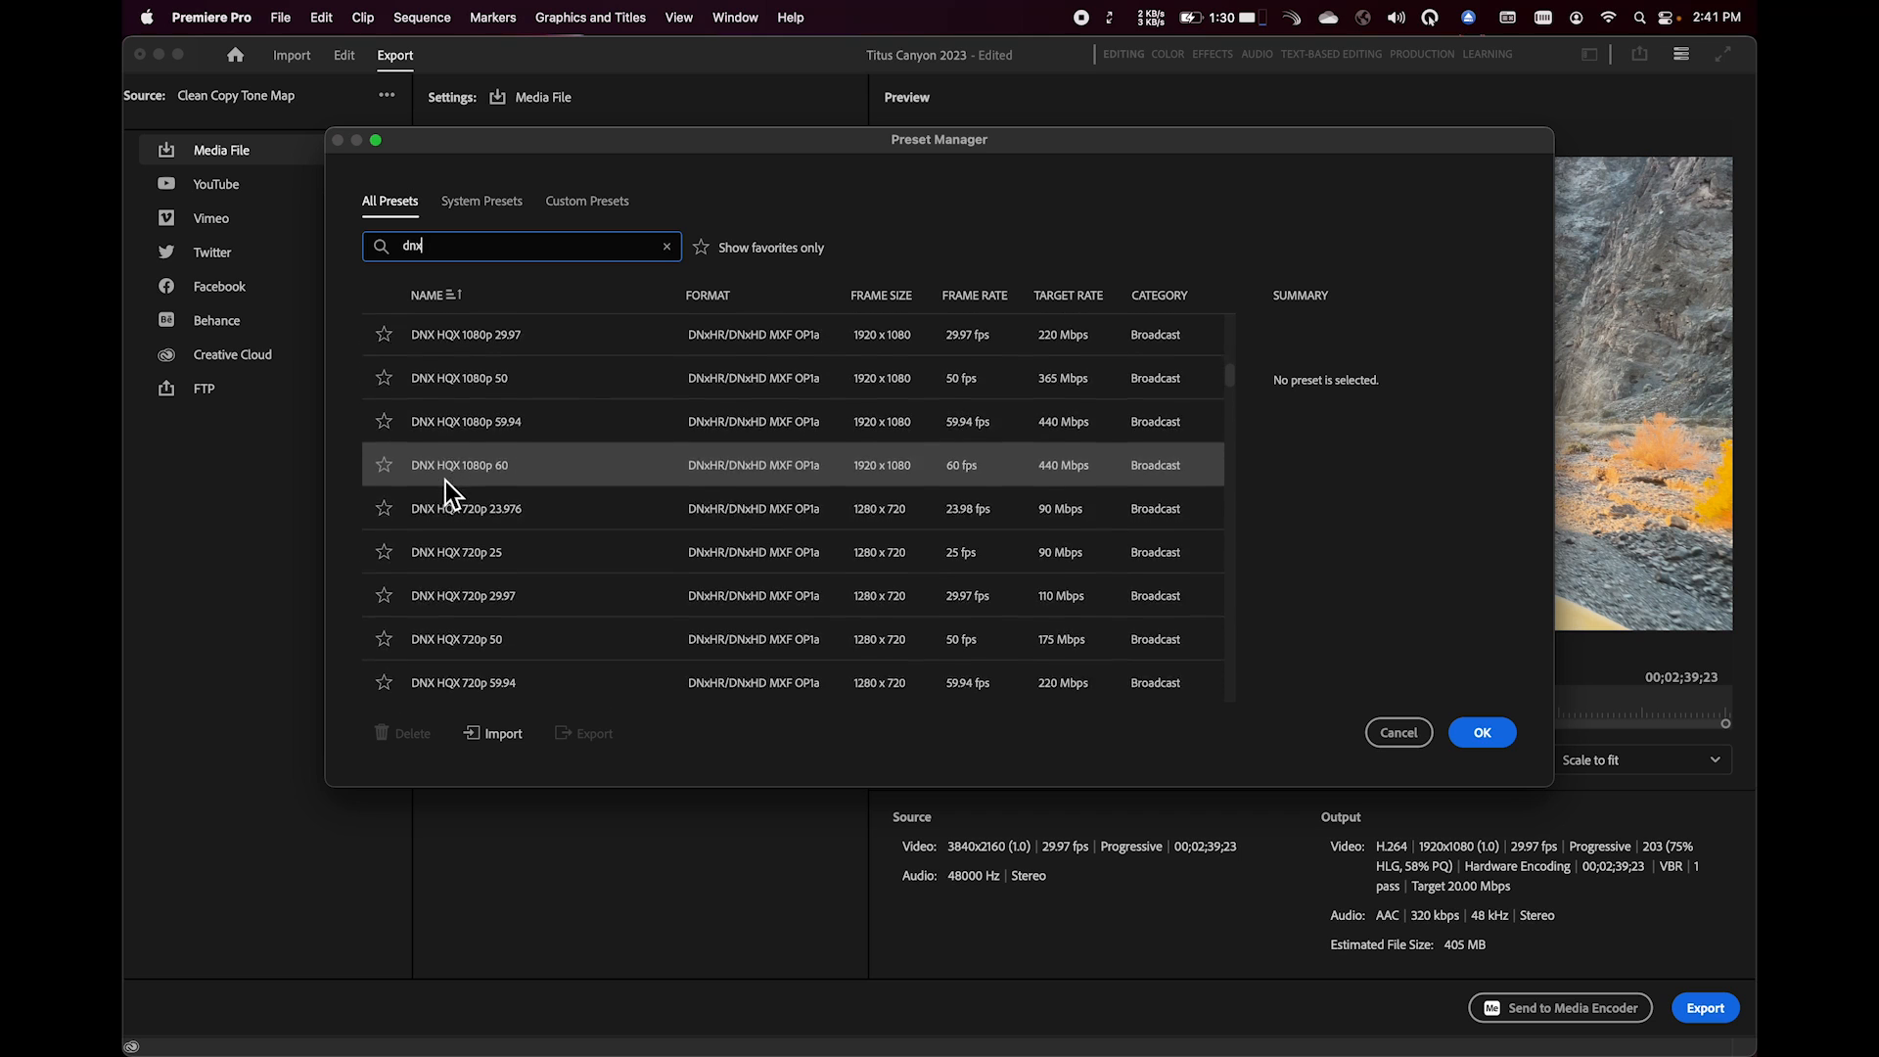
scroll(down, 3)
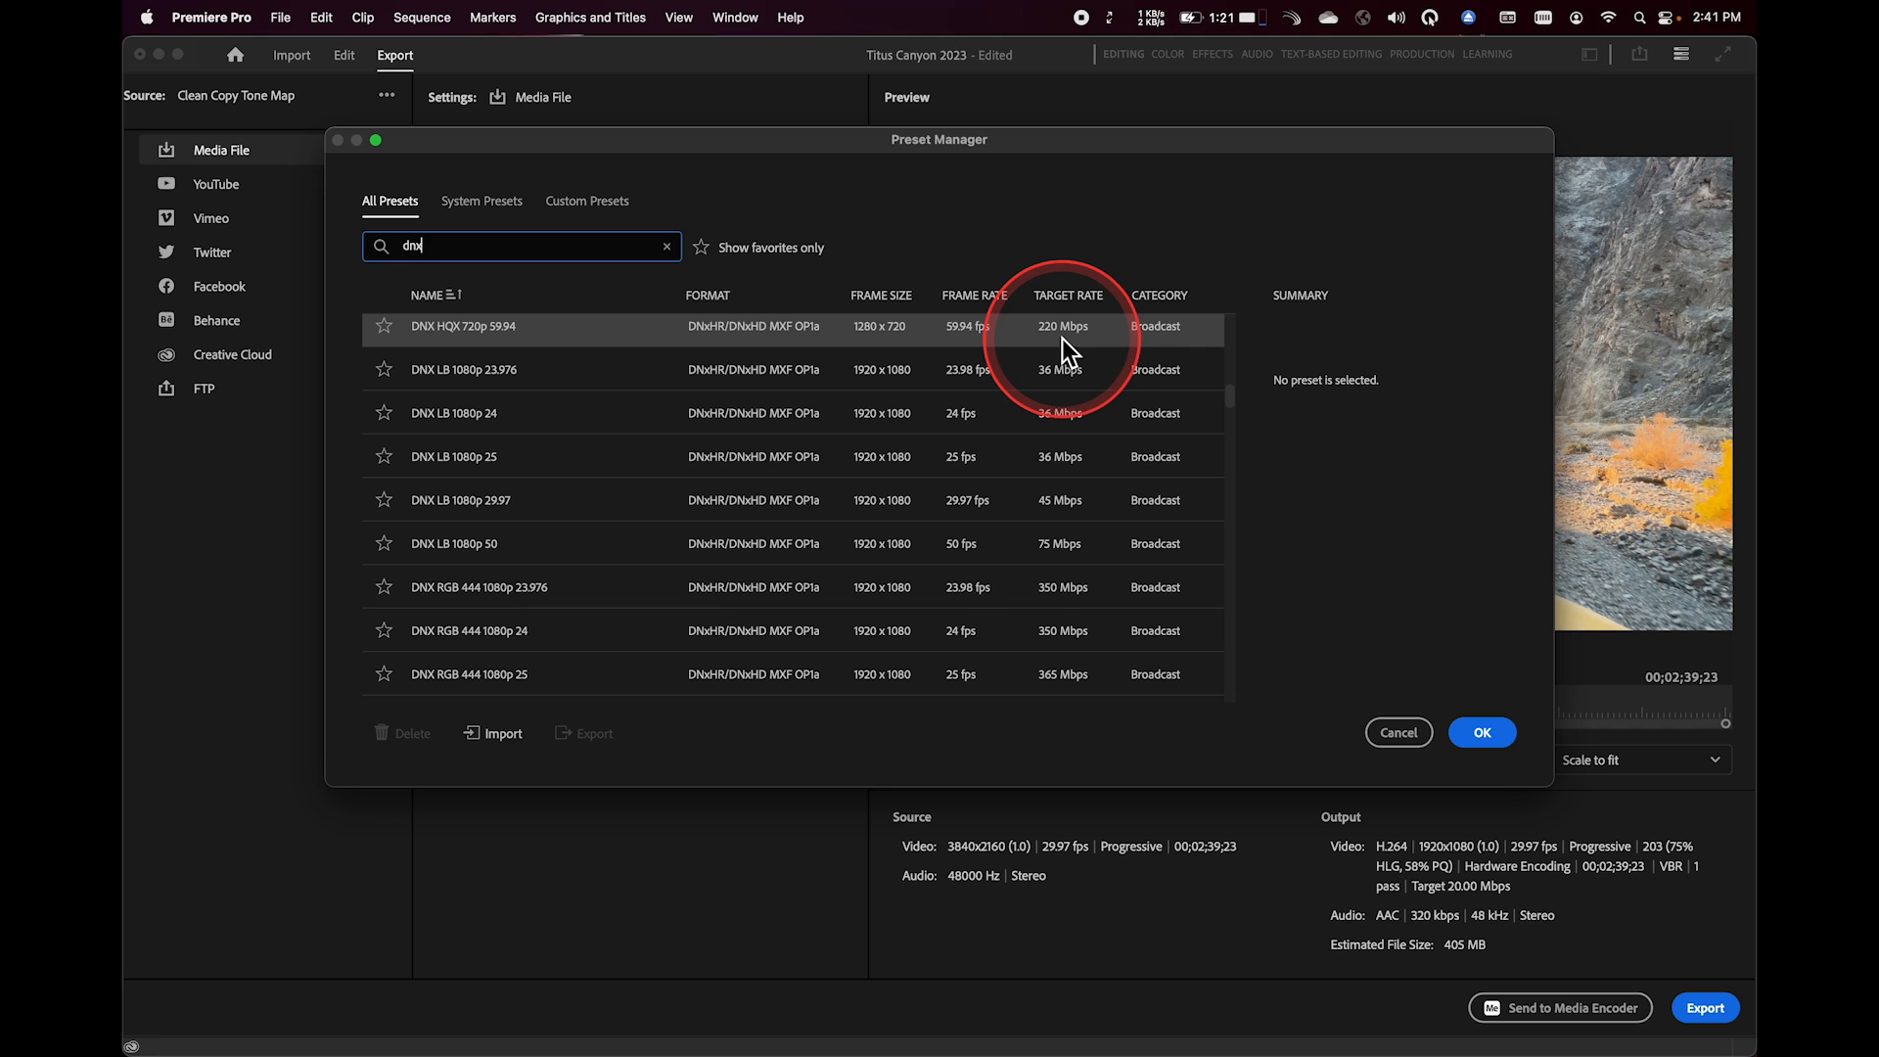
scroll(down, 3)
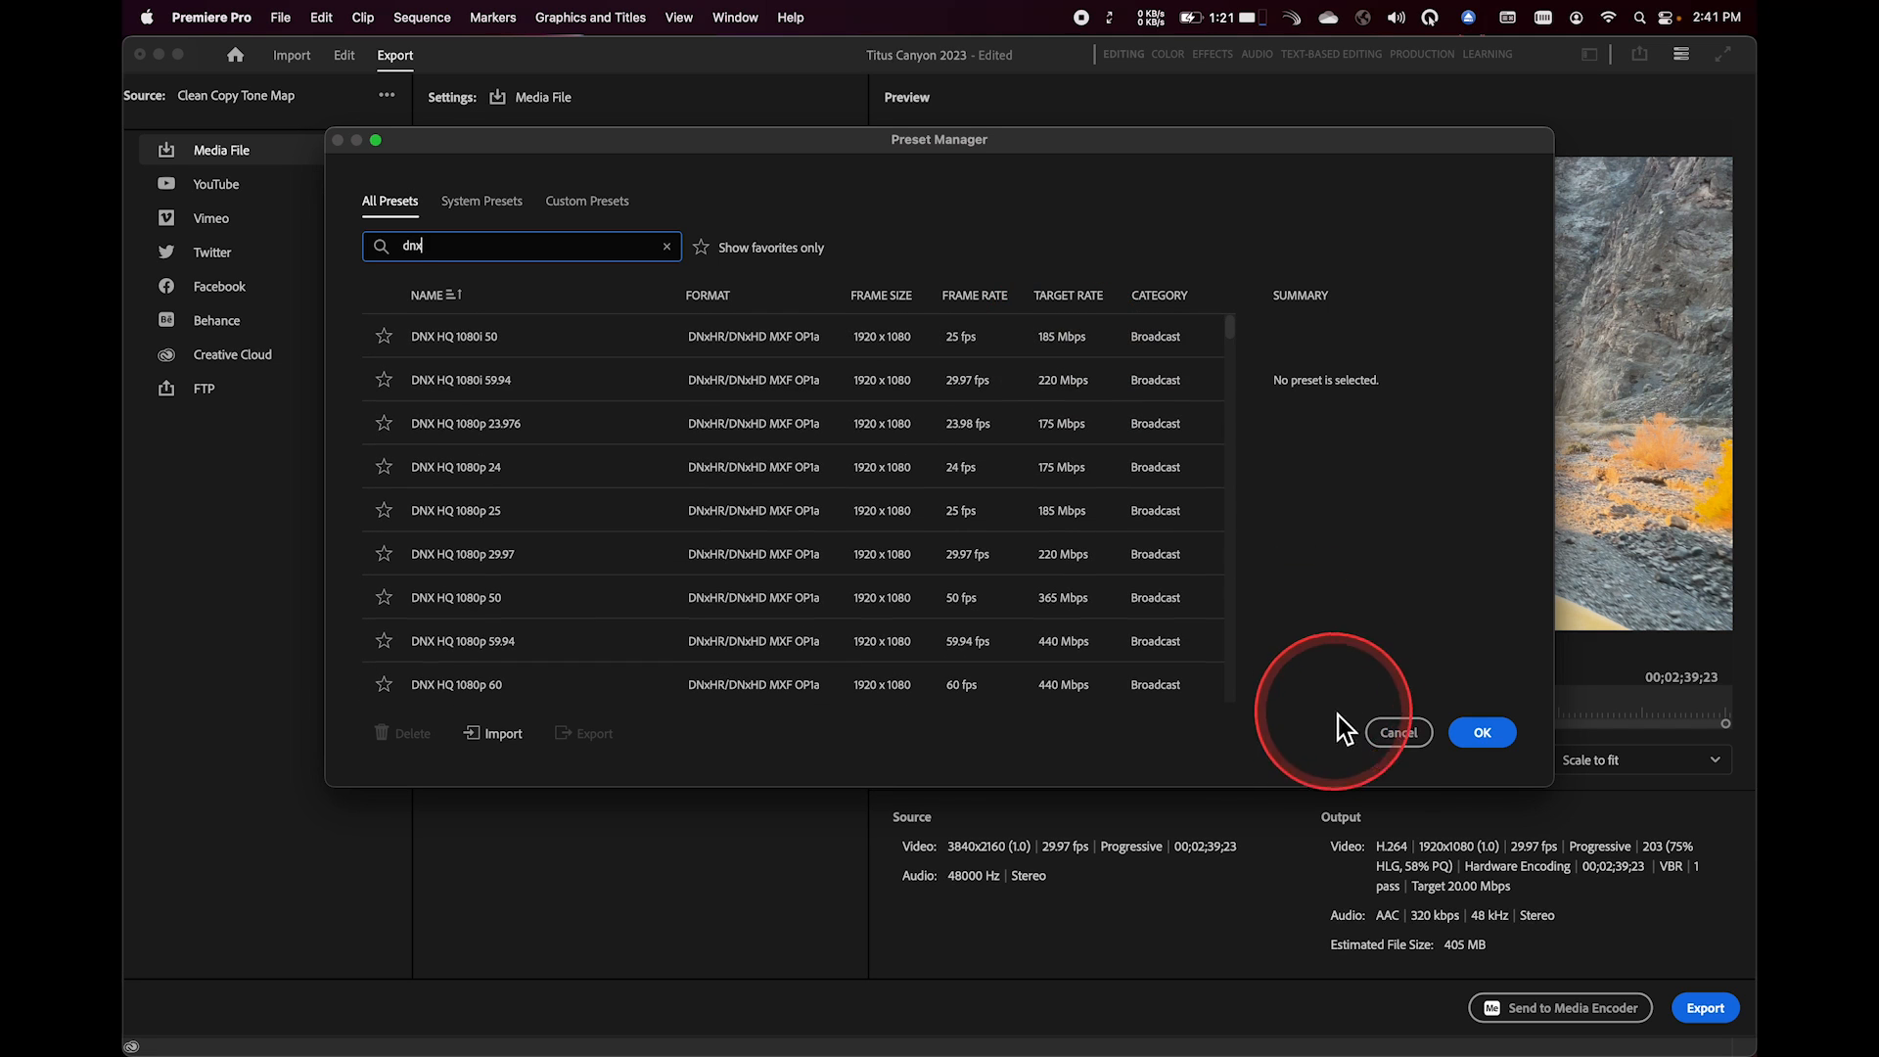
mouse_move(1398, 732)
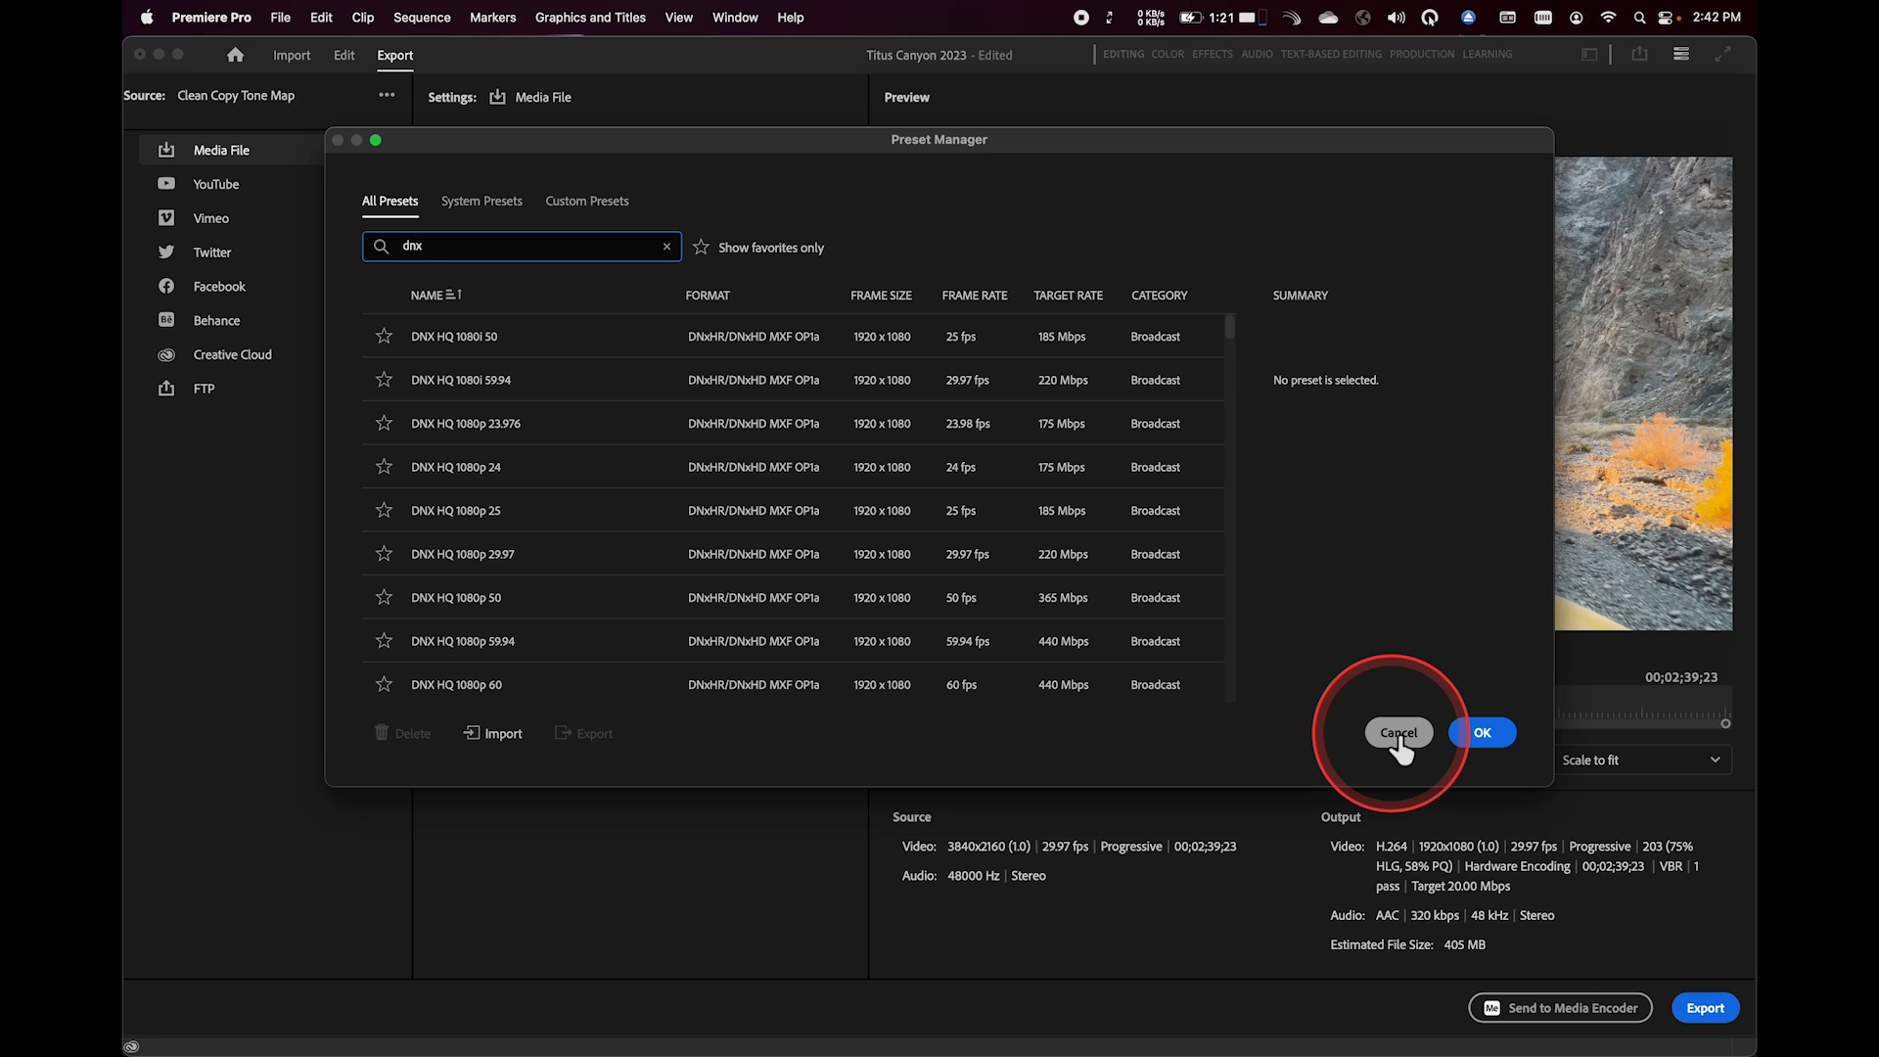